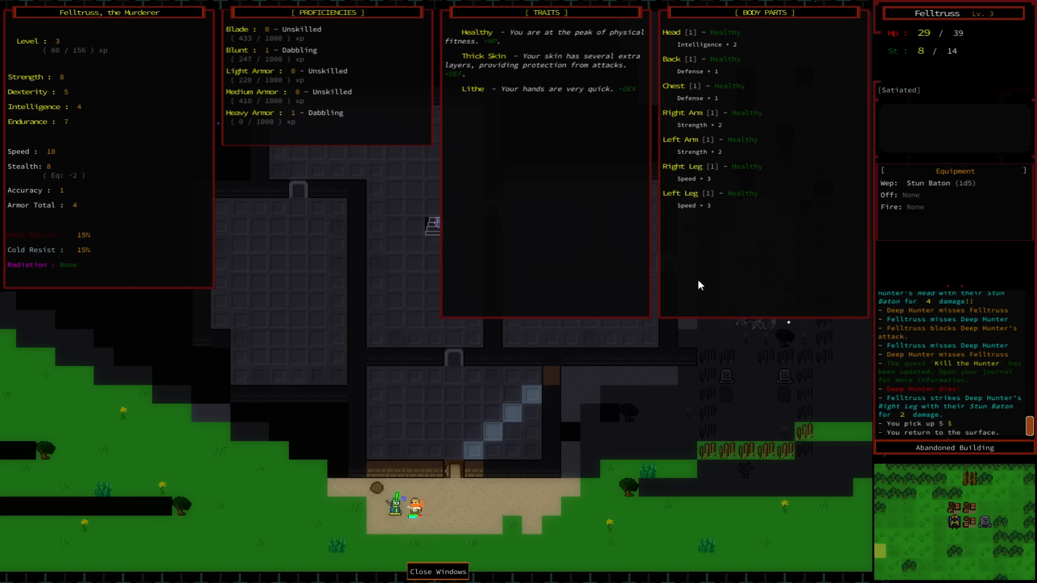
mouse_move(221, 104)
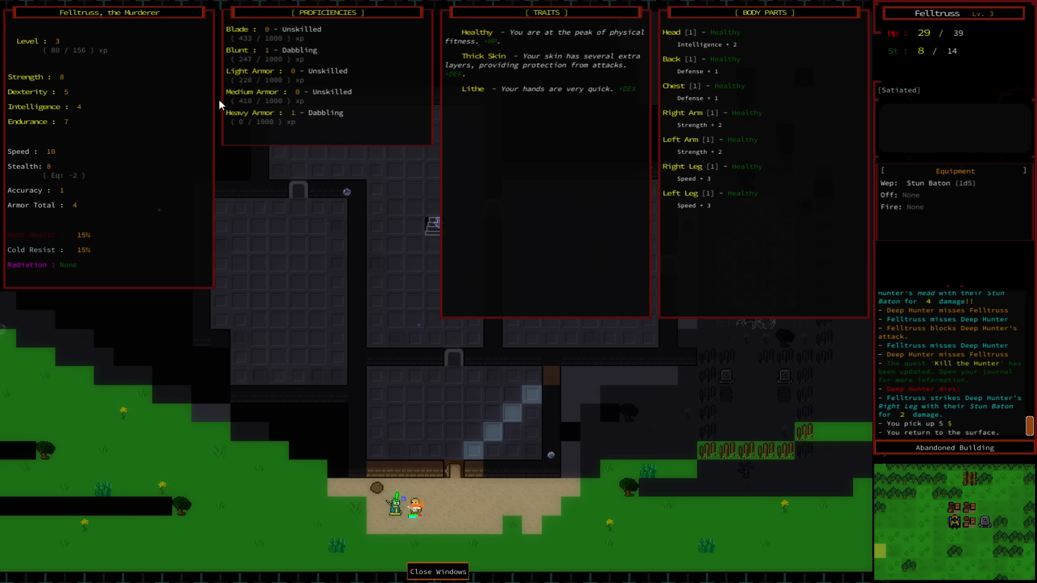
mouse_move(326, 32)
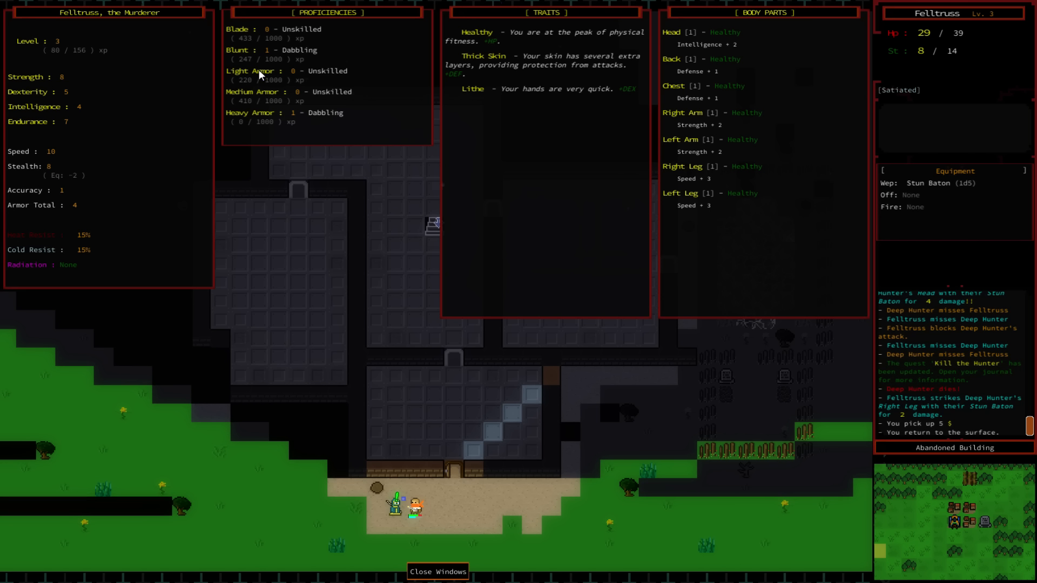
mouse_move(482, 103)
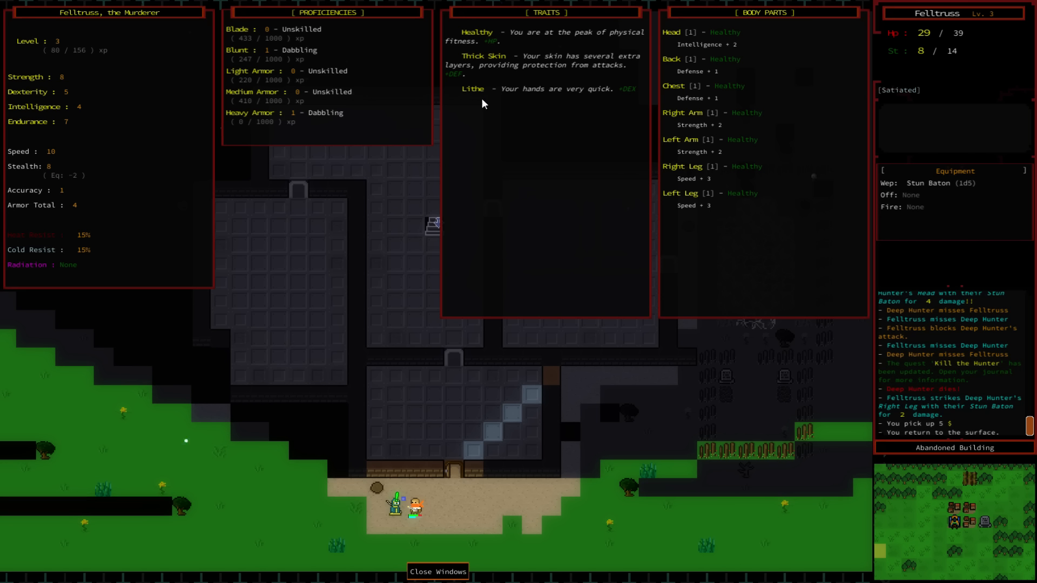
mouse_move(496, 67)
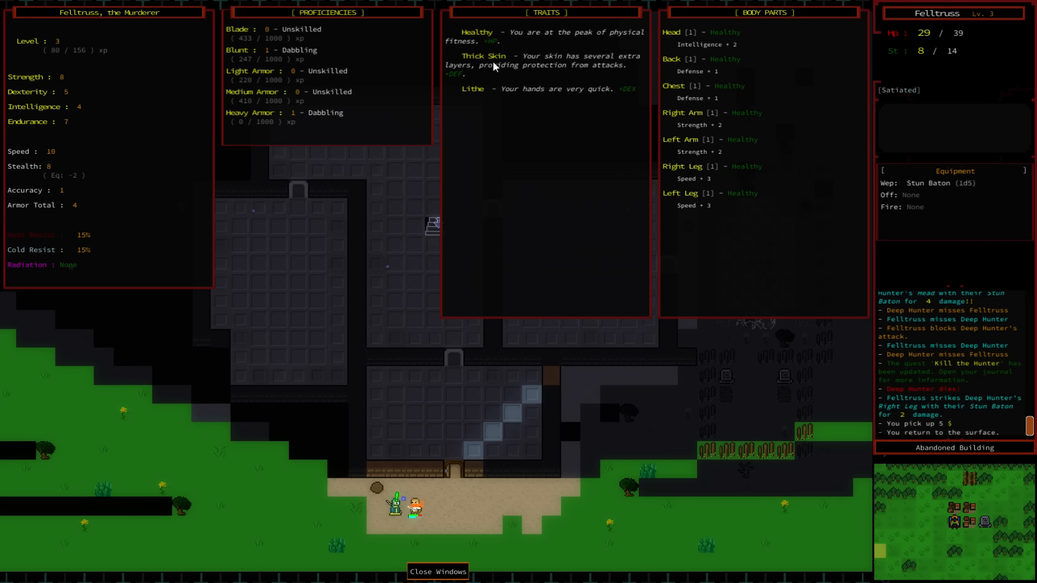
mouse_move(479, 104)
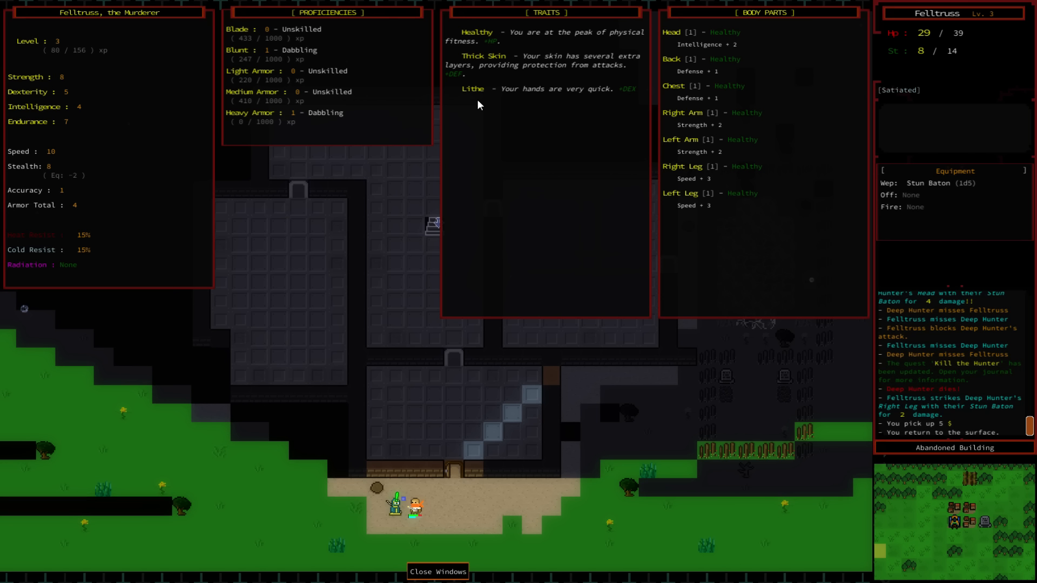
mouse_move(515, 89)
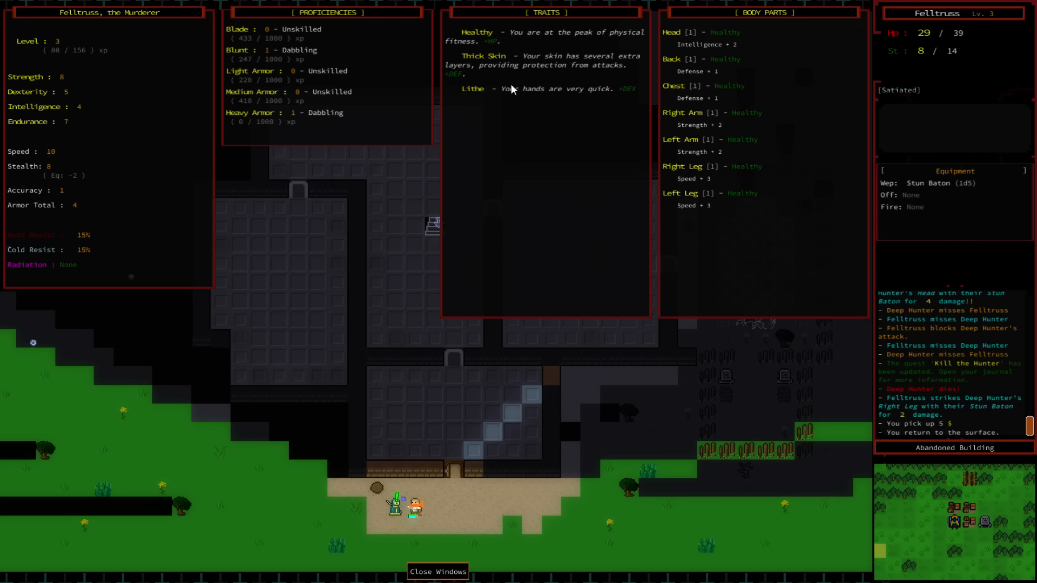
mouse_move(574, 111)
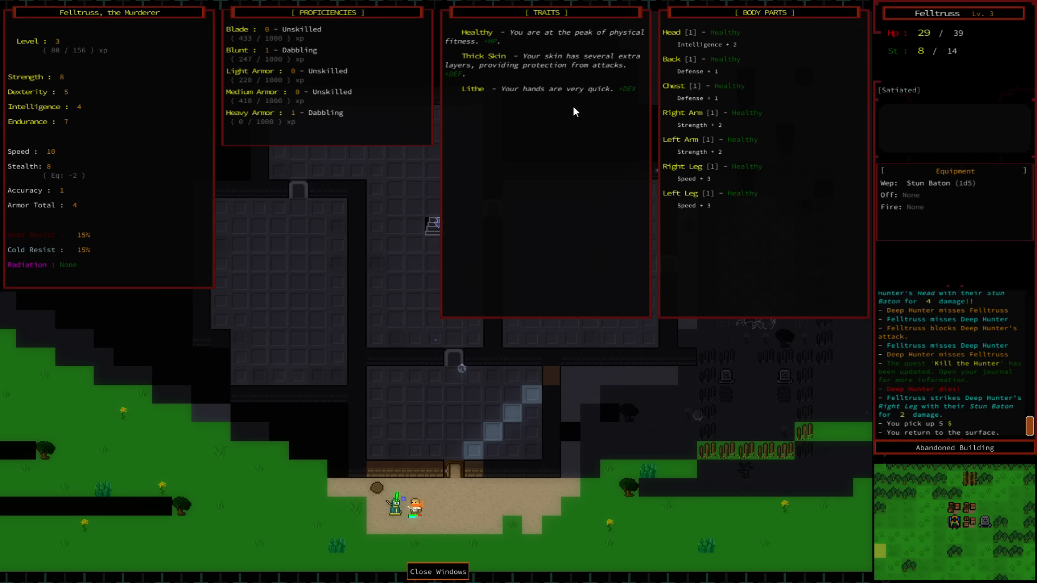
mouse_move(675, 72)
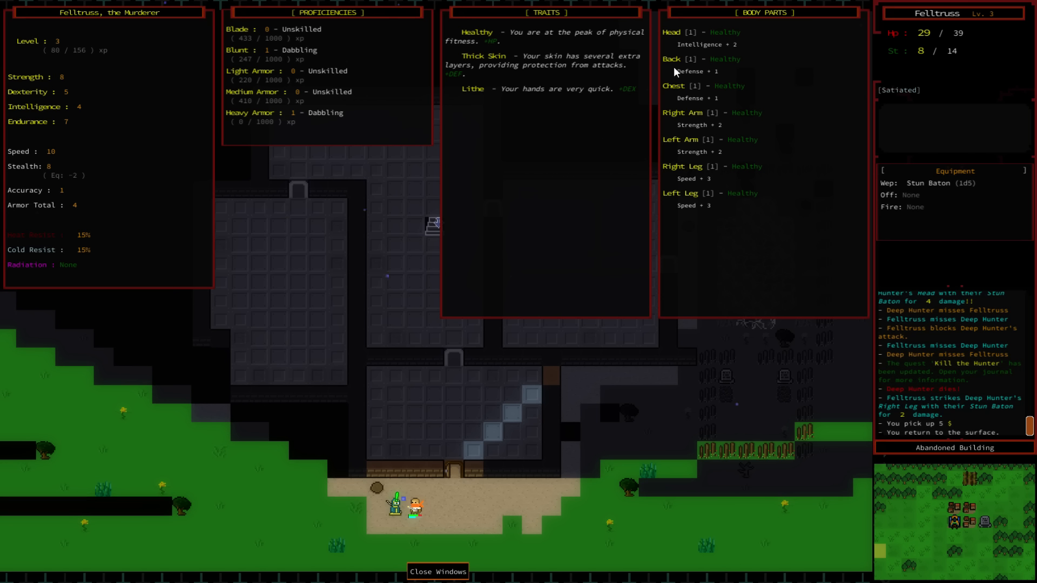
mouse_move(691, 51)
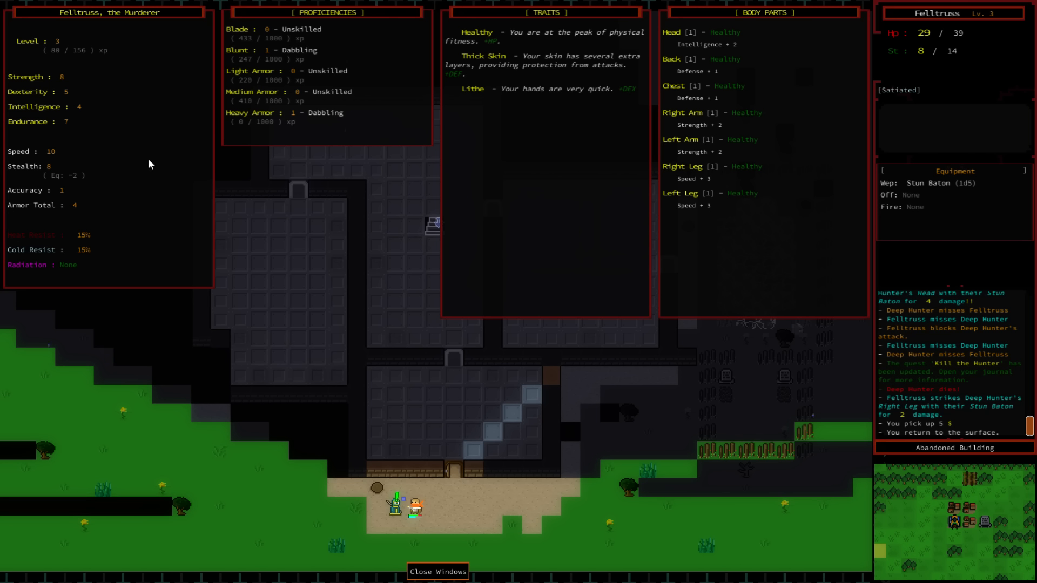
mouse_move(311, 247)
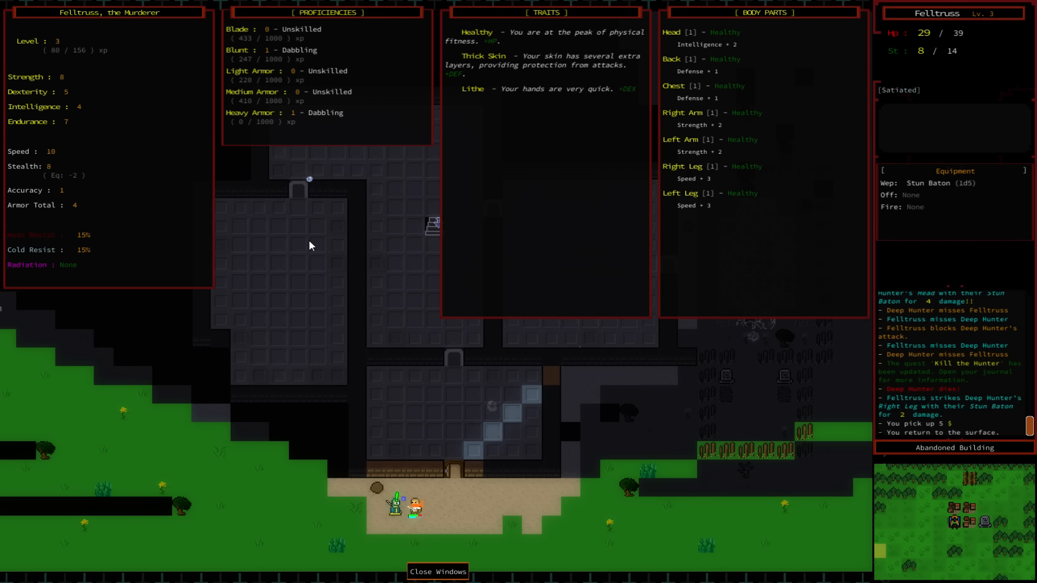
mouse_move(805, 206)
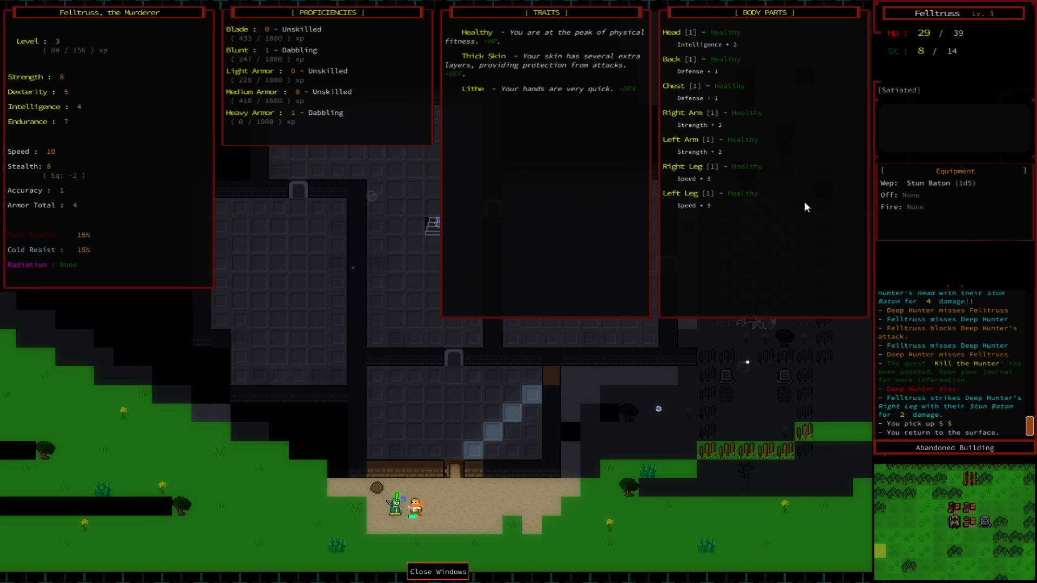
mouse_move(878, 100)
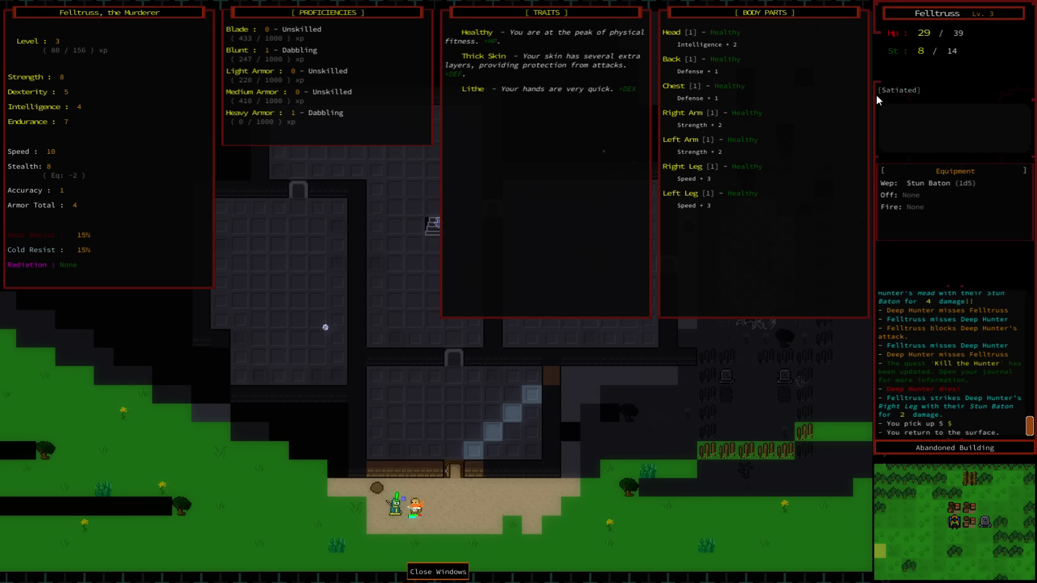
mouse_move(873, 194)
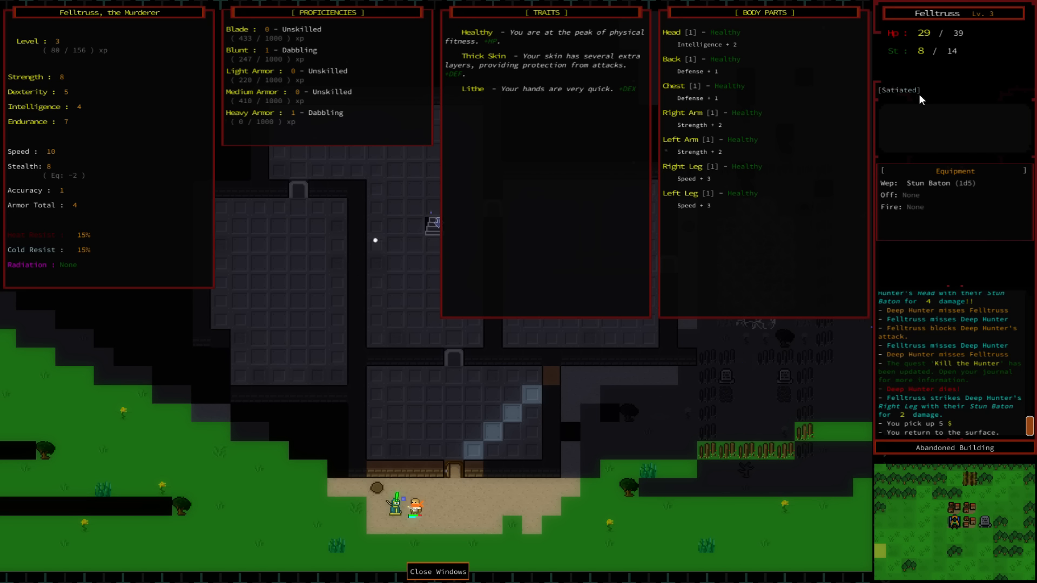
- Wear the Plain Shirt as chest armour, then inspect the Stun Baton and Wool Scarf
left_click(436, 571)
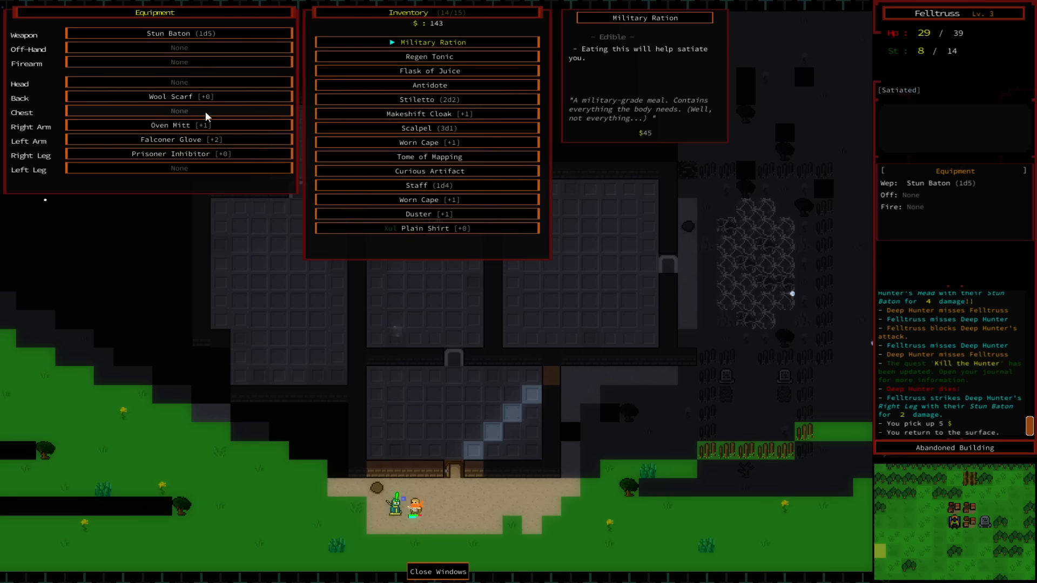
left_click(426, 227)
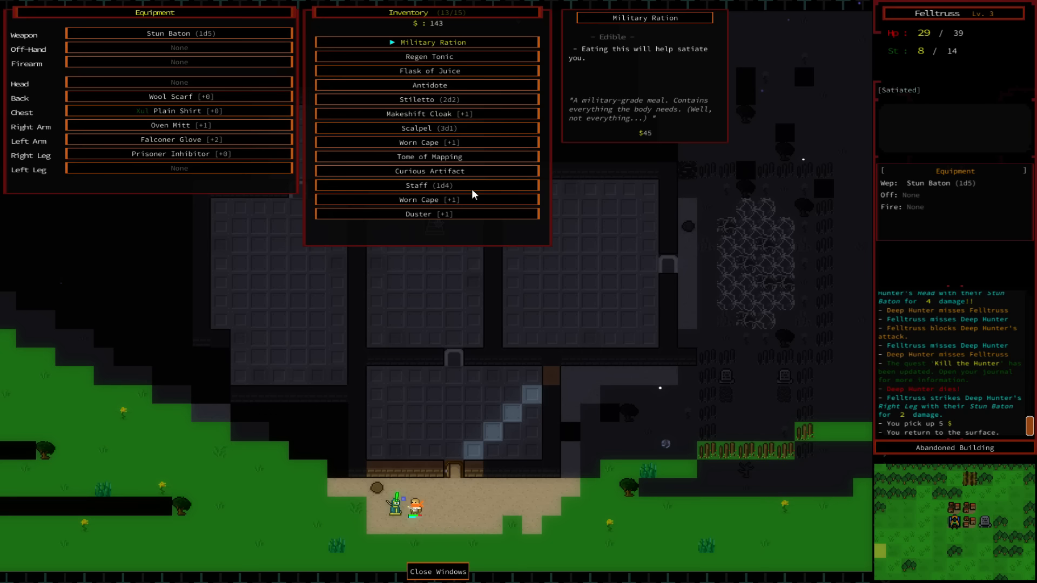
left_click(178, 33)
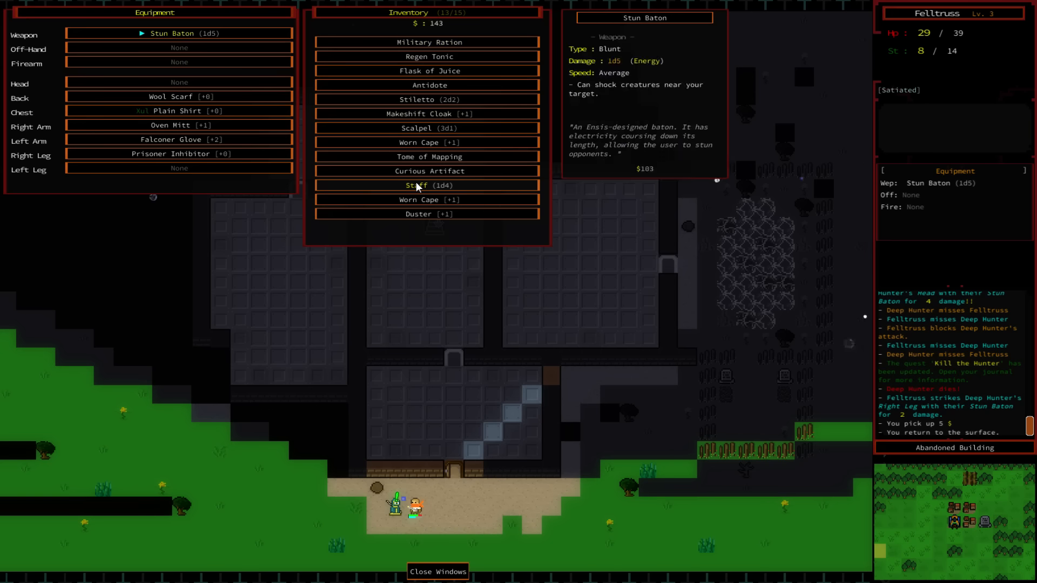
left_click(179, 96)
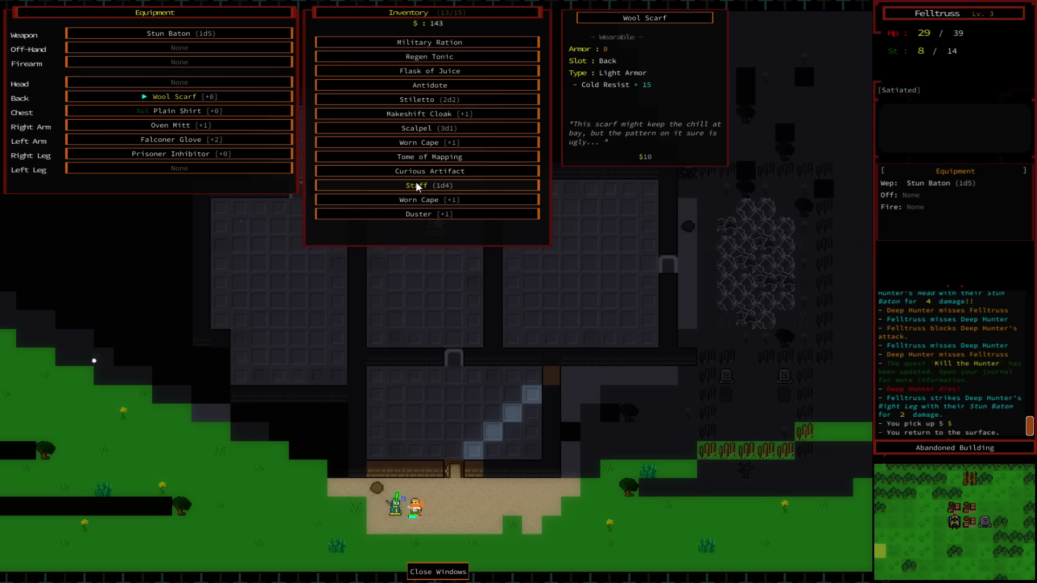
- Check the Falconer Glove, Antidote, Stiletto and Worn Cape details, then close all windows
left_click(177, 124)
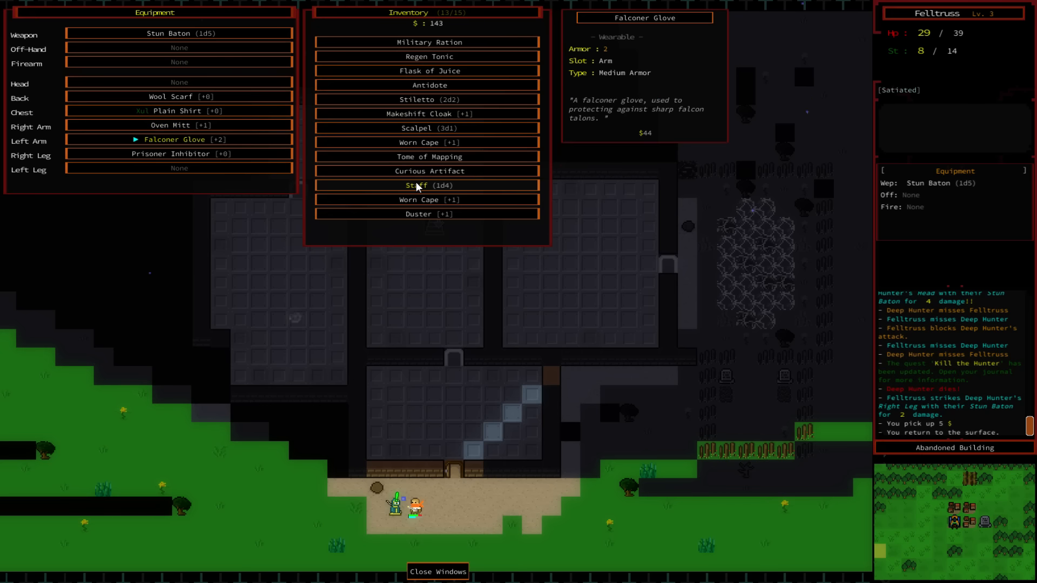
left_click(429, 85)
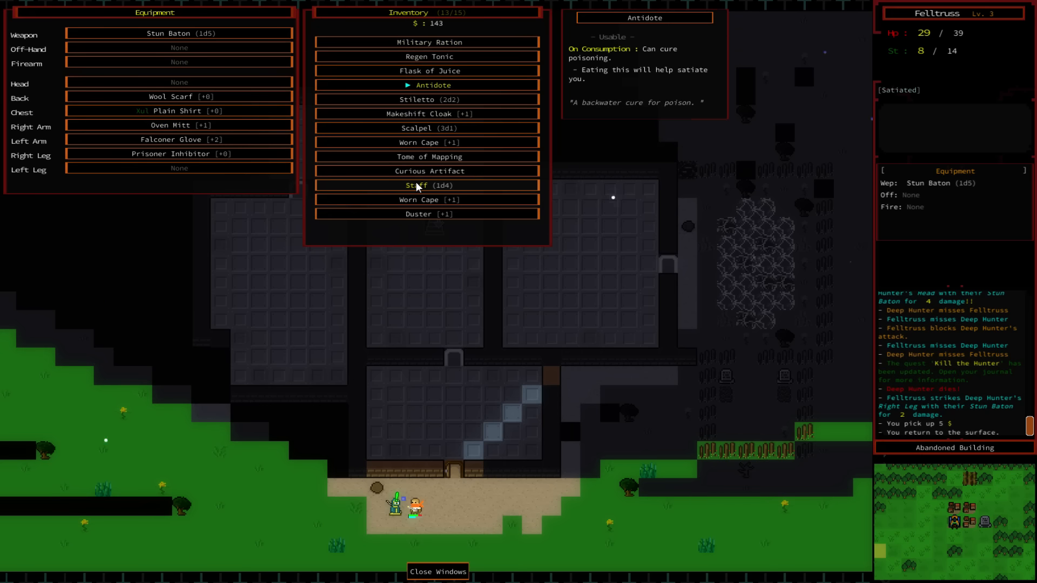
left_click(429, 100)
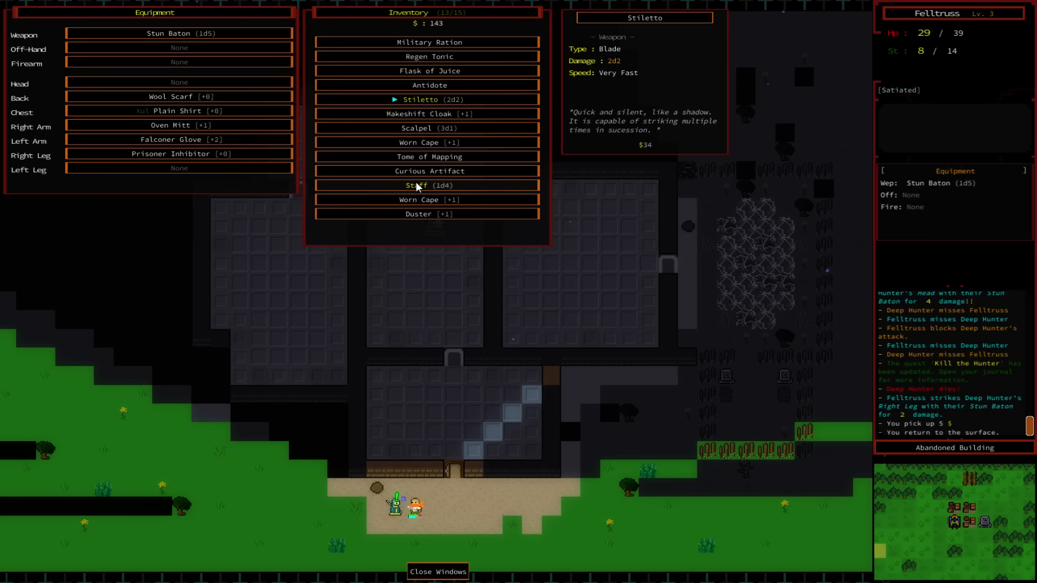
mouse_move(554, 296)
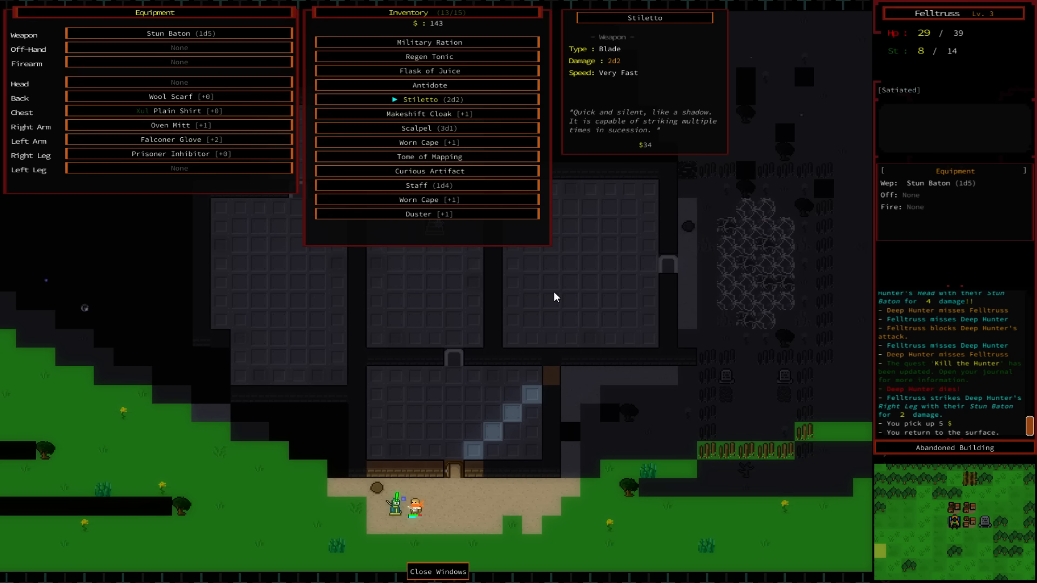
left_click(427, 200)
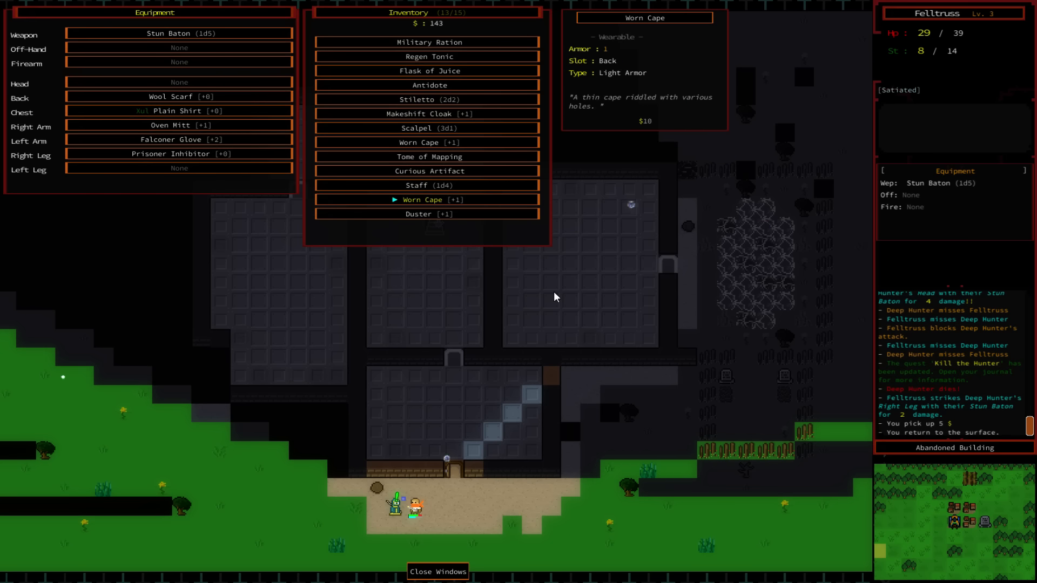
left_click(437, 571)
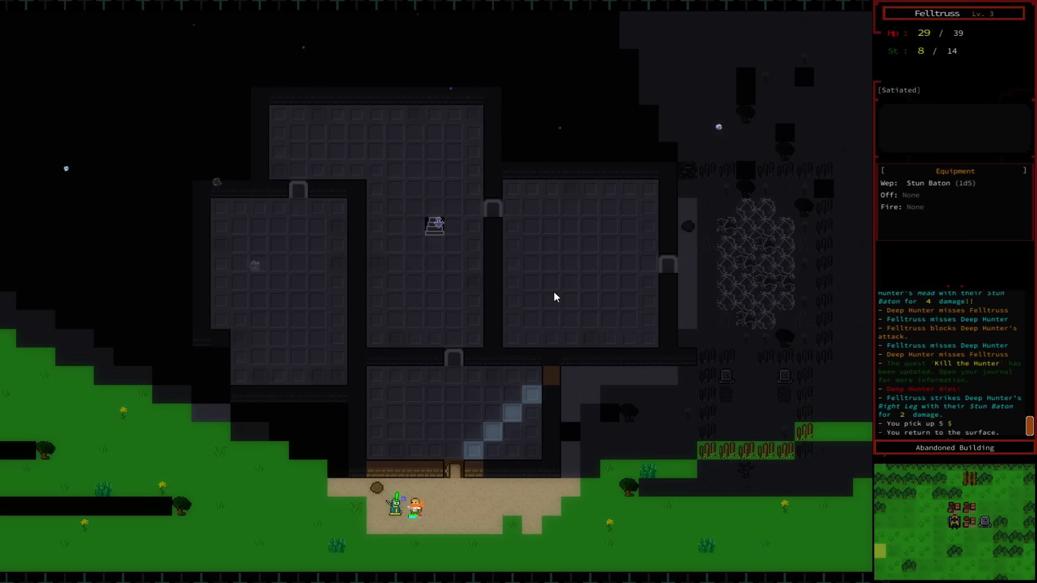
mouse_move(814, 377)
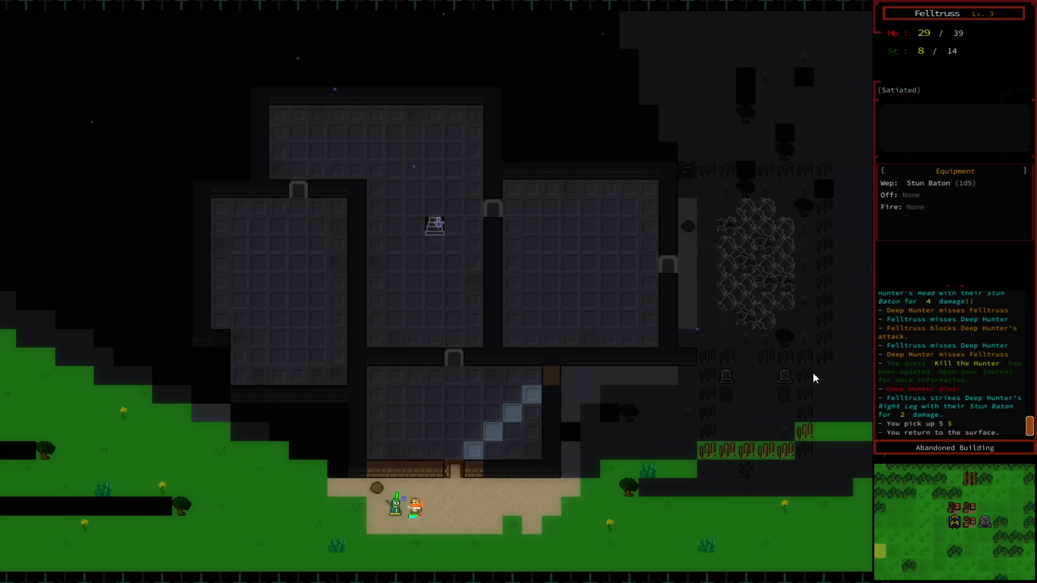
mouse_move(517, 436)
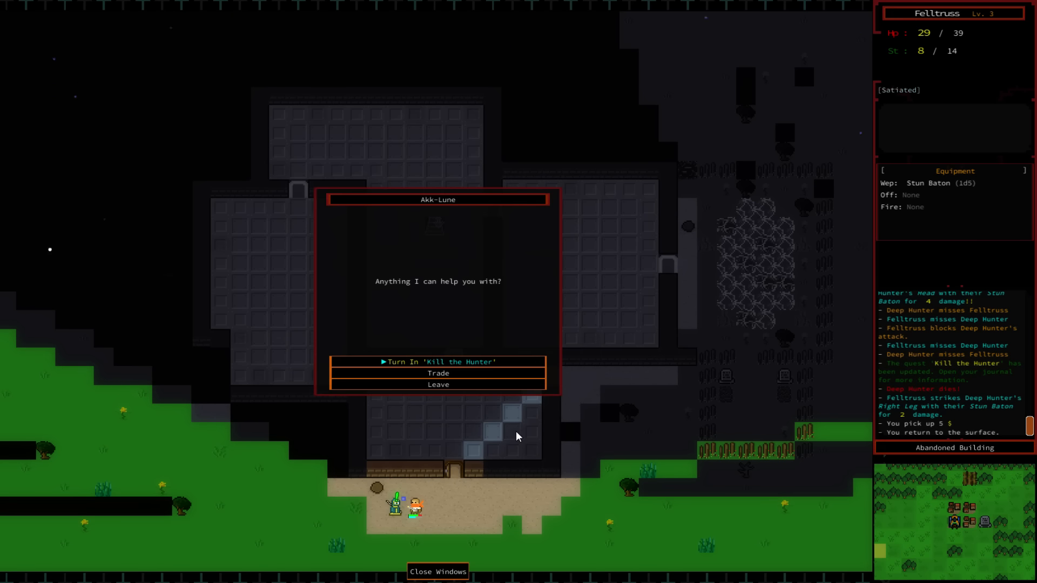
- Turn in Kill the Hunter to Akk-Lune and read the reward message
left_click(438, 362)
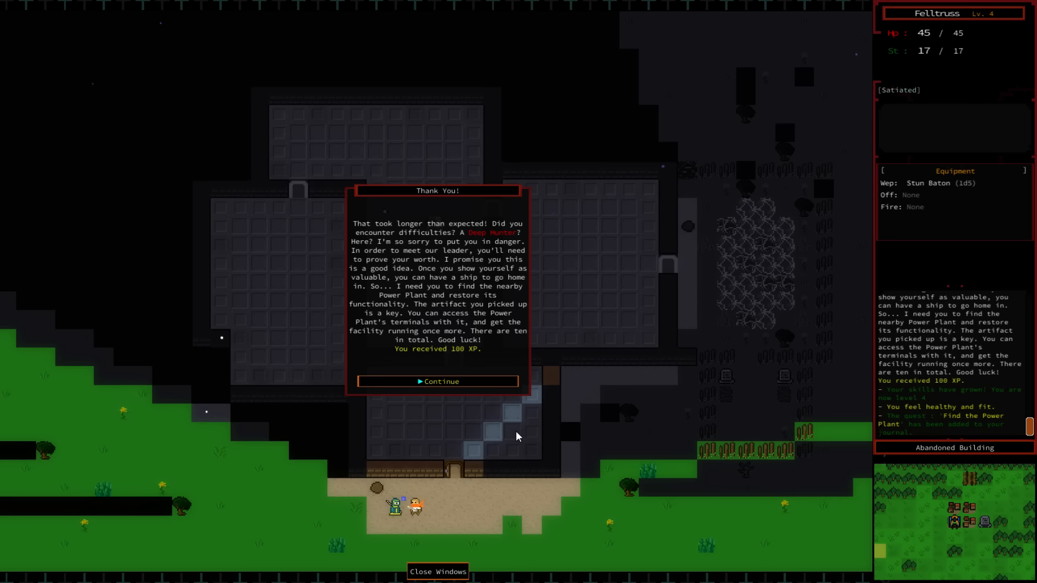
left_click(437, 381)
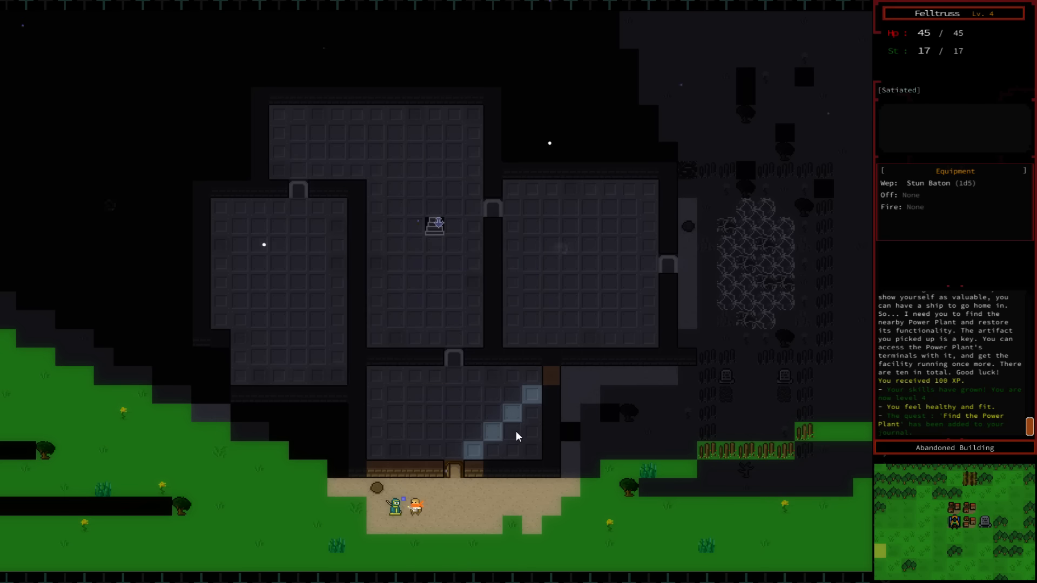
key("m")
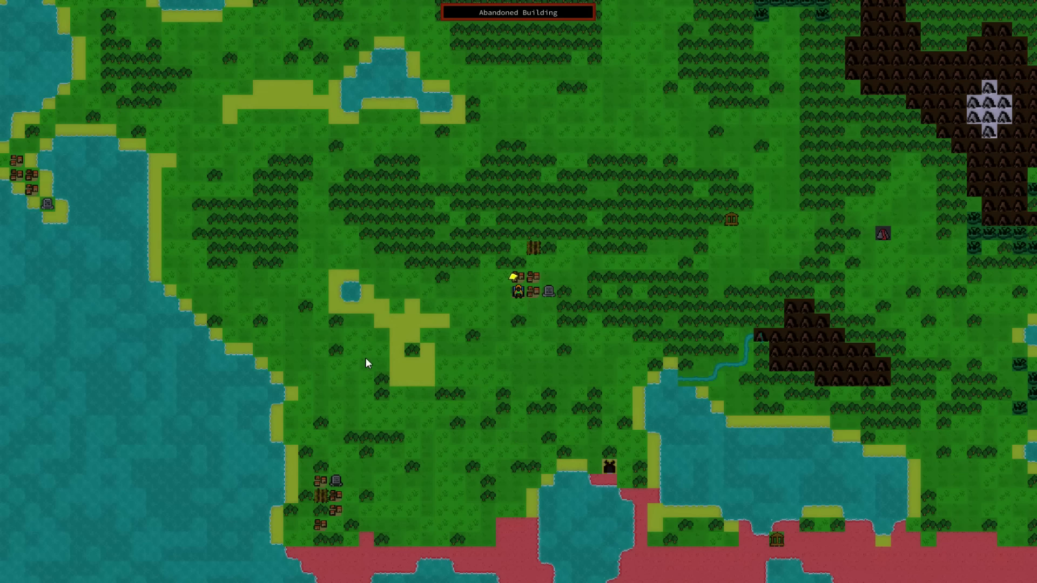
mouse_move(522, 288)
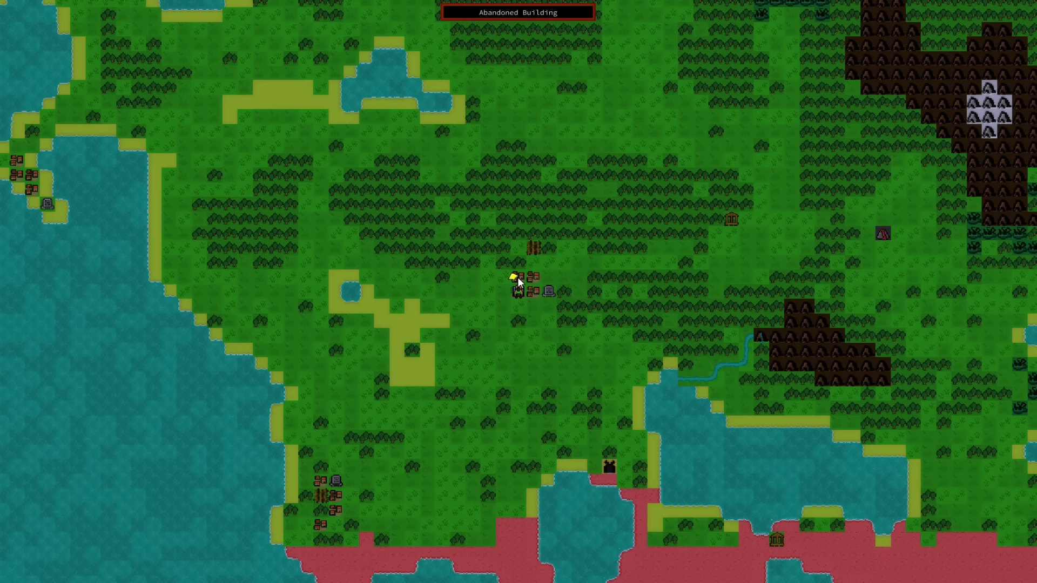
mouse_move(555, 279)
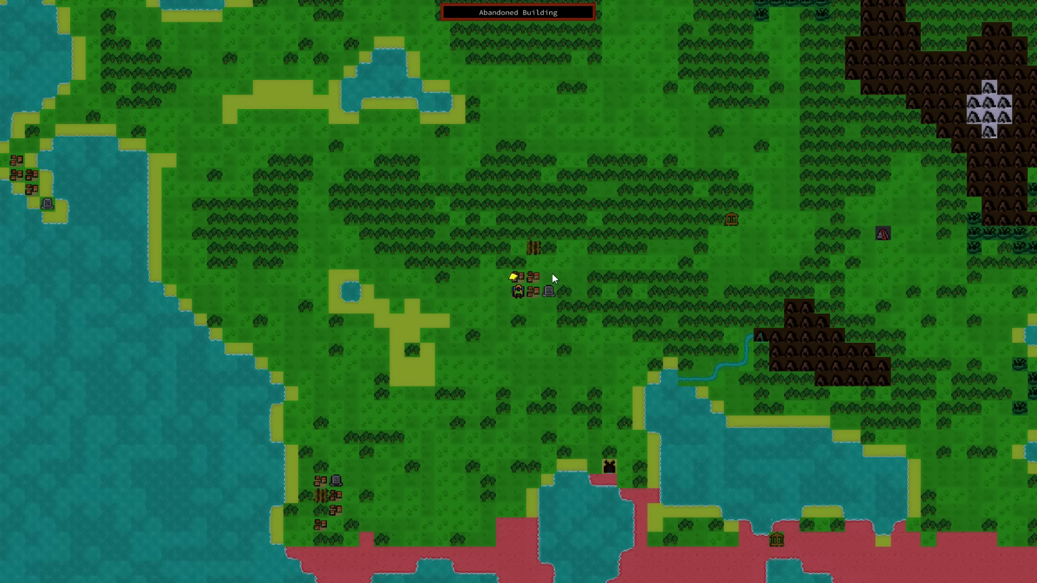
mouse_move(616, 318)
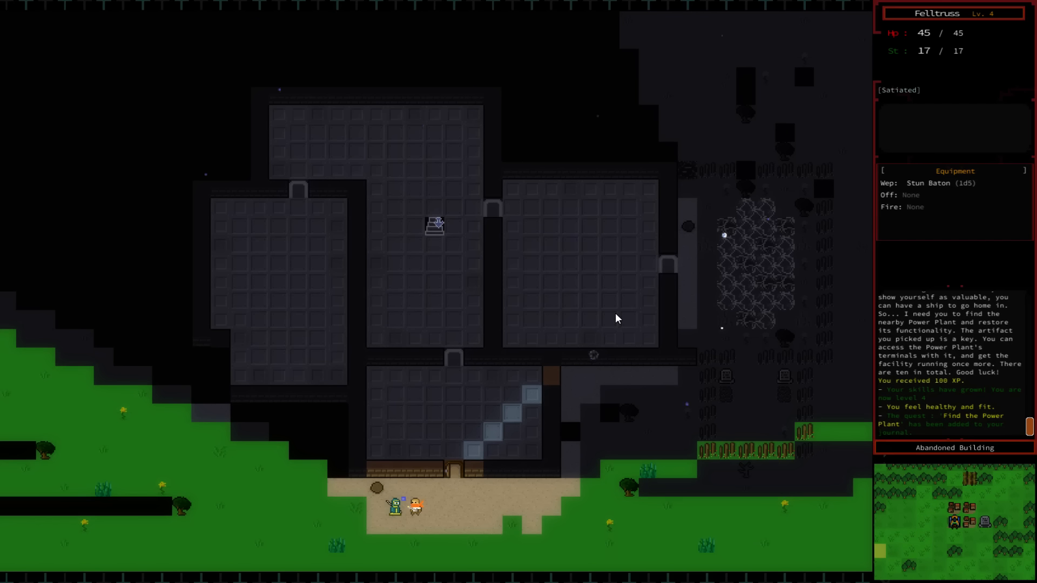
mouse_move(719, 351)
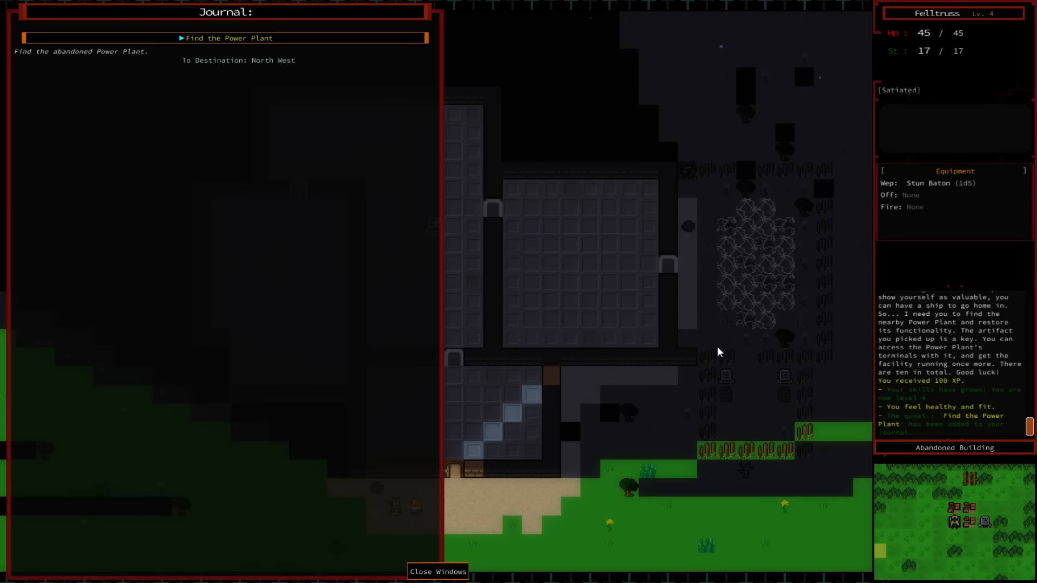
- Select Find the Power Plant in the Journal and confirm tracking it
left_click(228, 38)
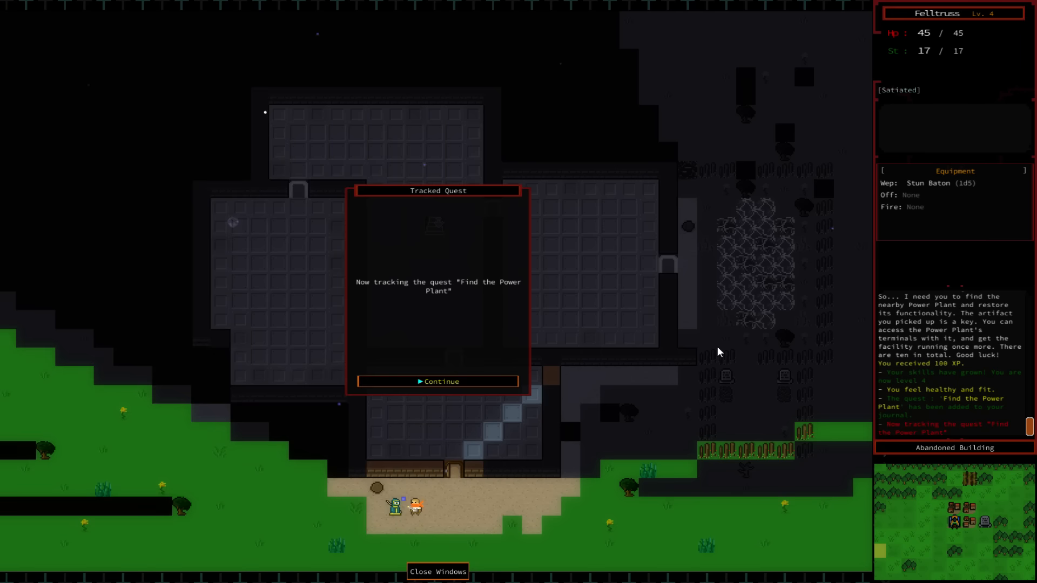
left_click(436, 382)
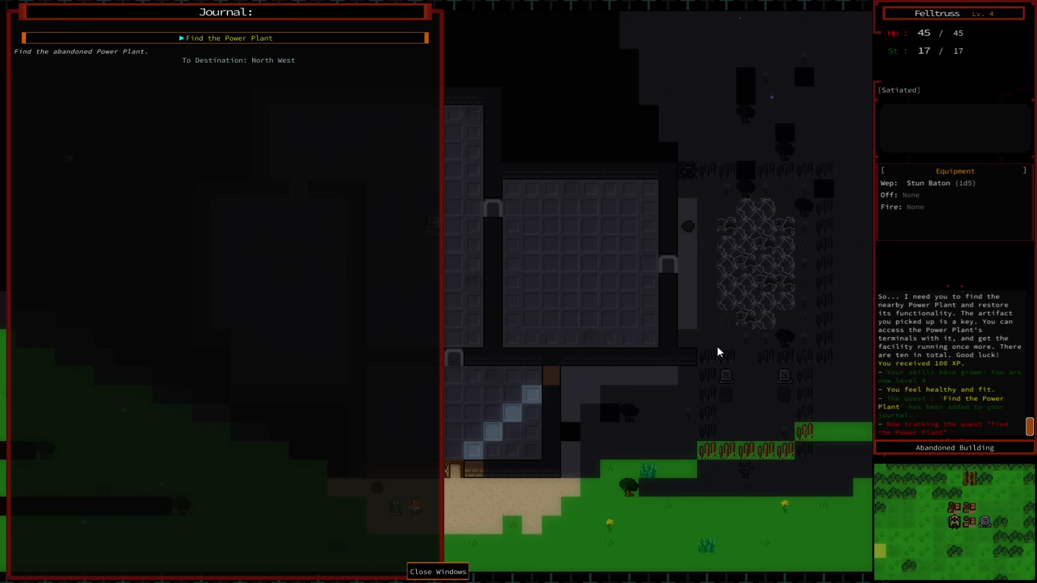
mouse_move(323, 133)
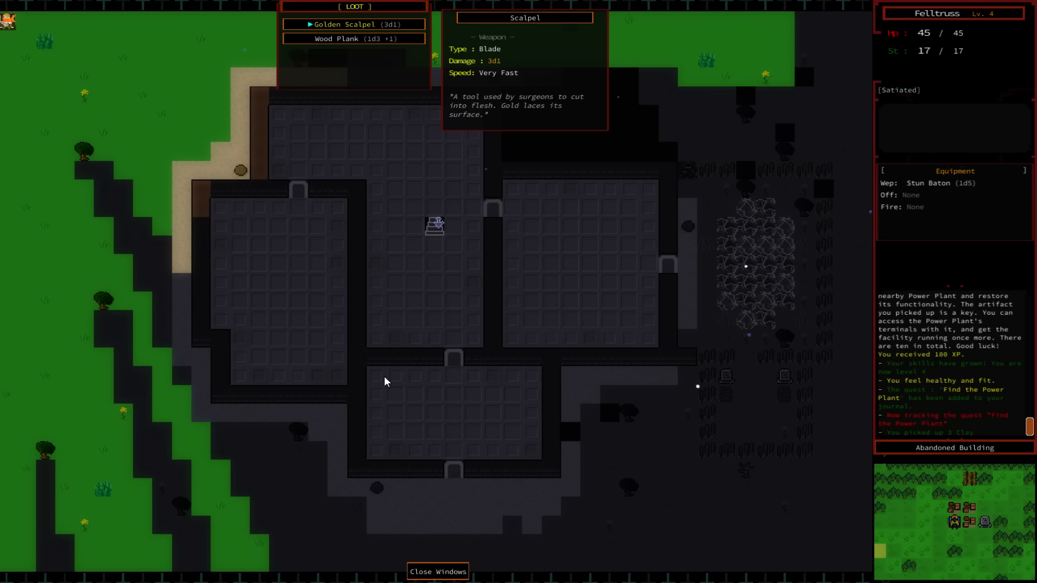
- Loot the Golden Scalpel, skip the Wood Plank, eat bread, equip the Torch off-hand
left_click(344, 24)
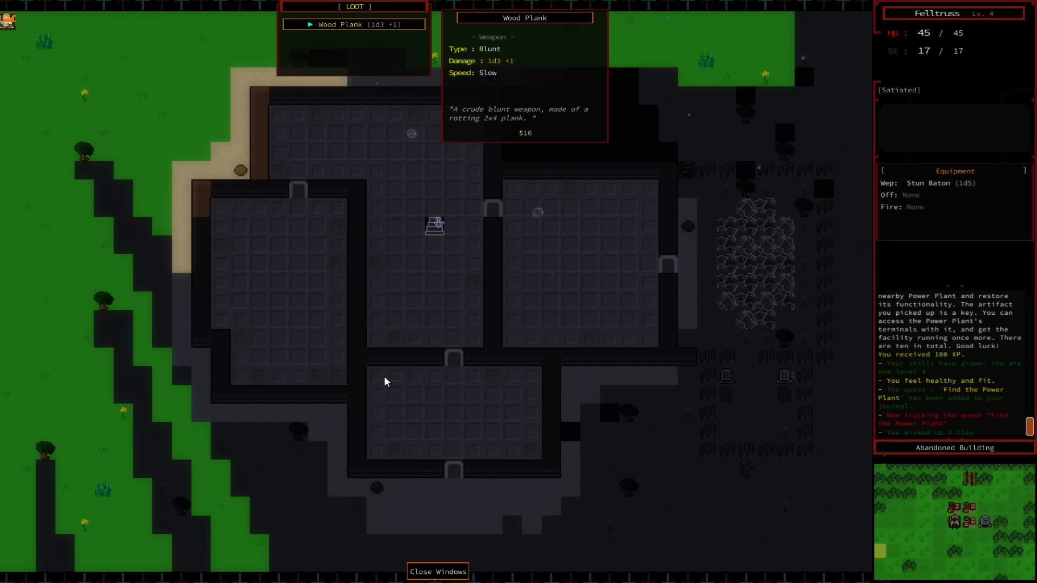
left_click(437, 571)
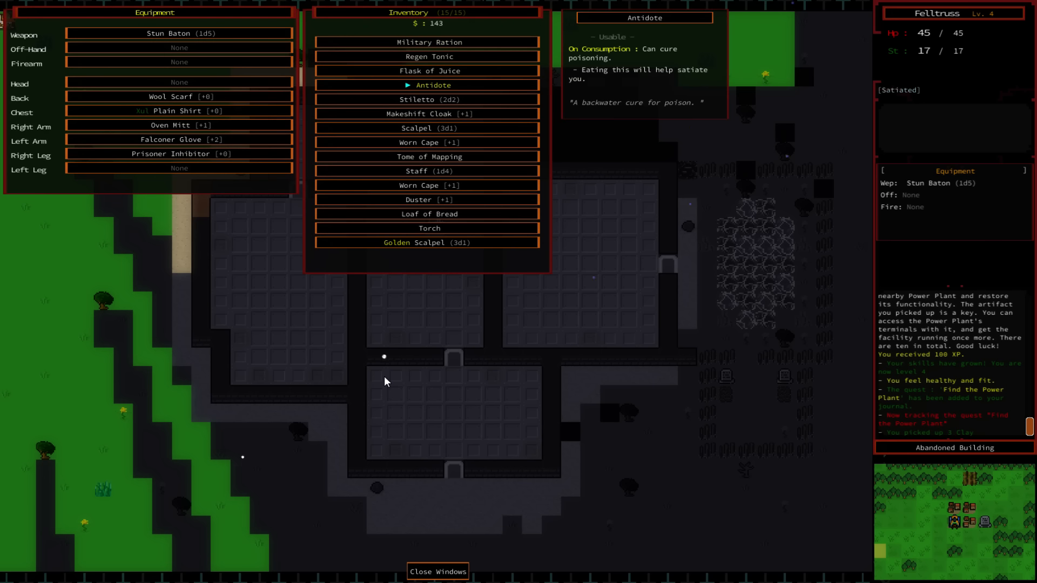
left_click(427, 200)
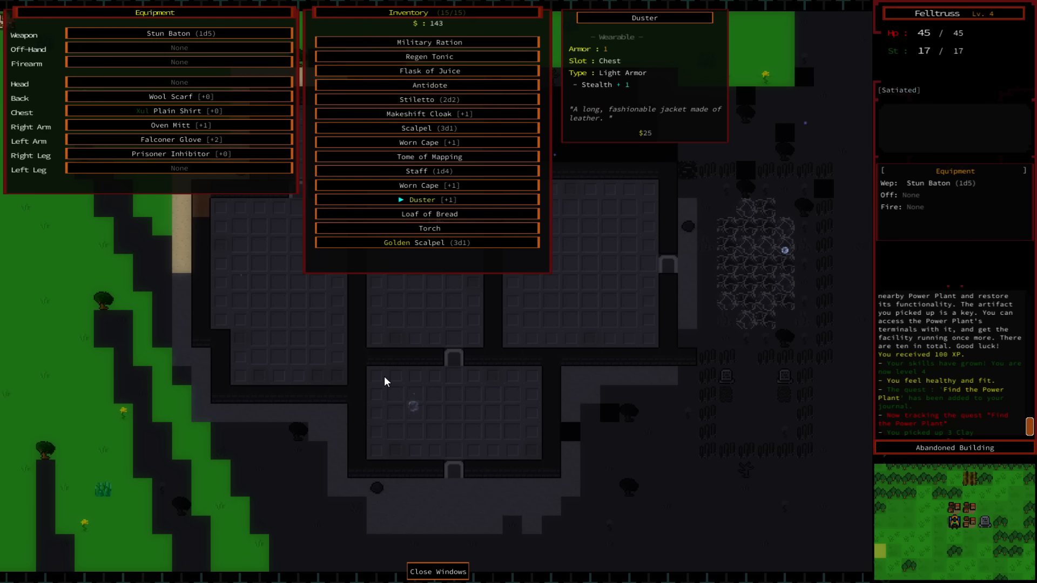
left_click(429, 212)
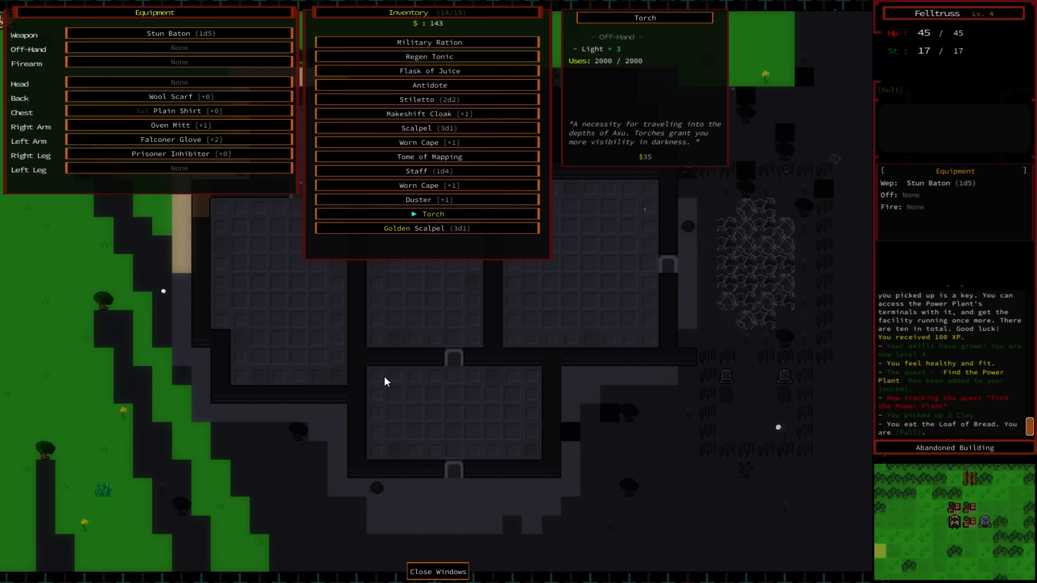
left_click(426, 213)
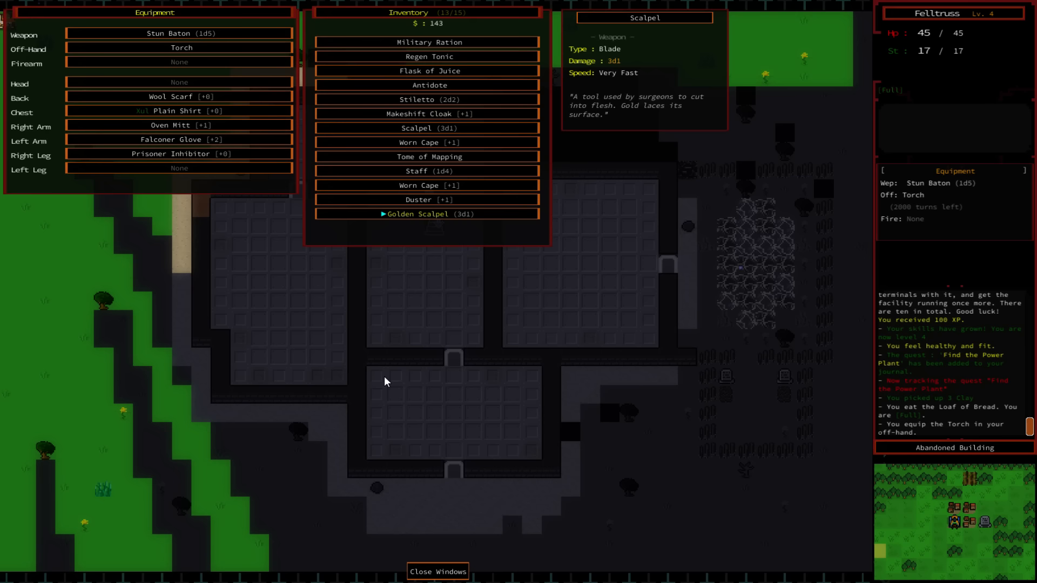
left_click(429, 113)
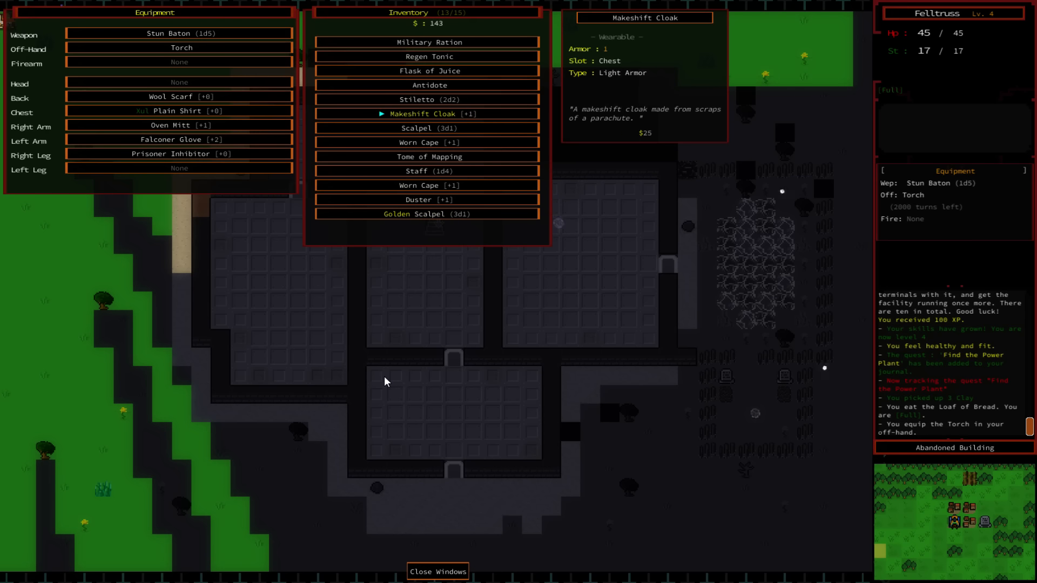
left_click(437, 571)
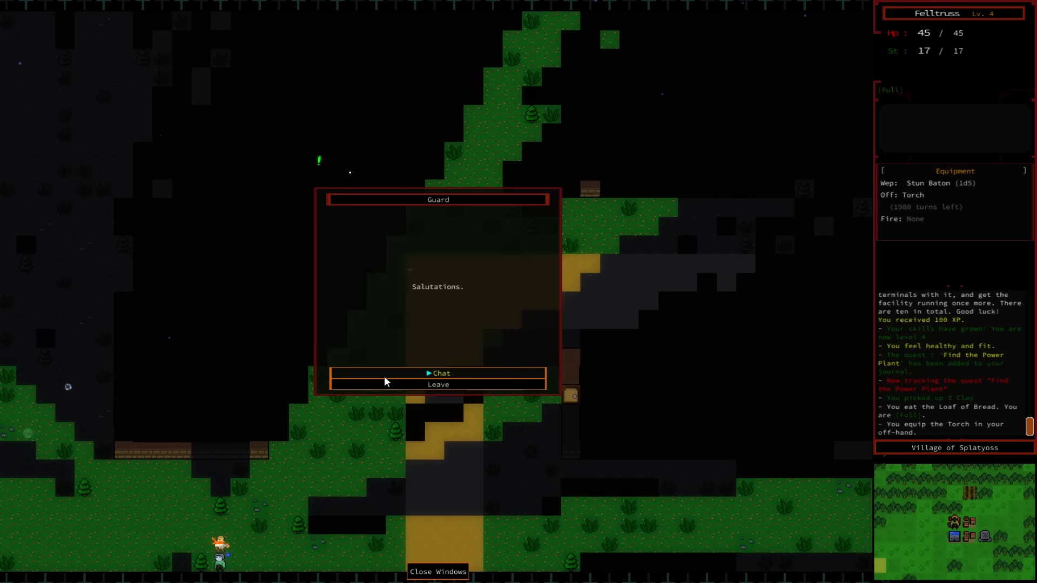
- Chat with the Splatyoss guard about the swamps, then leave
left_click(438, 373)
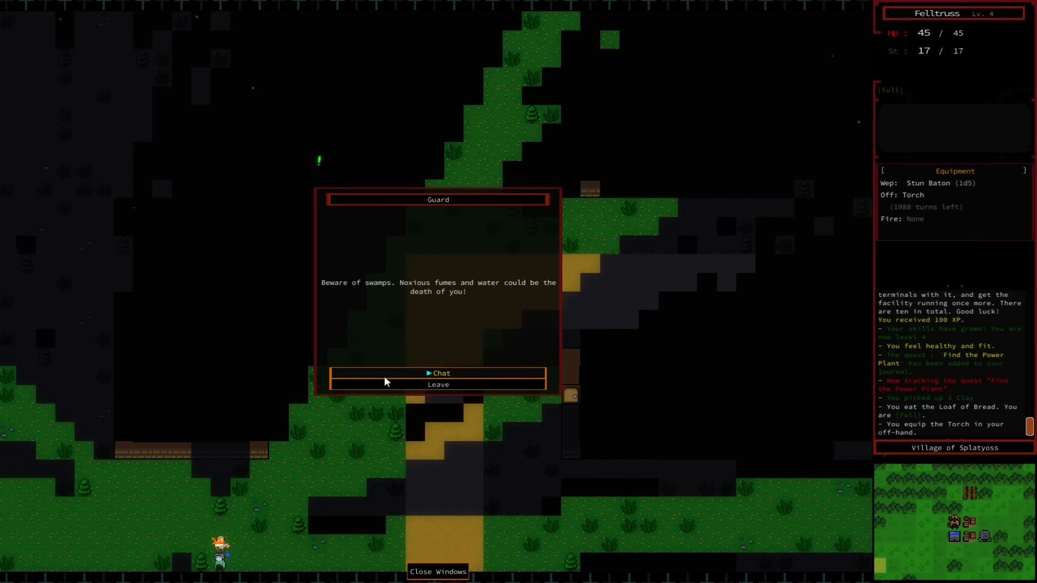
left_click(438, 384)
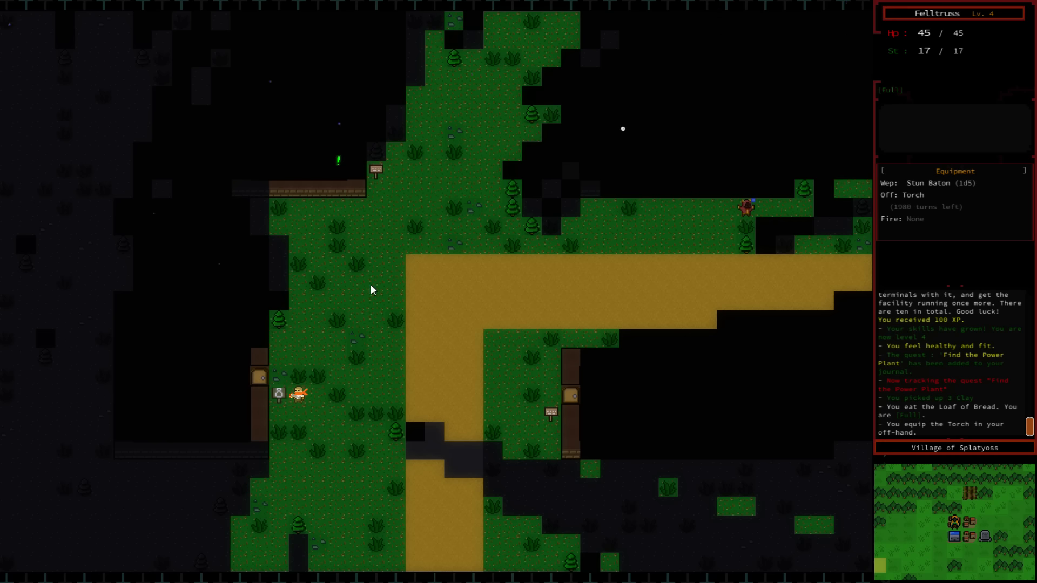
mouse_move(748, 212)
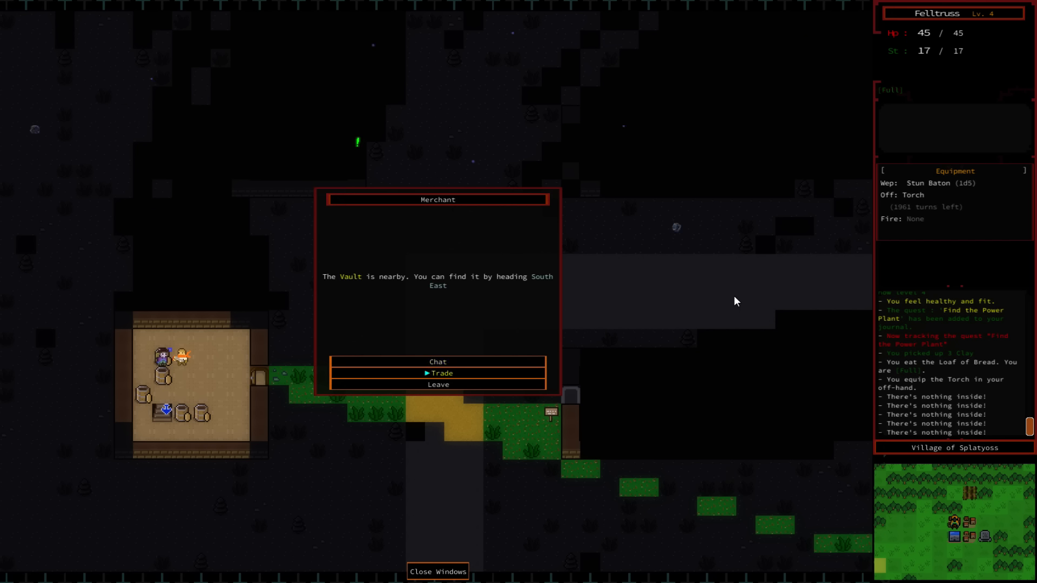
- Trade with the merchant, selling the Stiletto, Makeshift Cloak, Scalpel and a Worn Cape
left_click(438, 373)
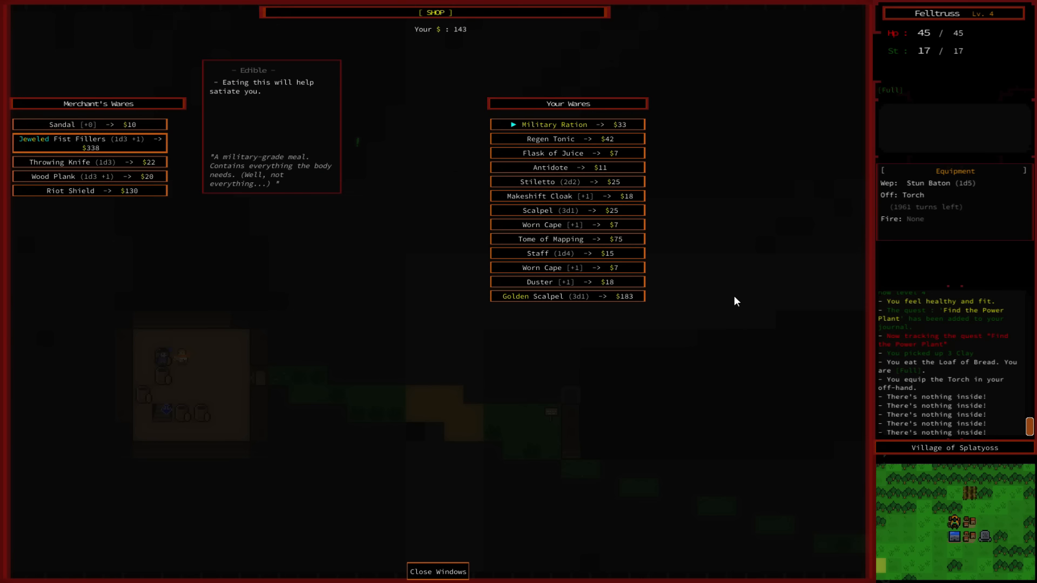
left_click(553, 167)
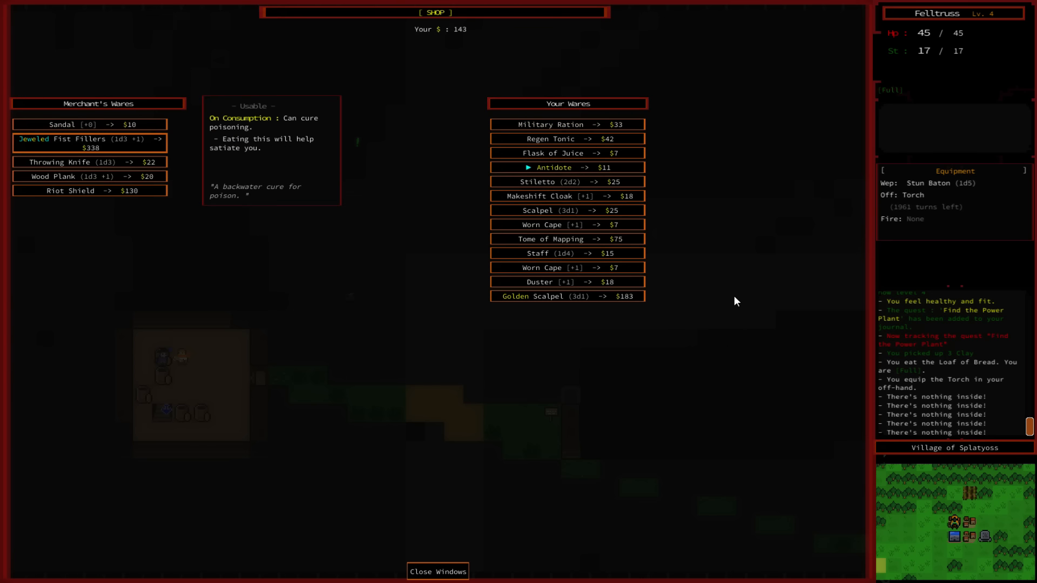
left_click(566, 181)
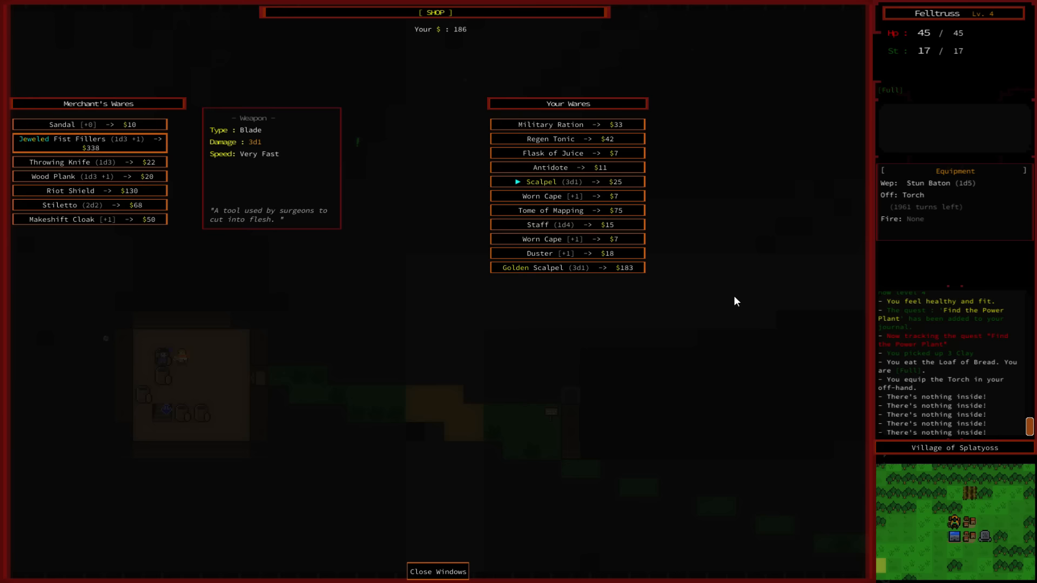
left_click(554, 182)
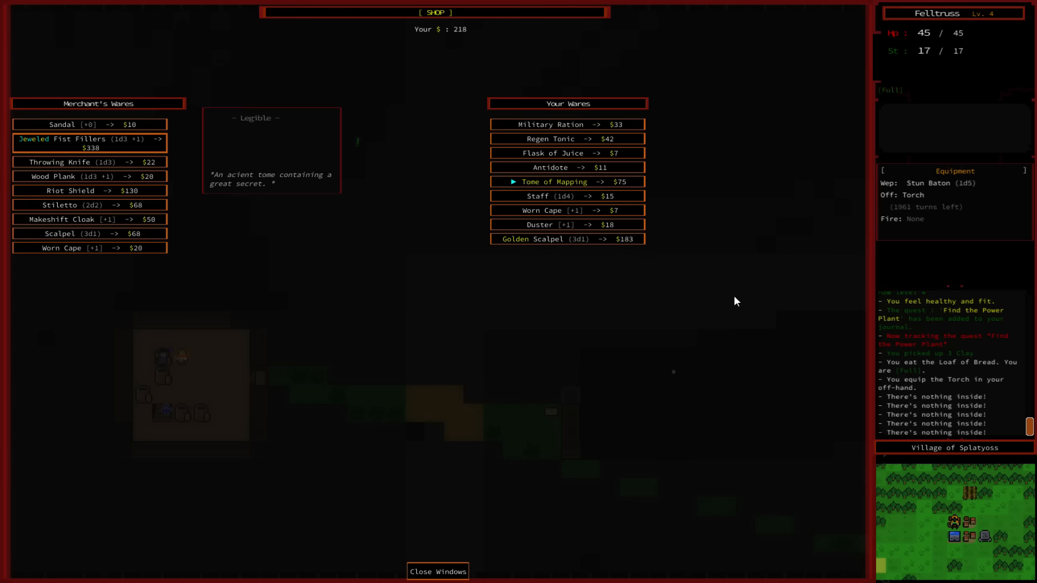
left_click(565, 195)
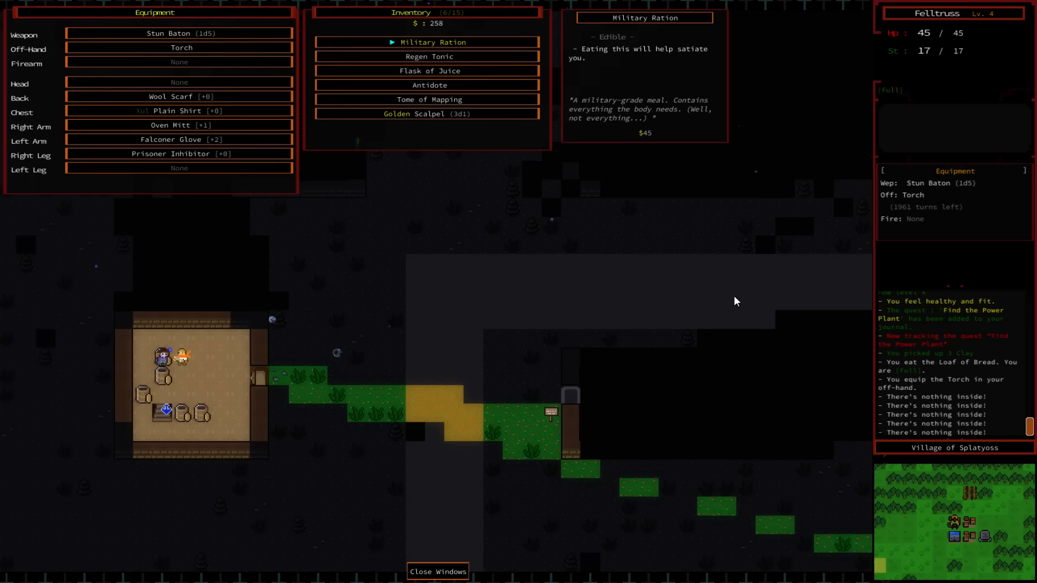
- Inspect the equipped Stun Baton, then close the gear windows and greet the merchant
left_click(179, 33)
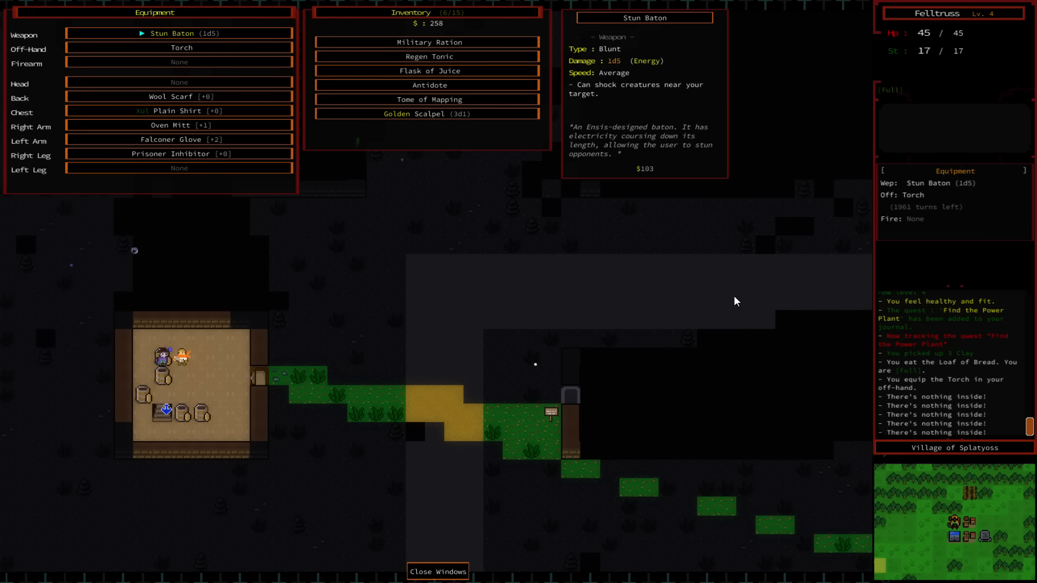
left_click(436, 571)
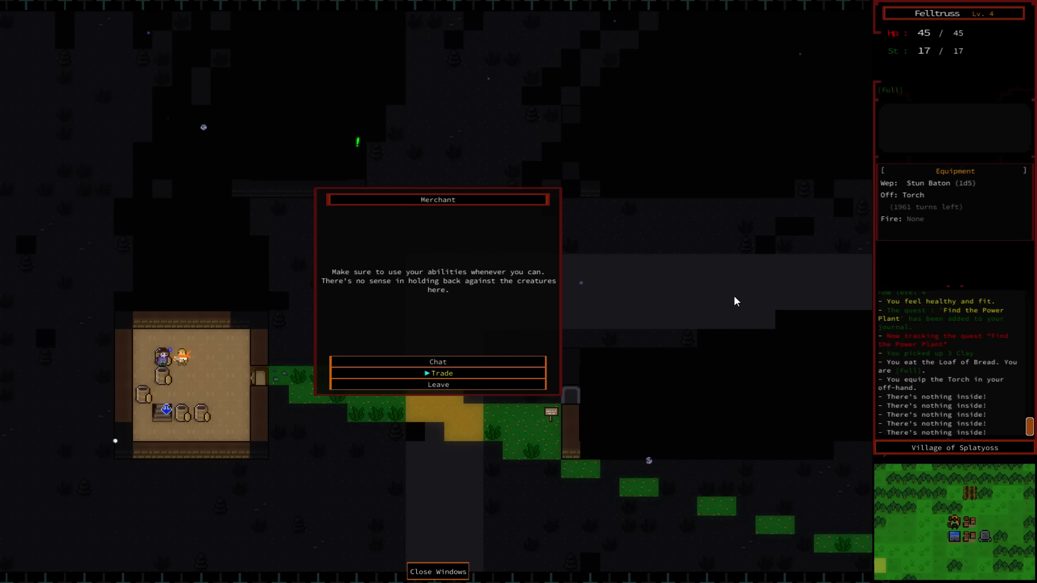
- Trade with the merchant, comparing Riot Shield, Scalpel, Stiletto and Throwing Knife stats
left_click(438, 373)
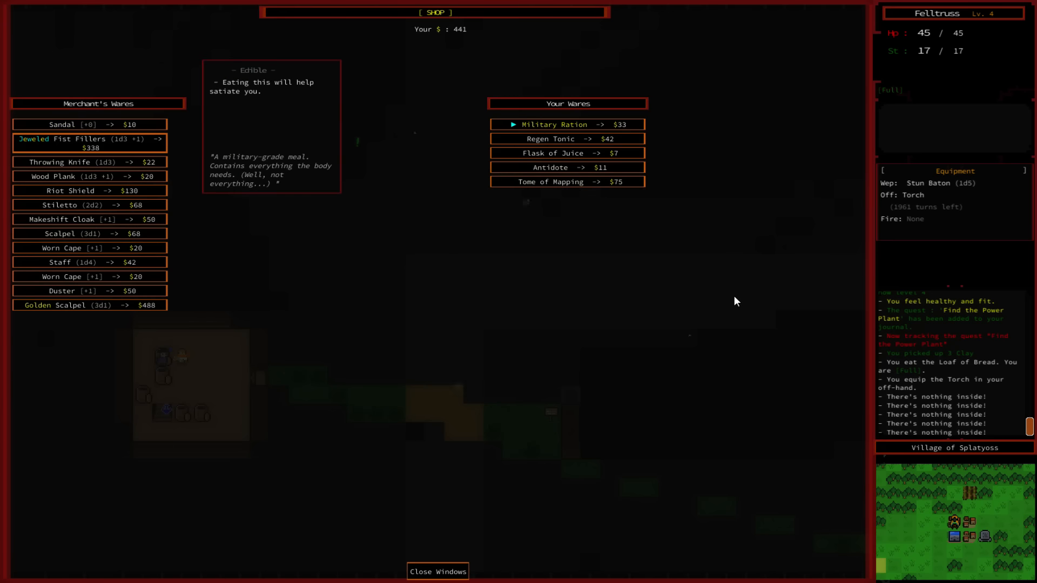
left_click(90, 190)
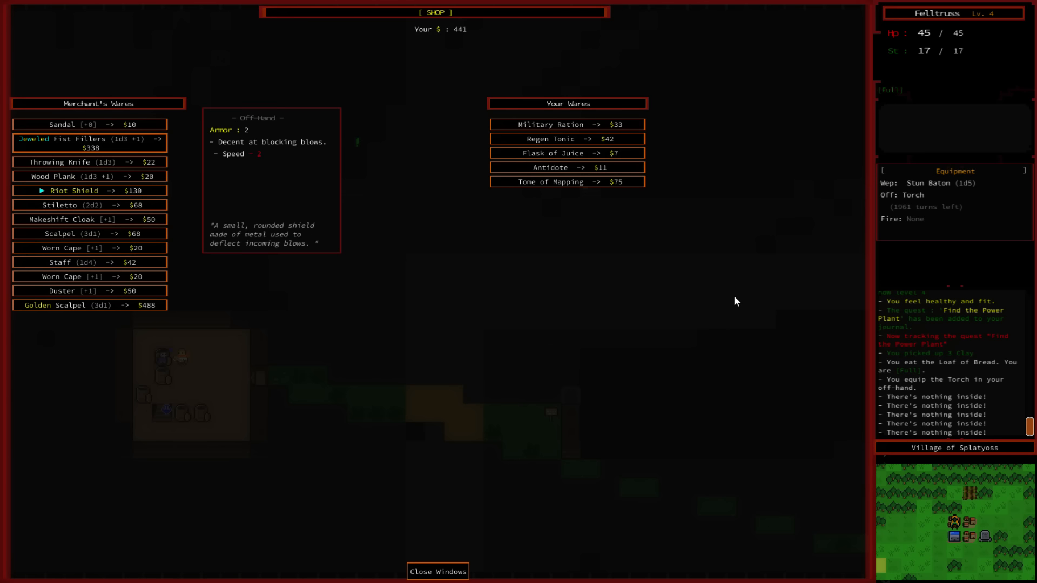
left_click(90, 232)
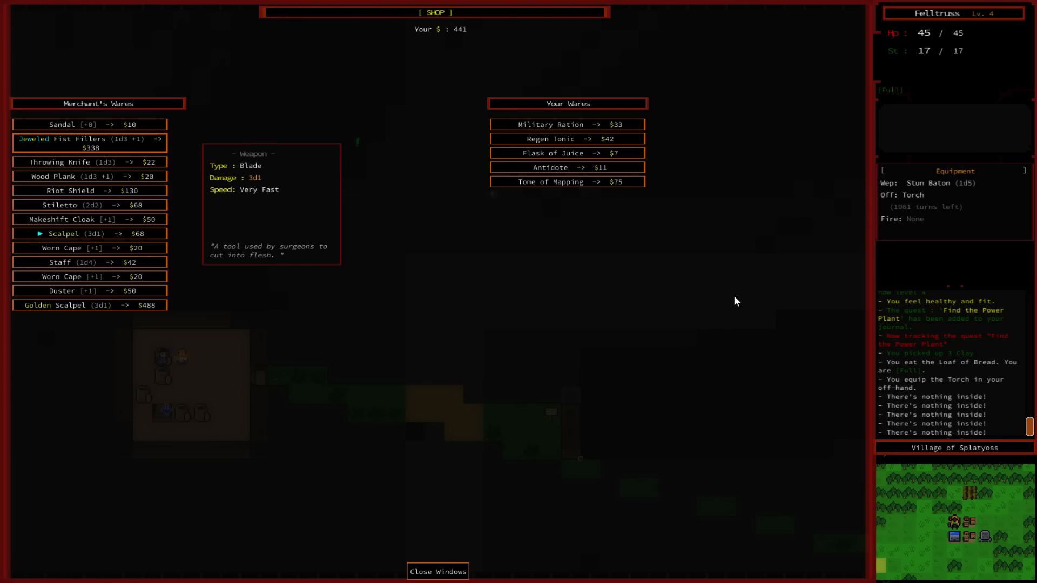
left_click(92, 204)
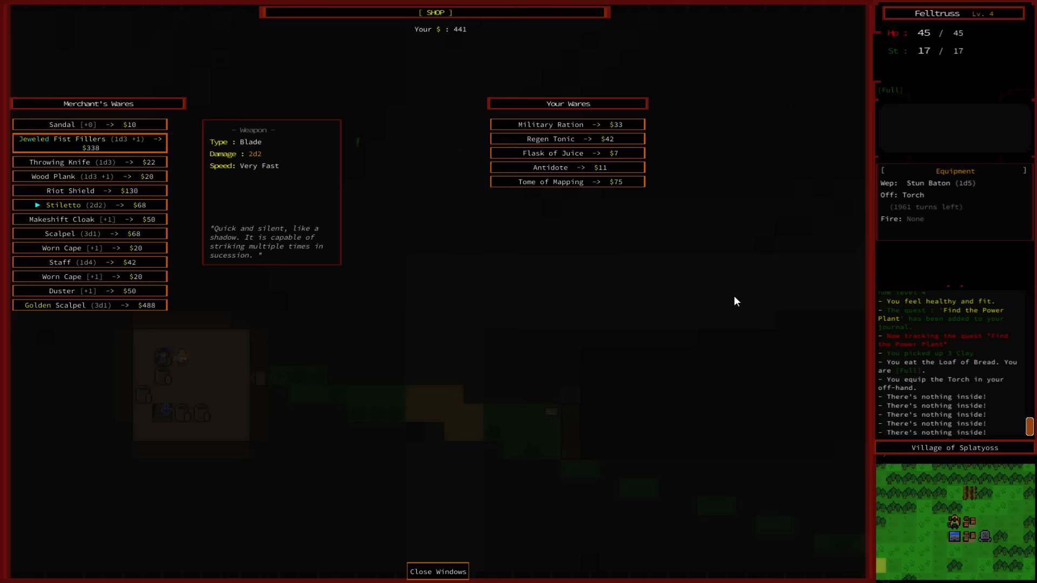
left_click(91, 162)
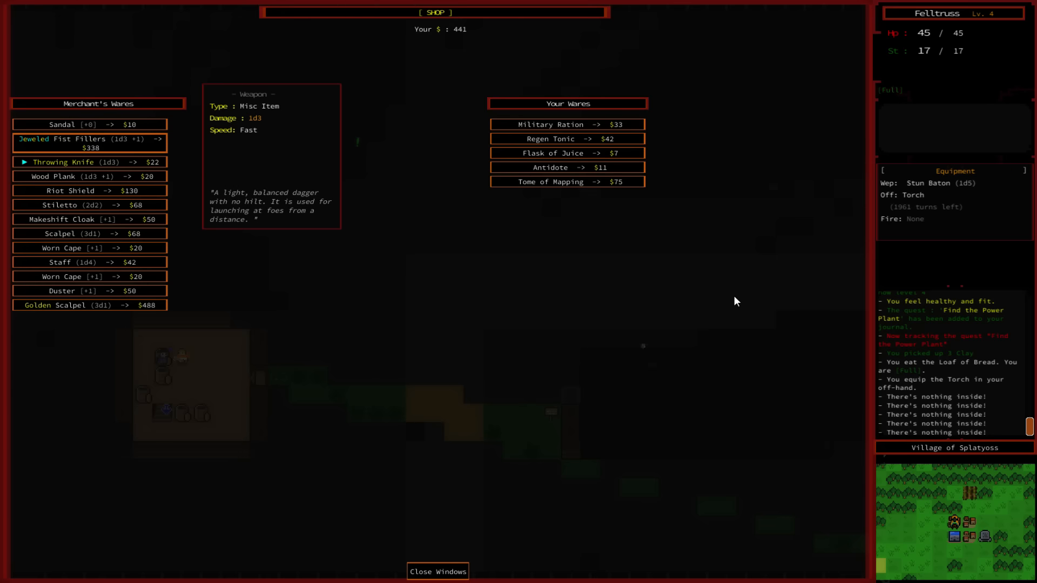
left_click(92, 176)
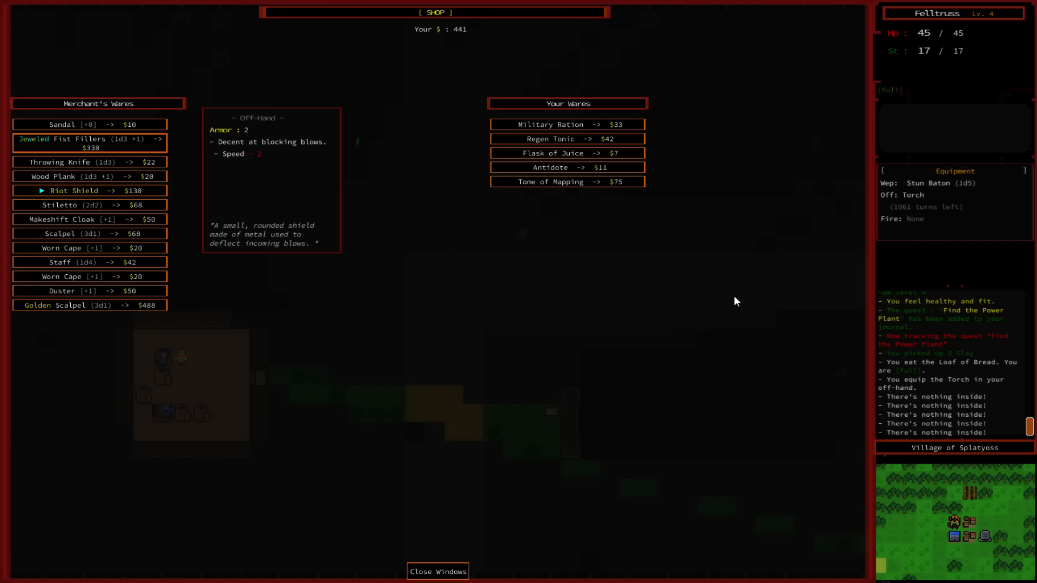
left_click(436, 572)
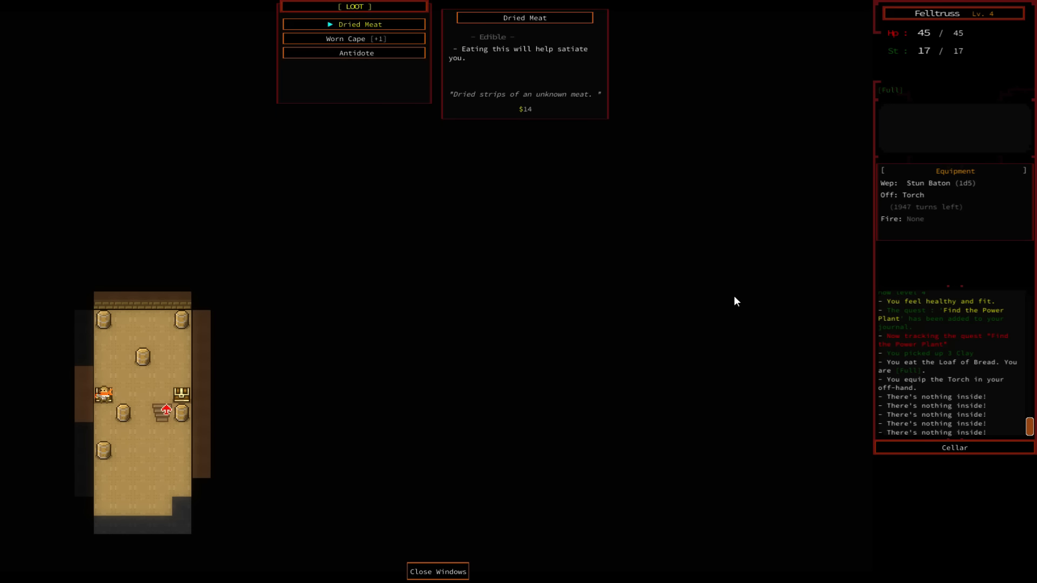
- Take the Dried Meat, Worn Cape and Antidote from the cellar loot
left_click(438, 571)
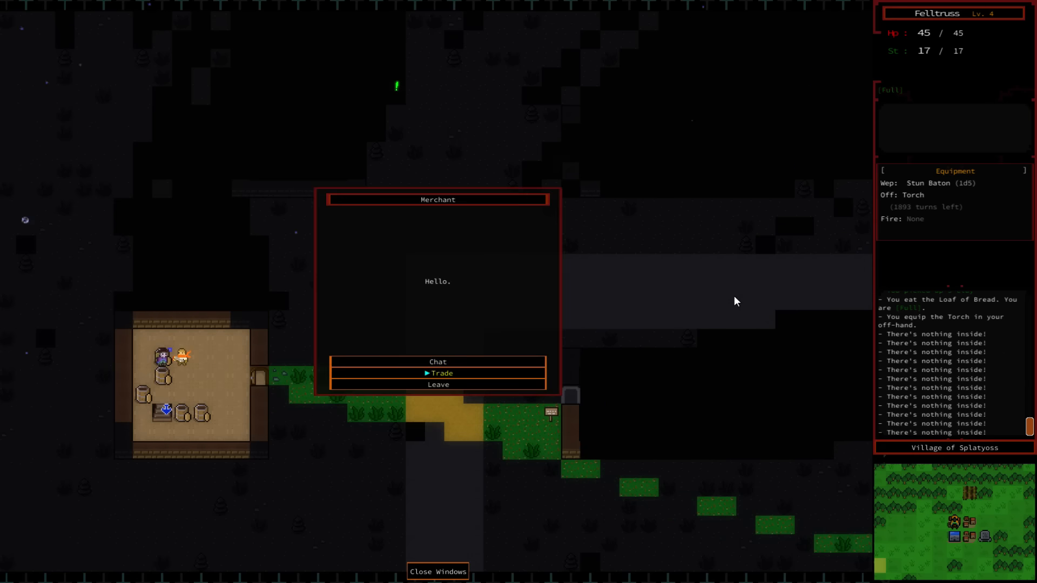
- Trade with the merchant, selling the Wood Plank and Staff, then leave the shop
left_click(438, 373)
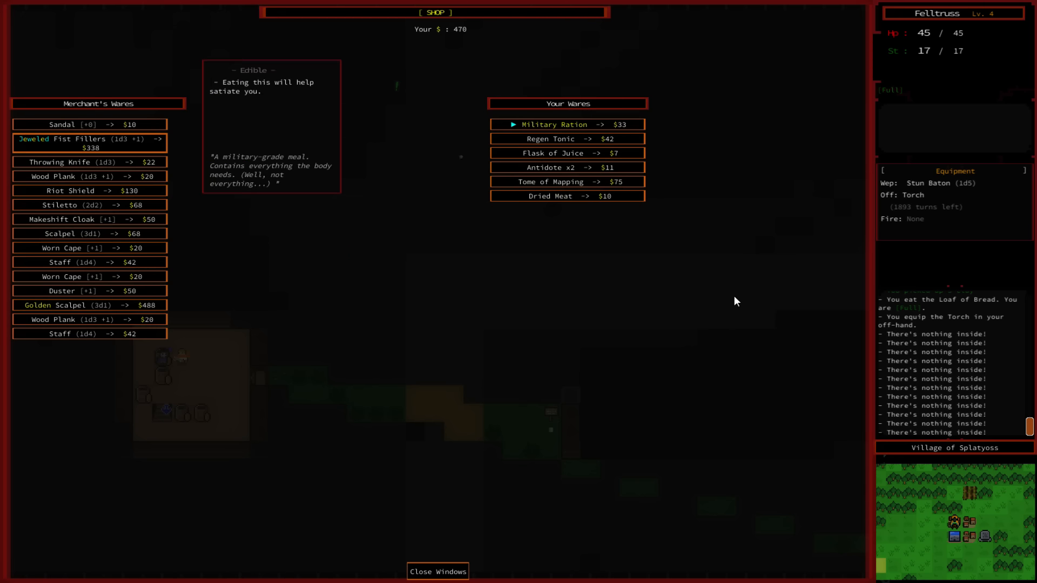
left_click(438, 571)
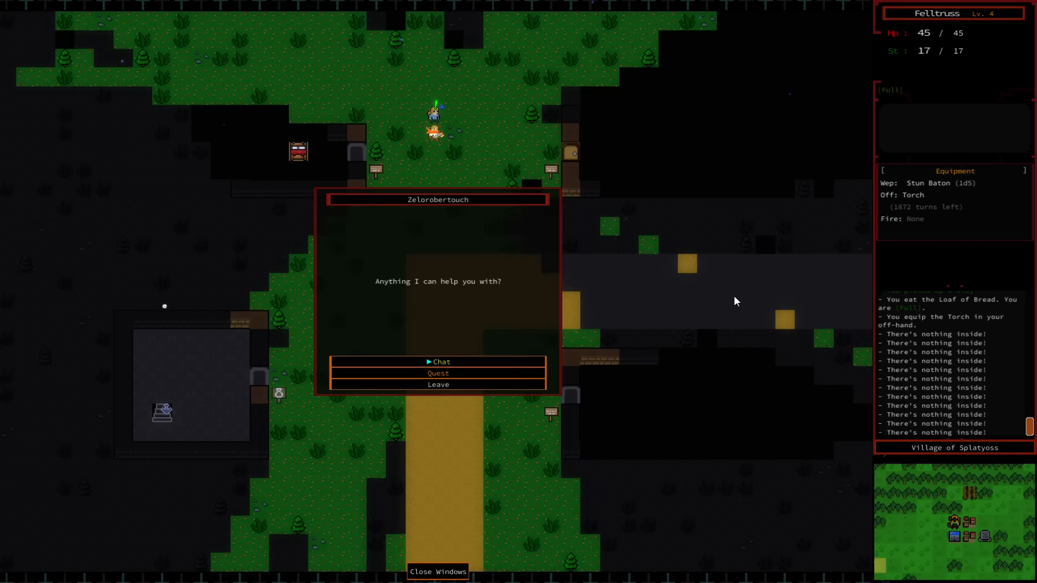
- Ask Zelorobertouch for a quest and accept Clearing Waste (kill 2 Waste Walkers)
left_click(438, 373)
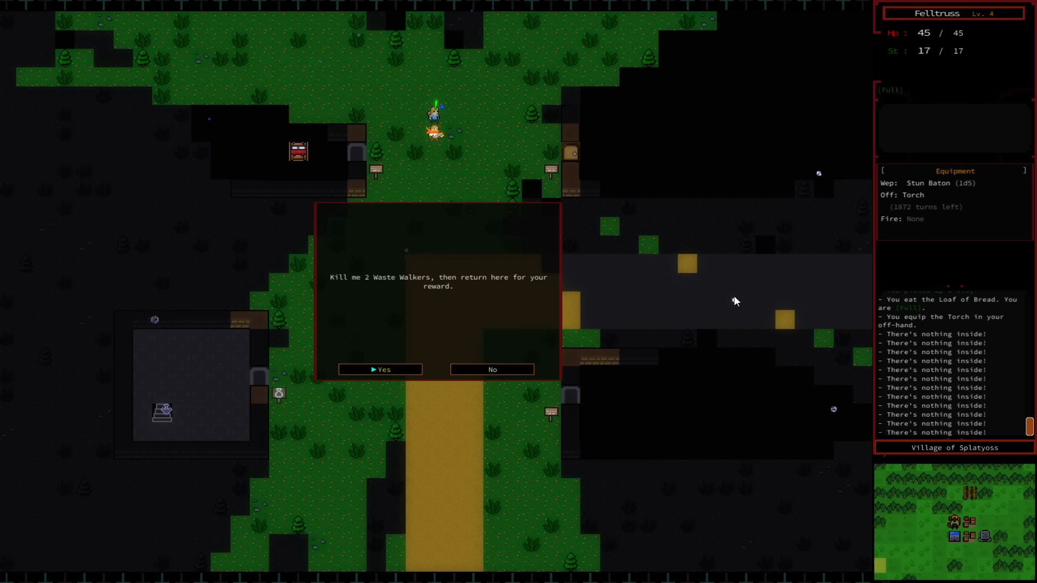
left_click(380, 369)
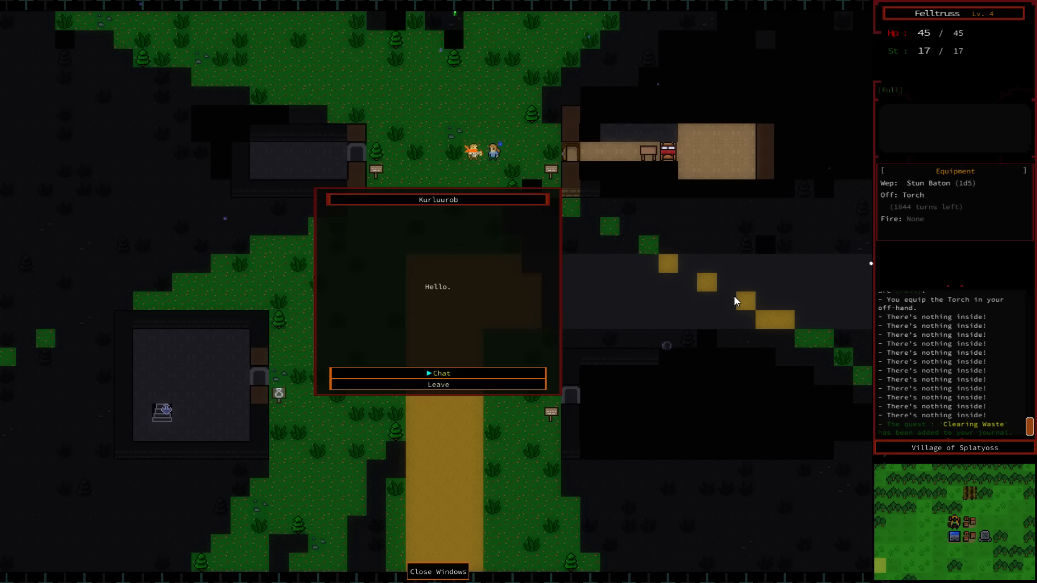
- End the current conversation, then chat repeatedly with Kindred on the road
left_click(438, 384)
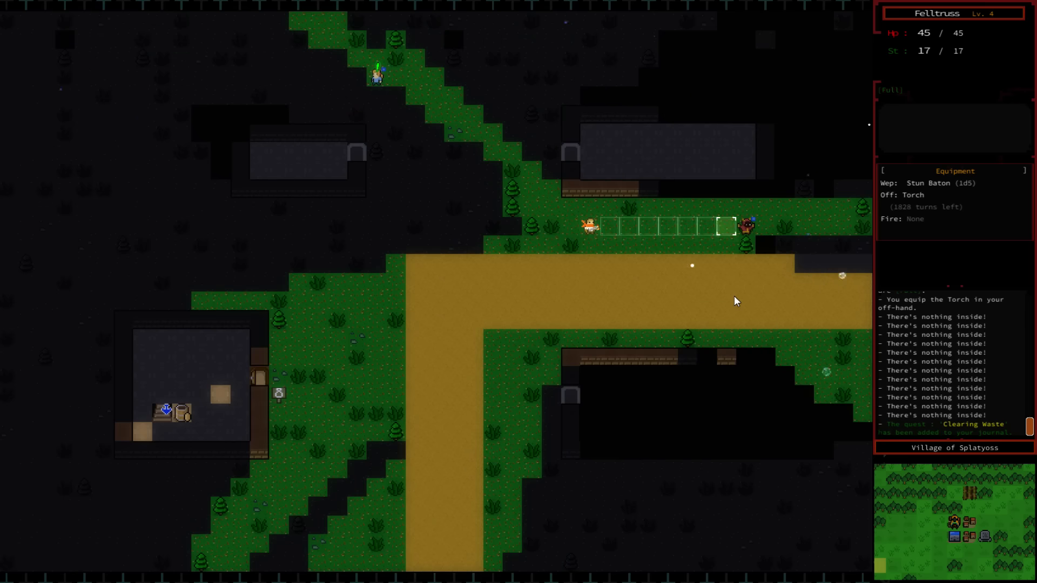
mouse_move(746, 224)
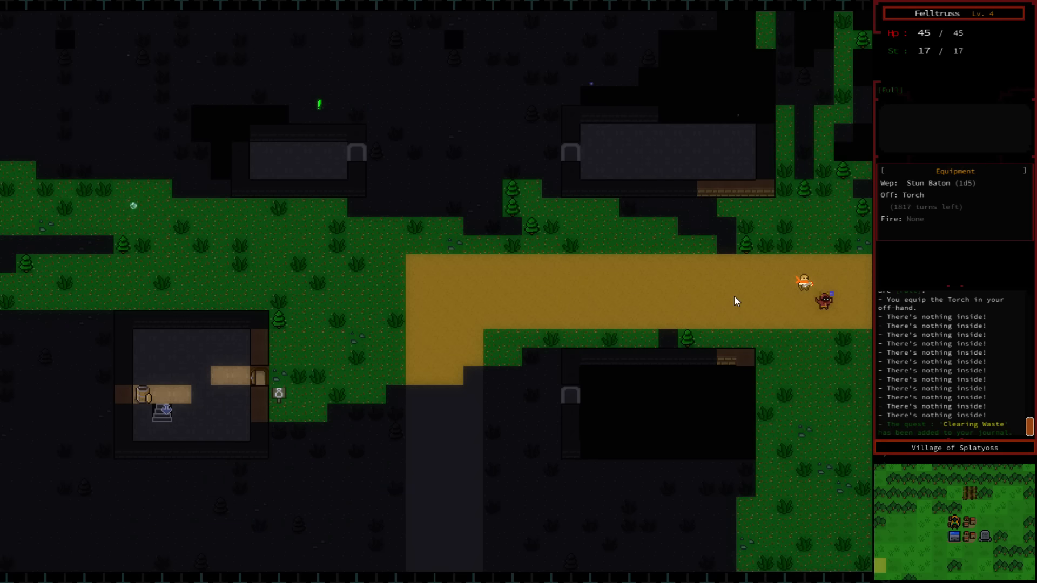
left_click(824, 300)
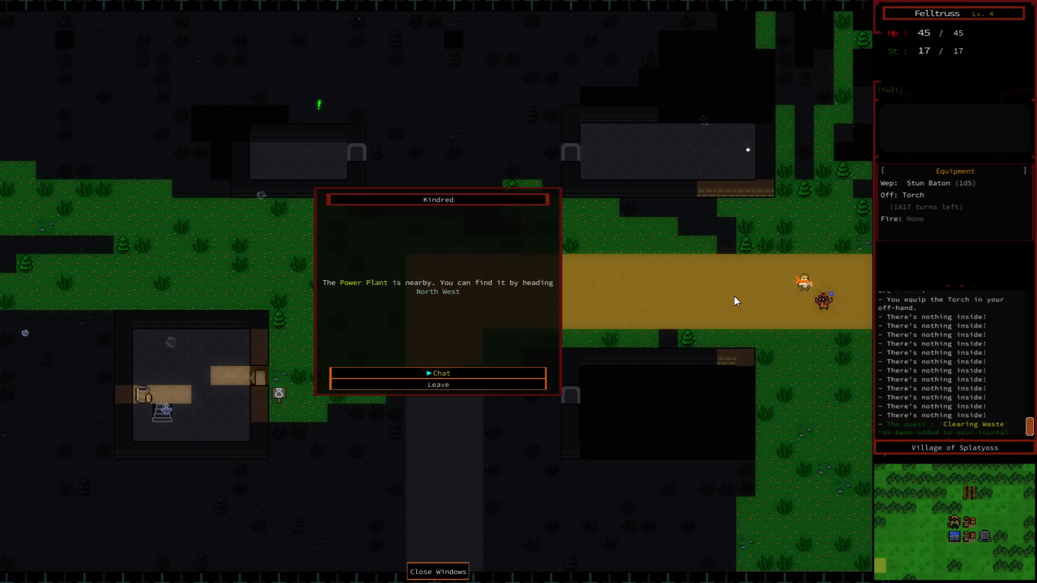
left_click(438, 374)
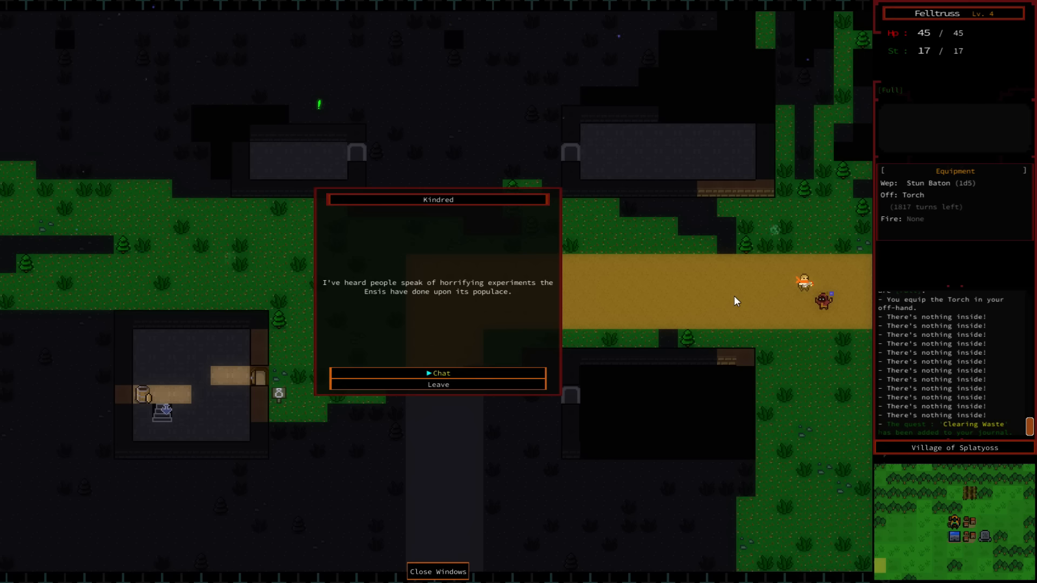
left_click(438, 373)
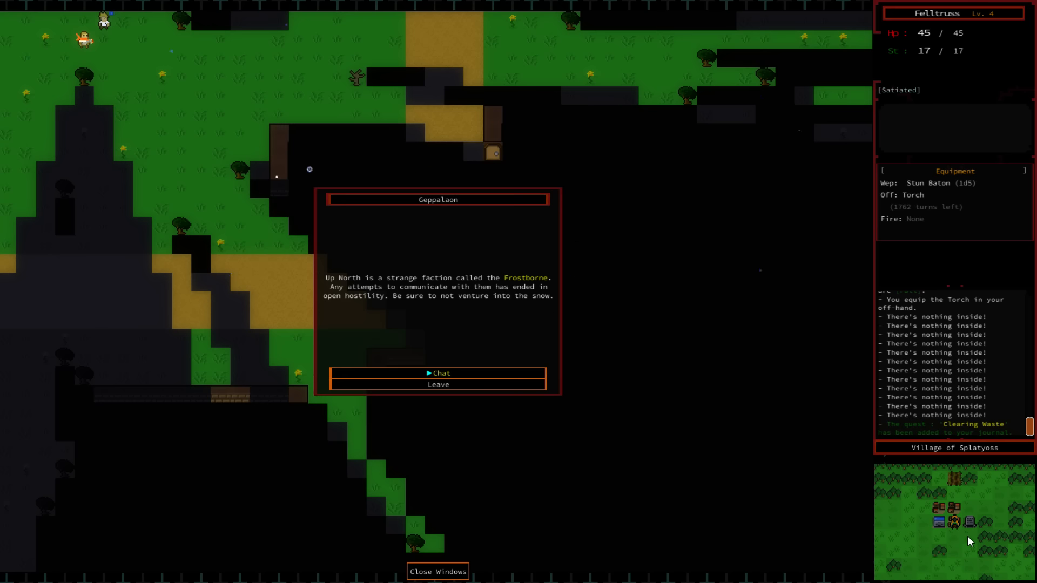
- Chat with Geppalaon for tips on bandits, light sources and the Volcano, then leave
left_click(437, 372)
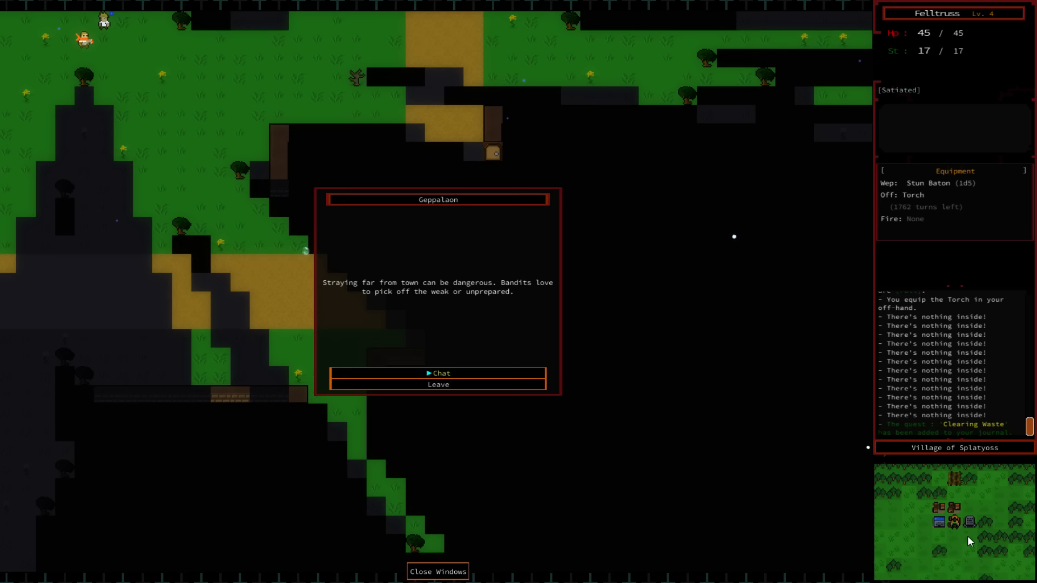
left_click(438, 373)
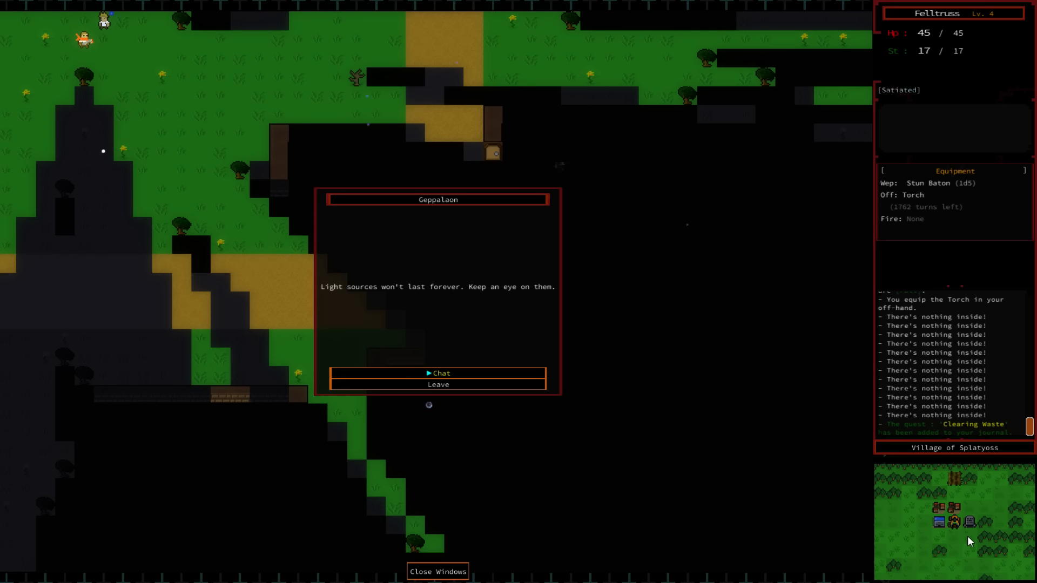
left_click(437, 373)
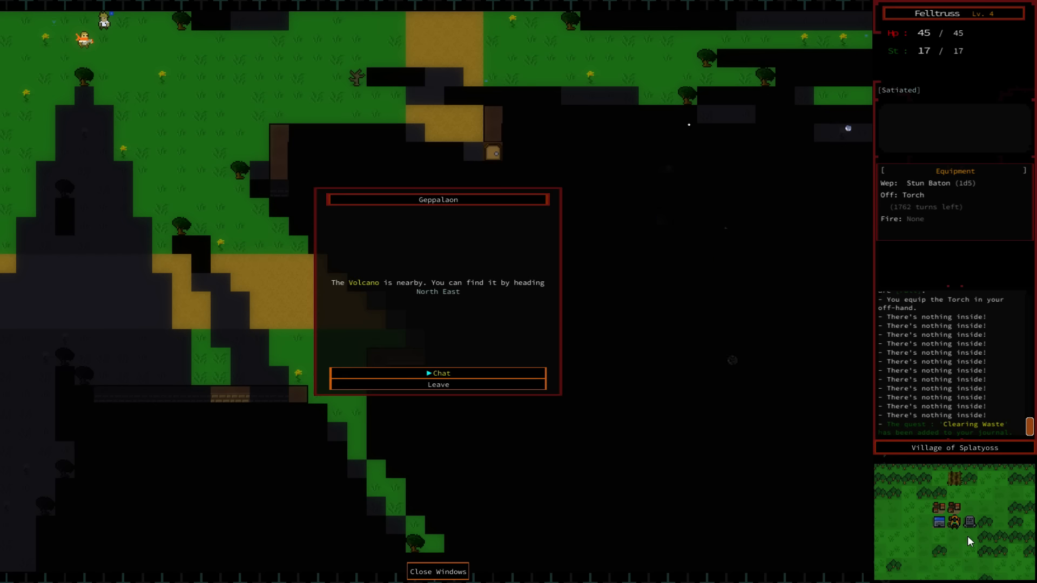
left_click(438, 373)
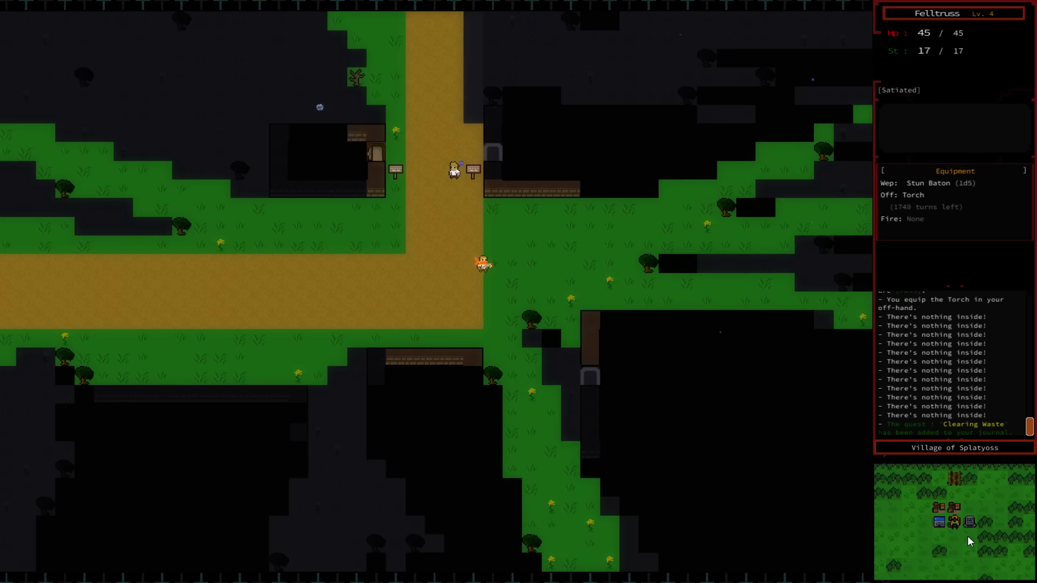
- Walk Felltruss down the dirt road out of the village
key("Down")
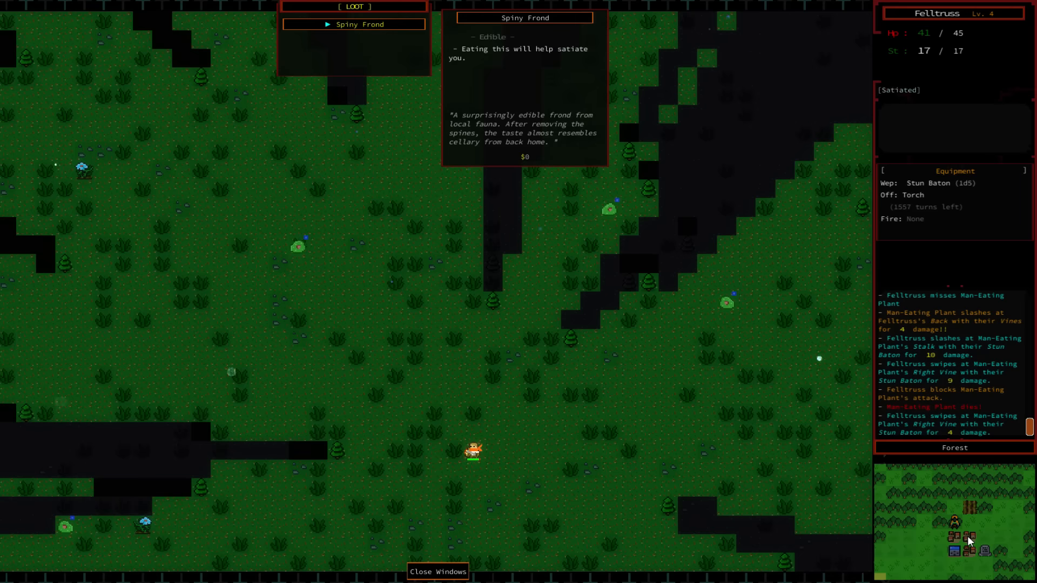
- Pick up the Spiny Frond dropped by the Man-Eating Plant
left_click(436, 571)
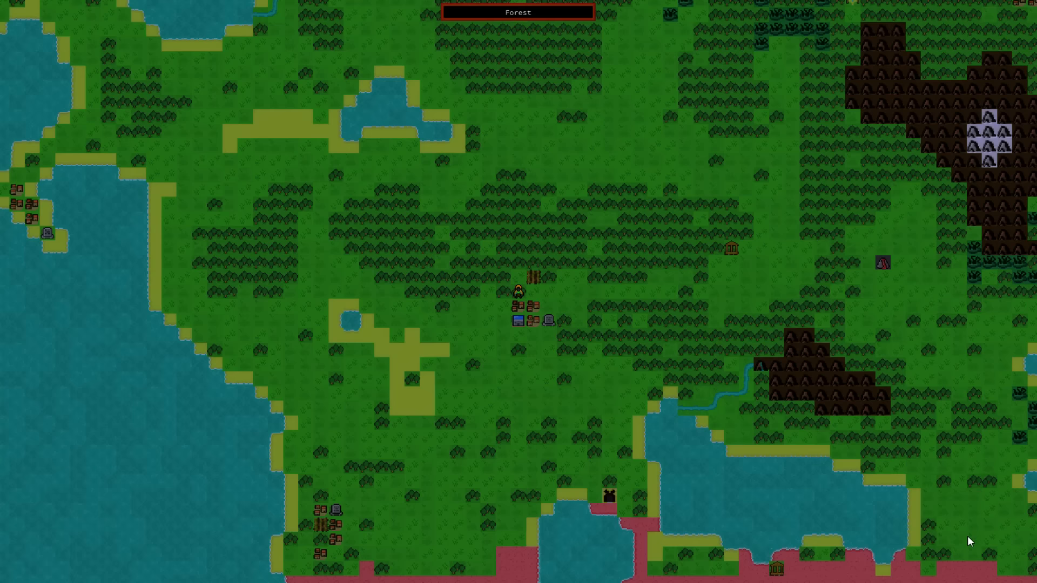
mouse_move(45, 239)
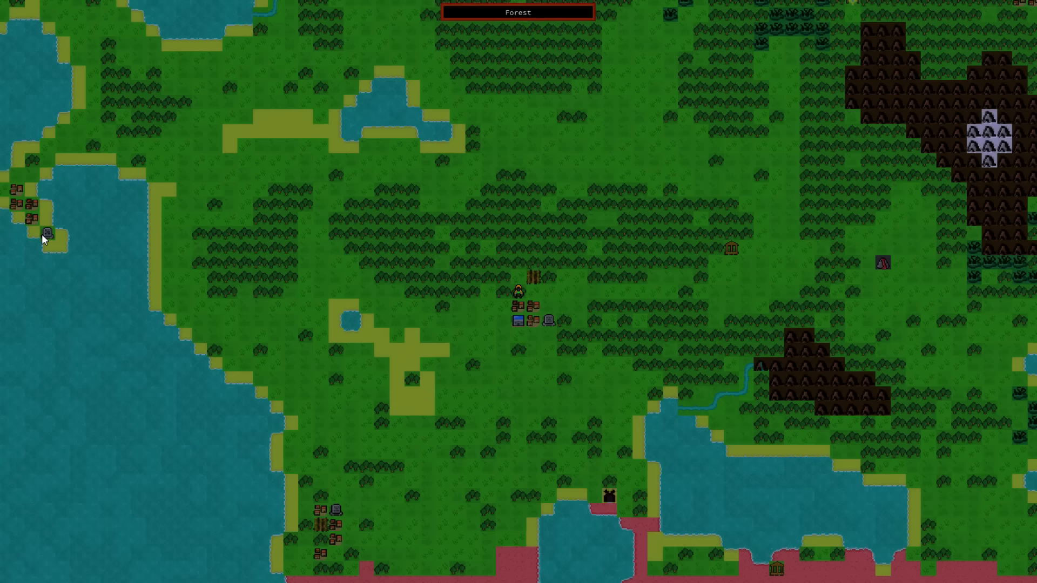
mouse_move(180, 380)
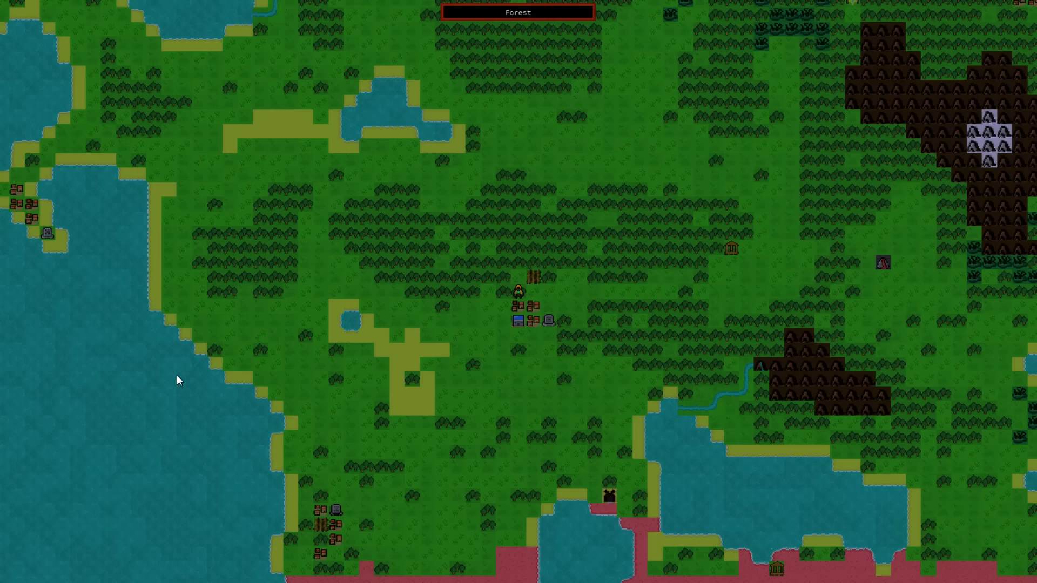
mouse_move(62, 242)
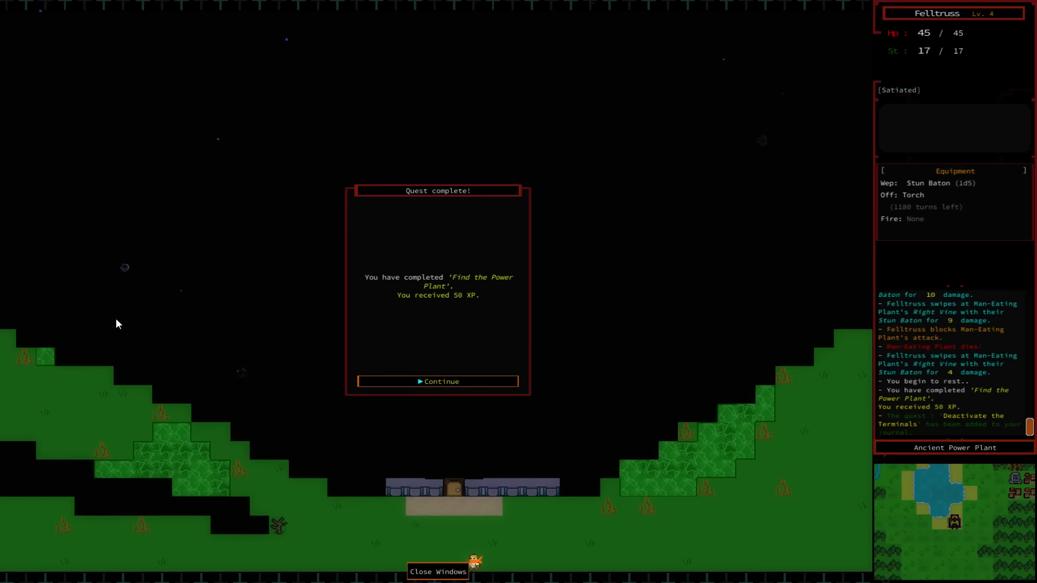
- Dismiss the Find the Power Plant completion notice (50 XP)
left_click(437, 381)
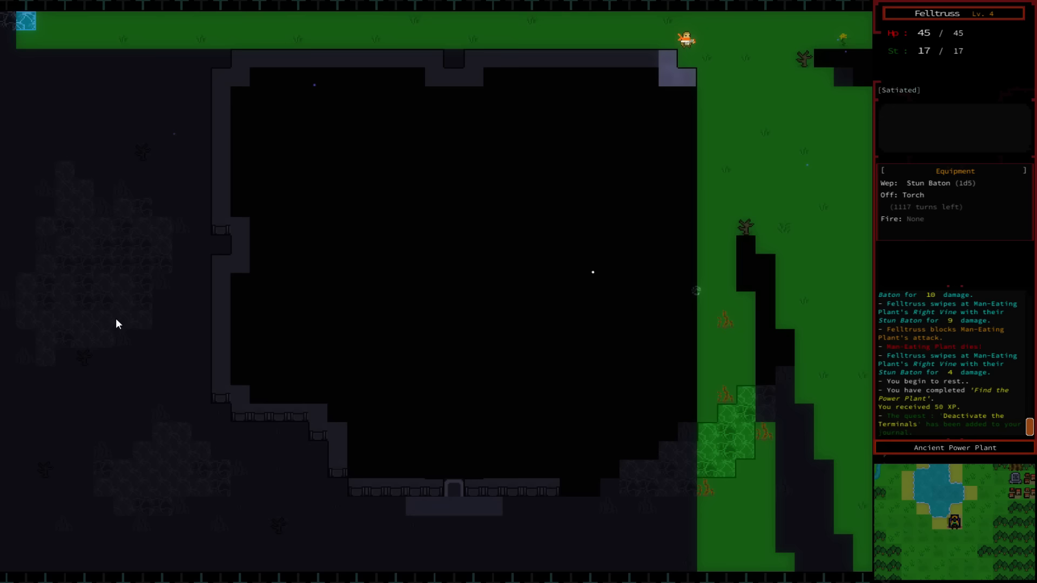
key("Down")
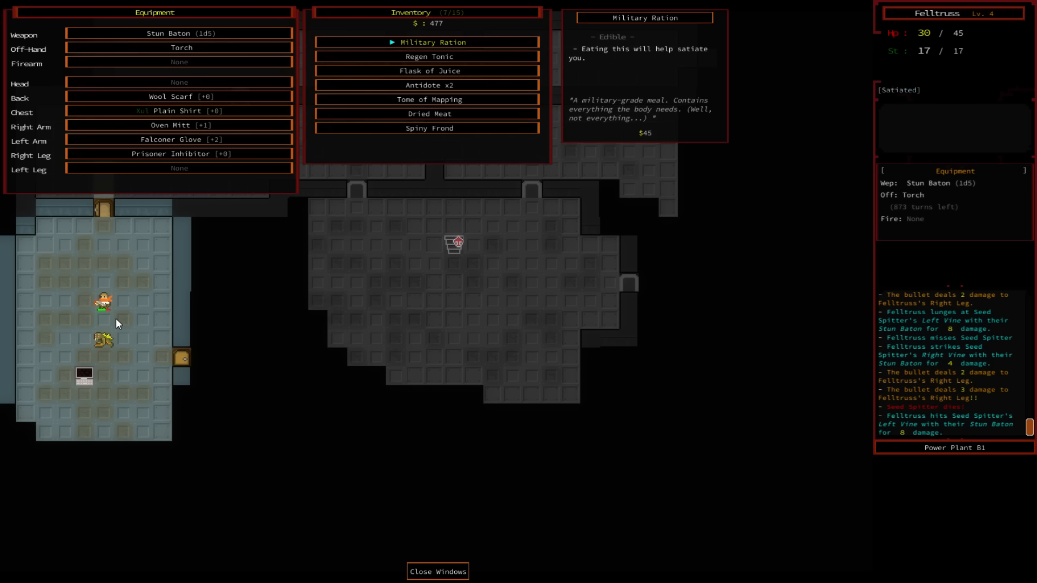
- Close the equipment and inventory panels, then open the journal showing Deactivate the Terminals 0/10
left_click(437, 571)
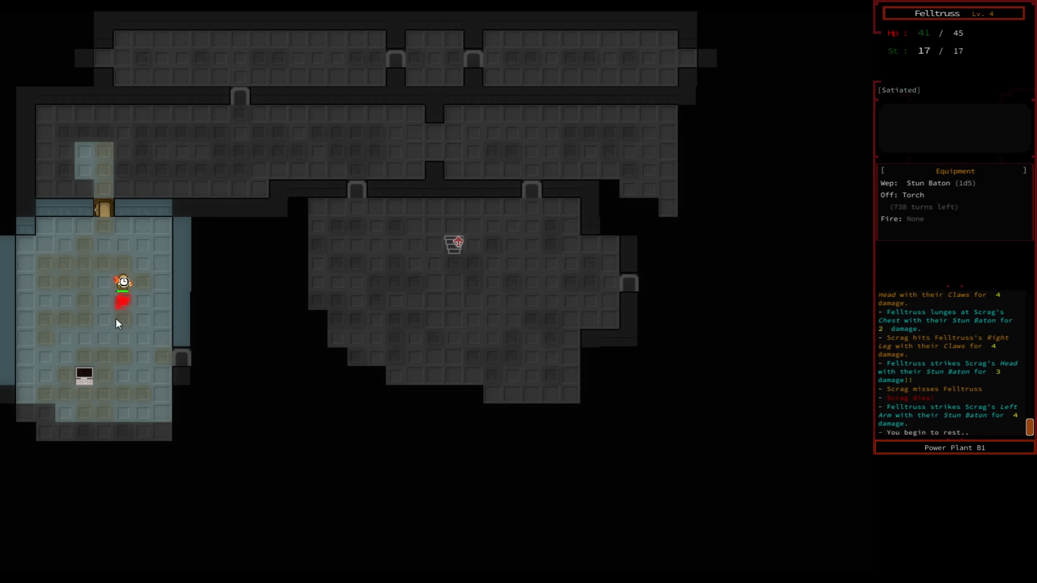
key("j")
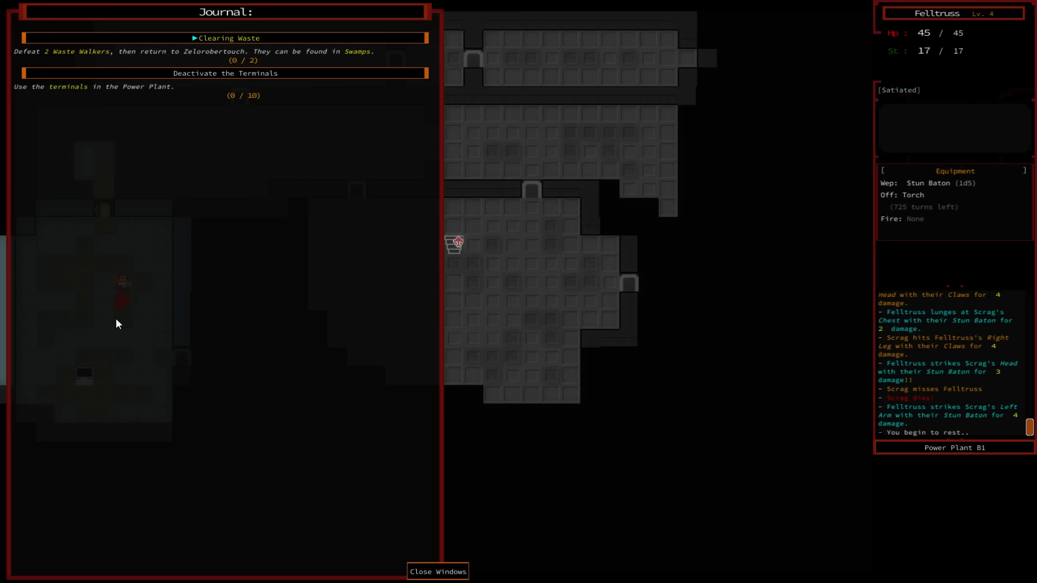
- Close the journal to resume exploring Power Plant B1
left_click(436, 571)
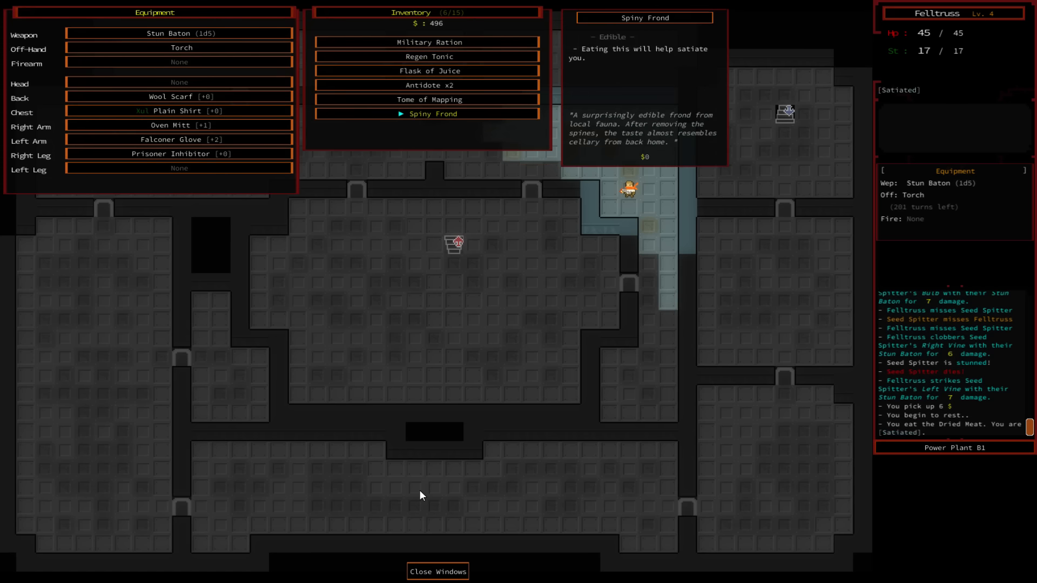
- Close the inventory to continue exploring toward Power Plant B2
left_click(437, 572)
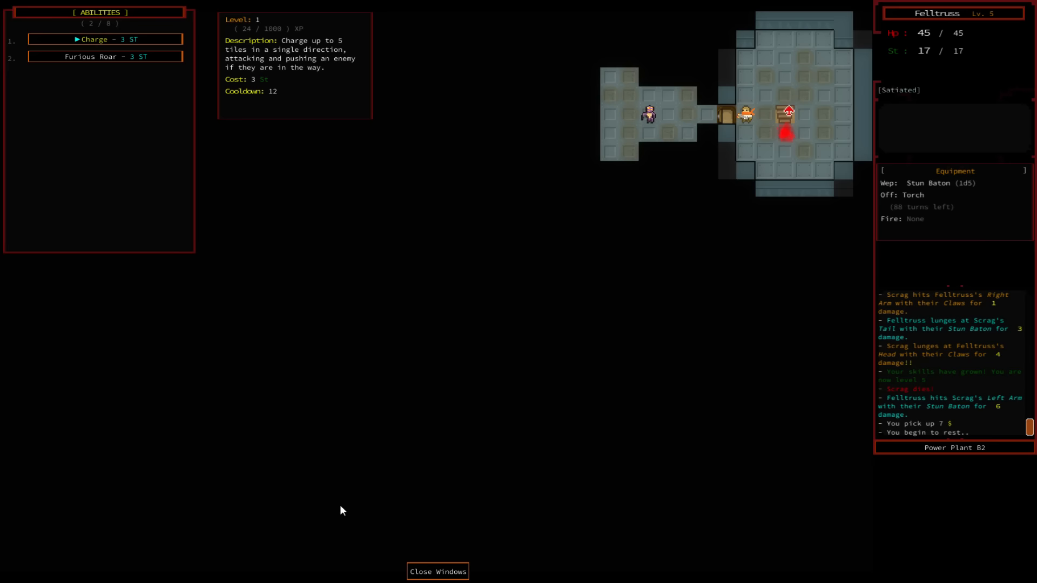
- Charge a Test Subject, then use Furious Roar to stun the attackers
left_click(106, 56)
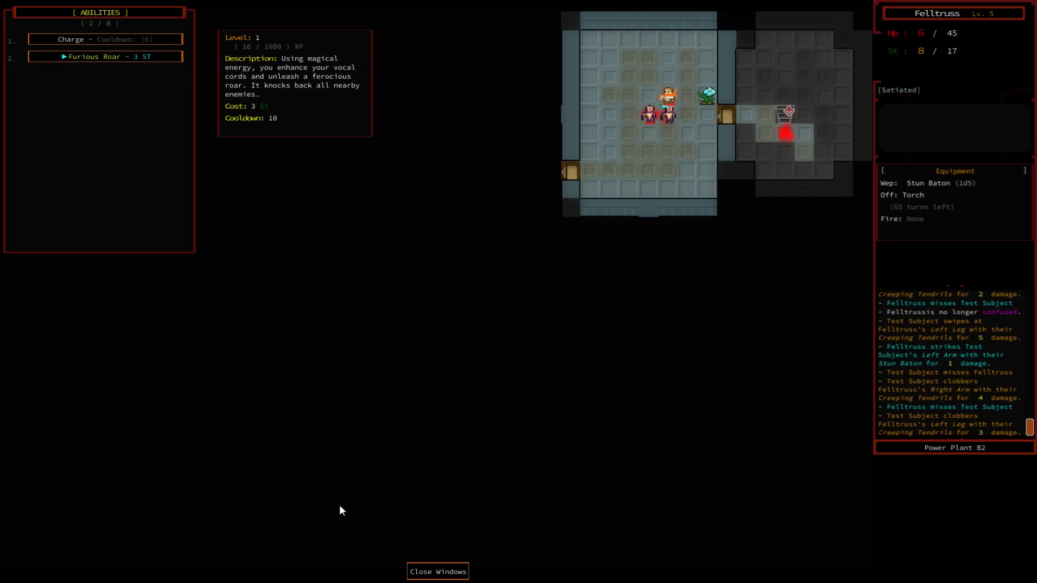
left_click(105, 56)
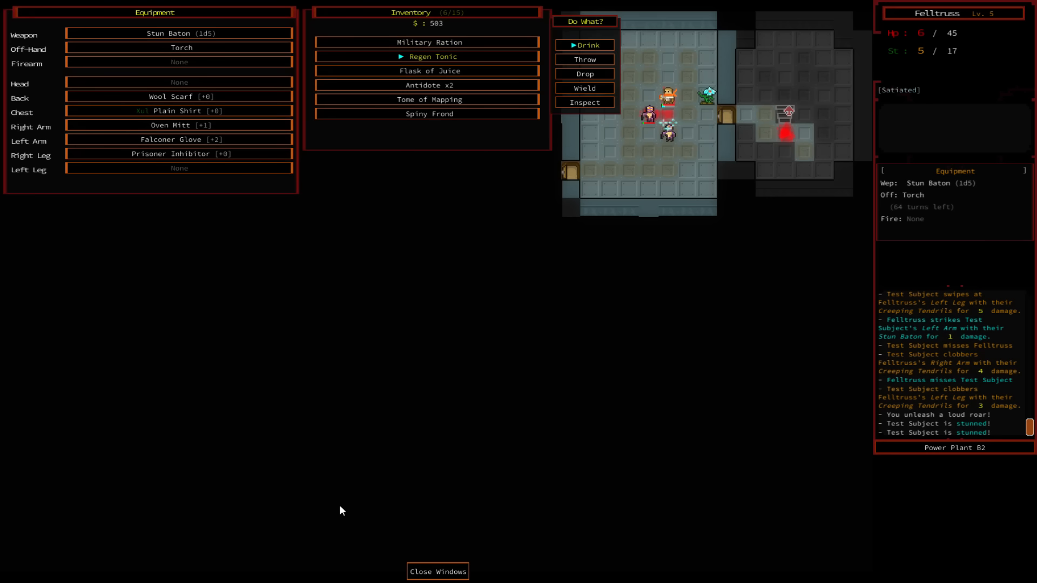
- Drink the Regen Tonic to reach 46 HP and full stamina, then keep fighting the Test Subject
left_click(586, 45)
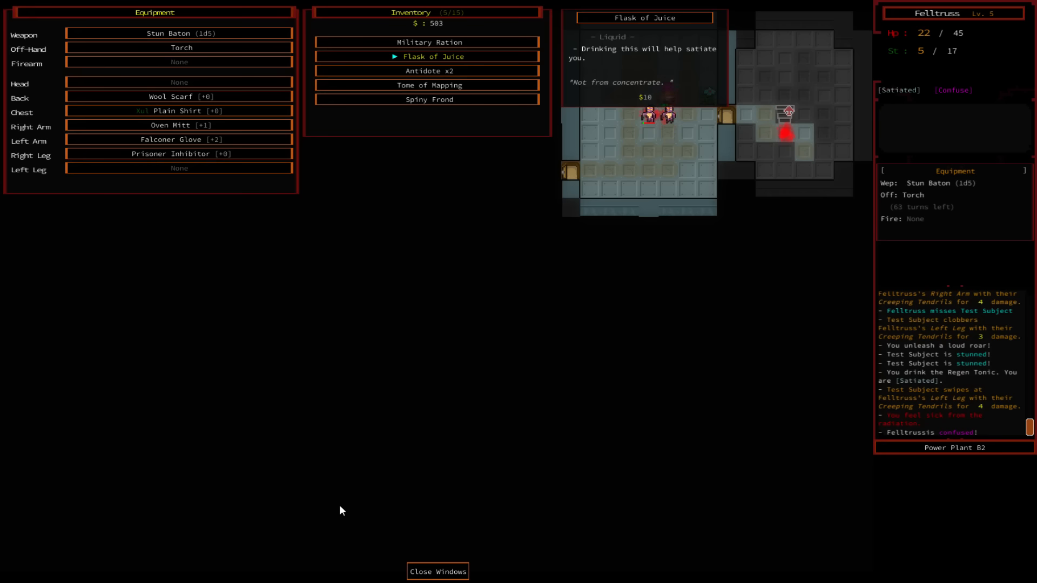
left_click(437, 572)
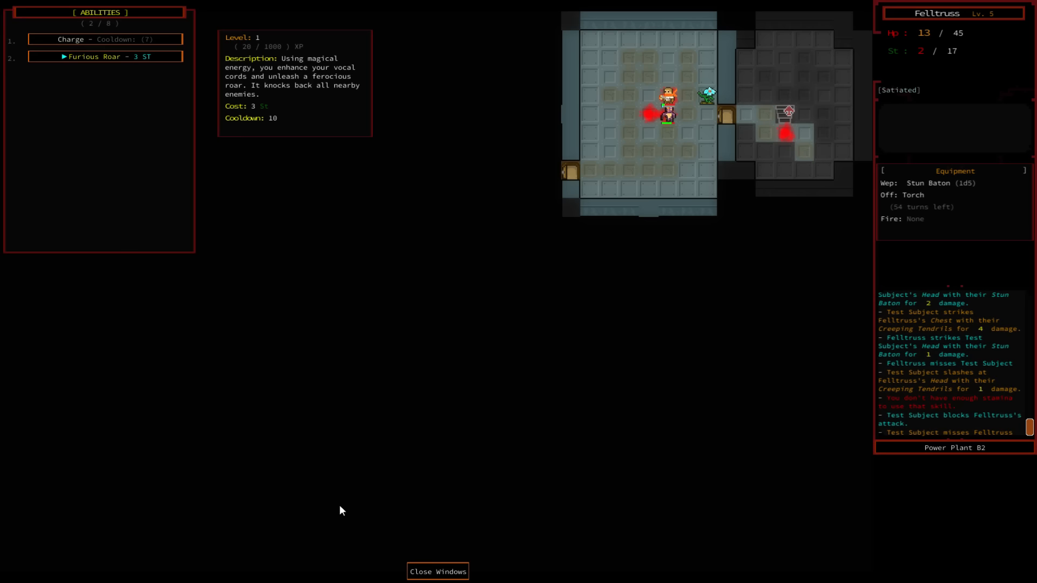
left_click(436, 572)
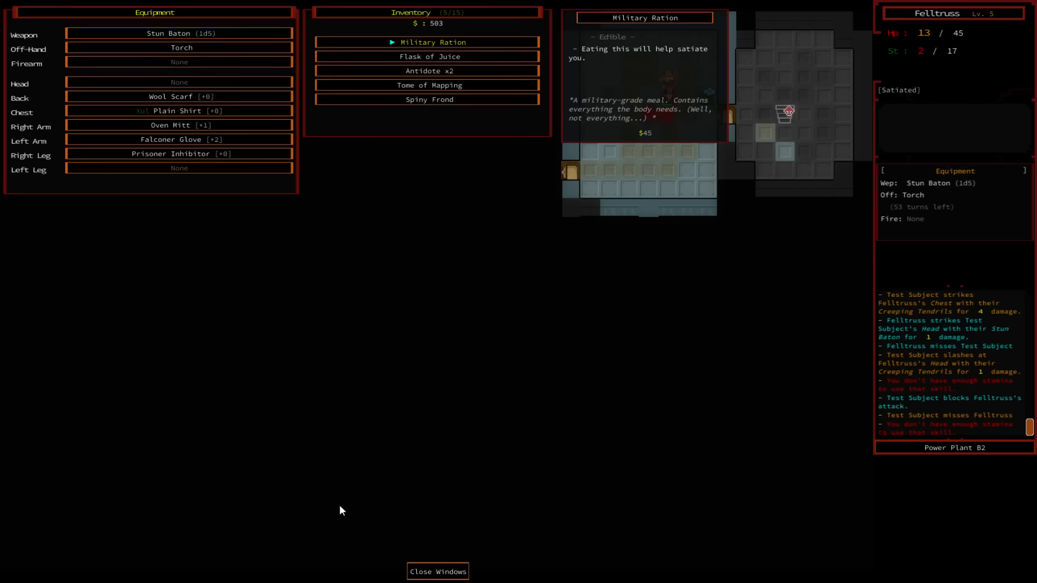
left_click(437, 571)
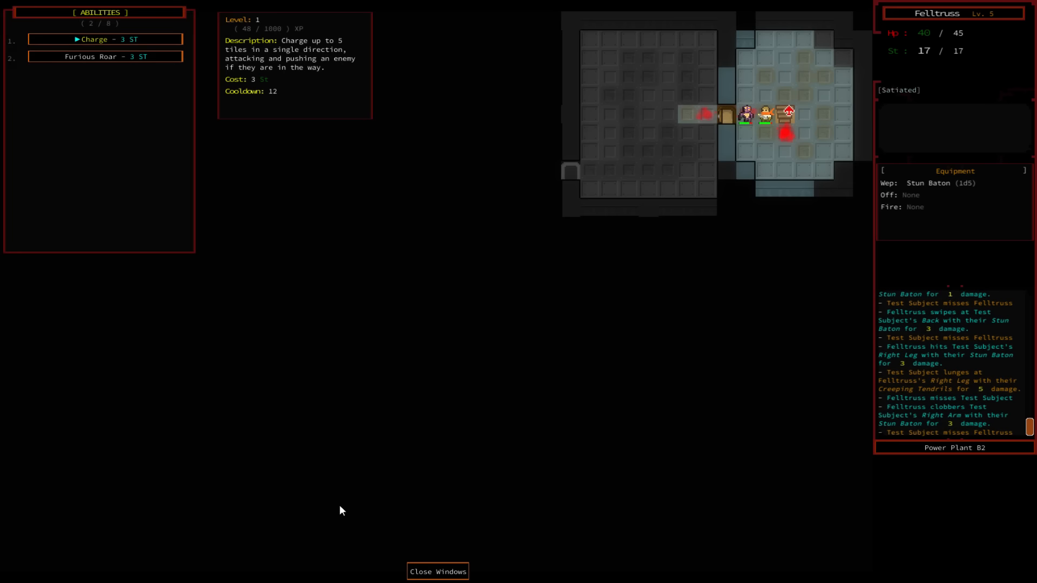
- Kill the Man-Eating Plant and Scrag, then loot the Irradiated Corpse and Wood Plank
left_click(105, 38)
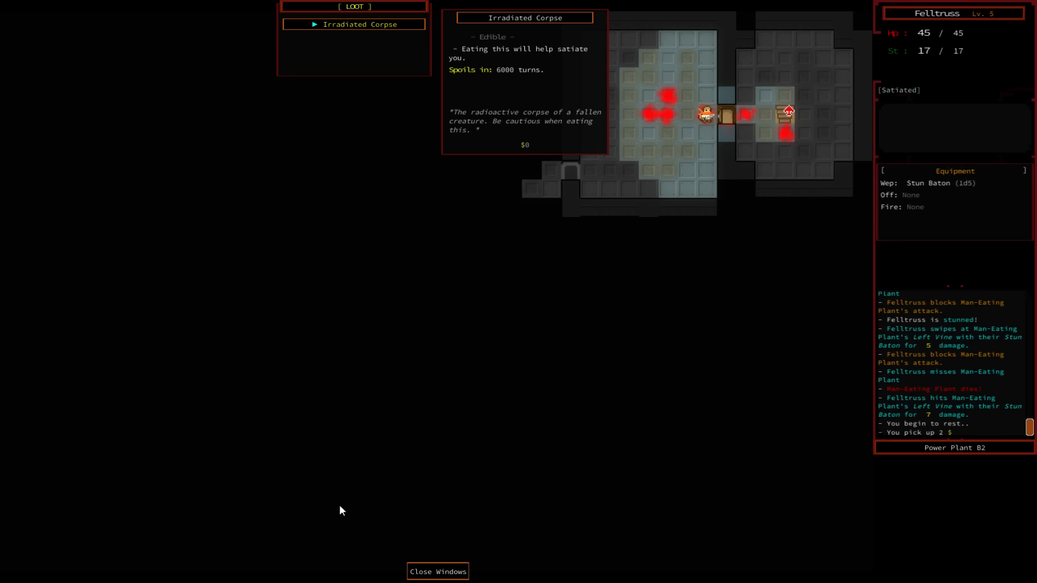
left_click(437, 571)
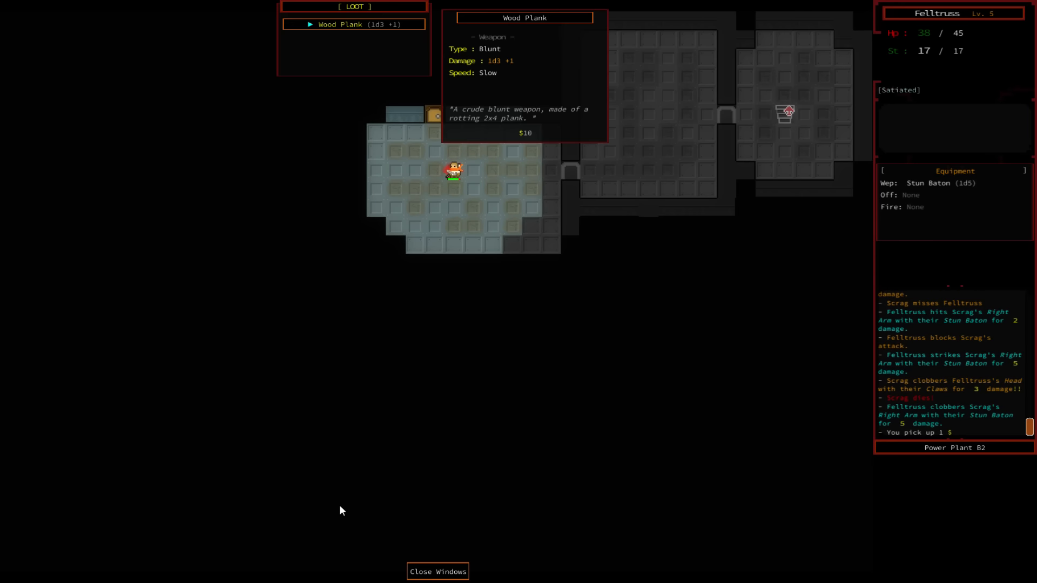
left_click(437, 571)
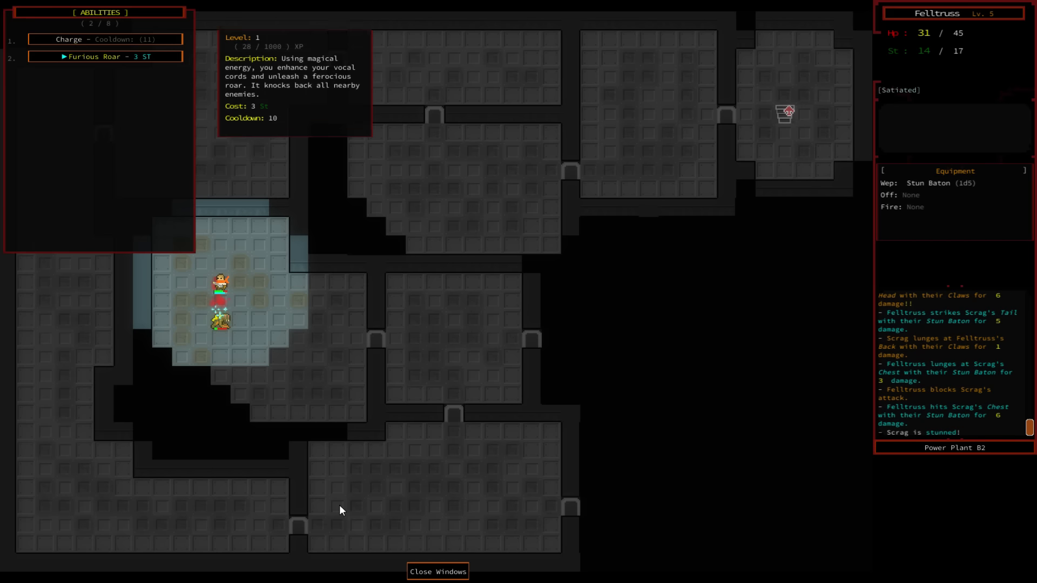
- Use Furious Roar to knock back and kill the attacking Scrag
left_click(437, 572)
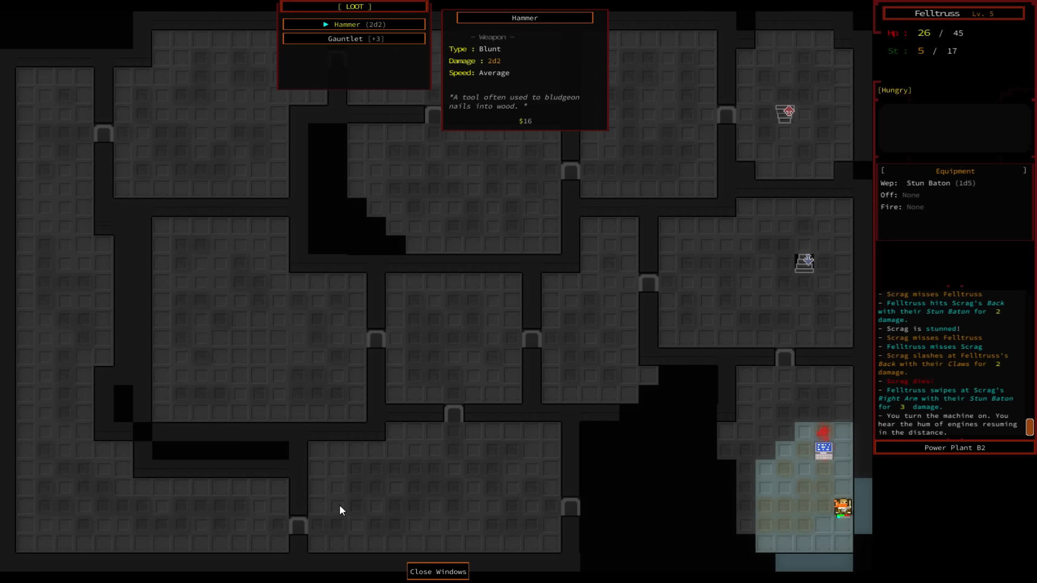
- Pick up the Hammer and Gauntlet, equip the Gauntlet and the Plywood Shield
left_click(437, 572)
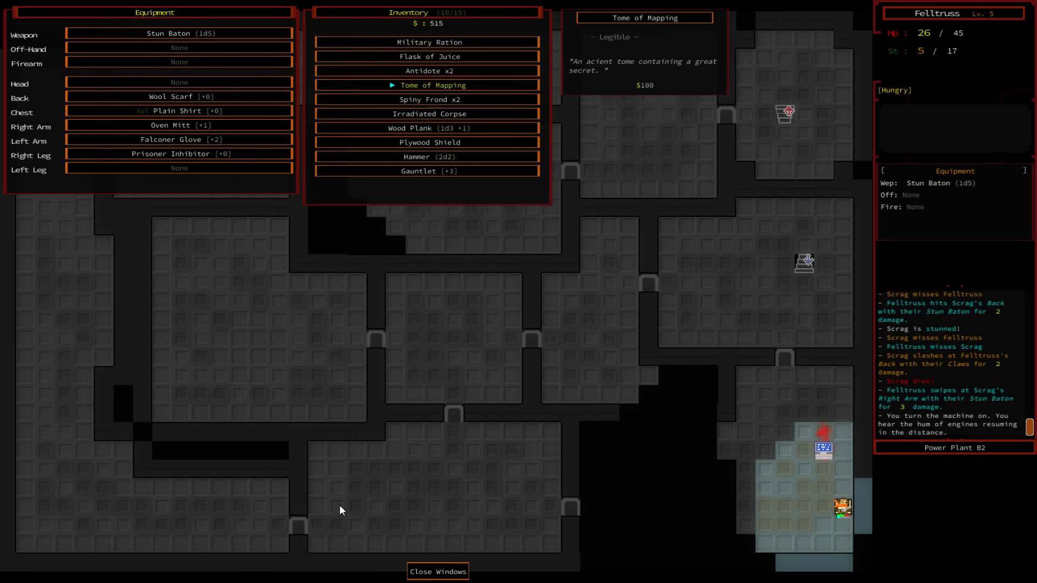
left_click(428, 171)
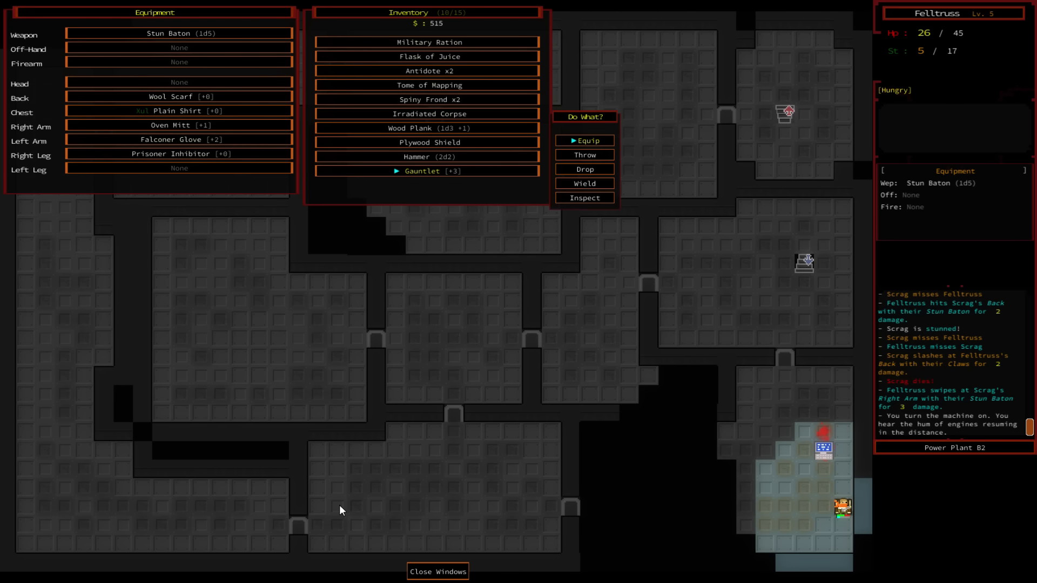
left_click(587, 140)
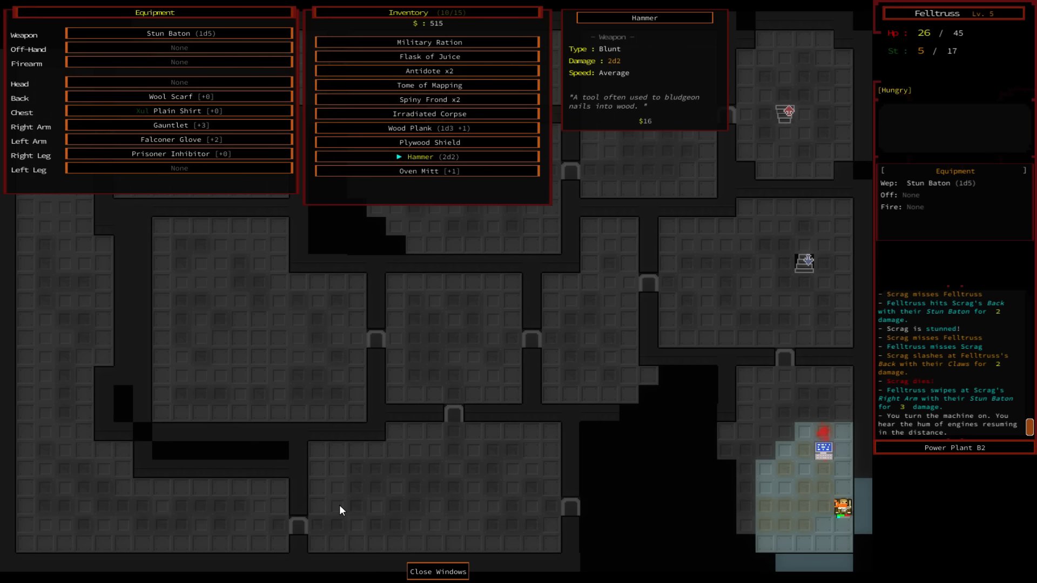
left_click(429, 142)
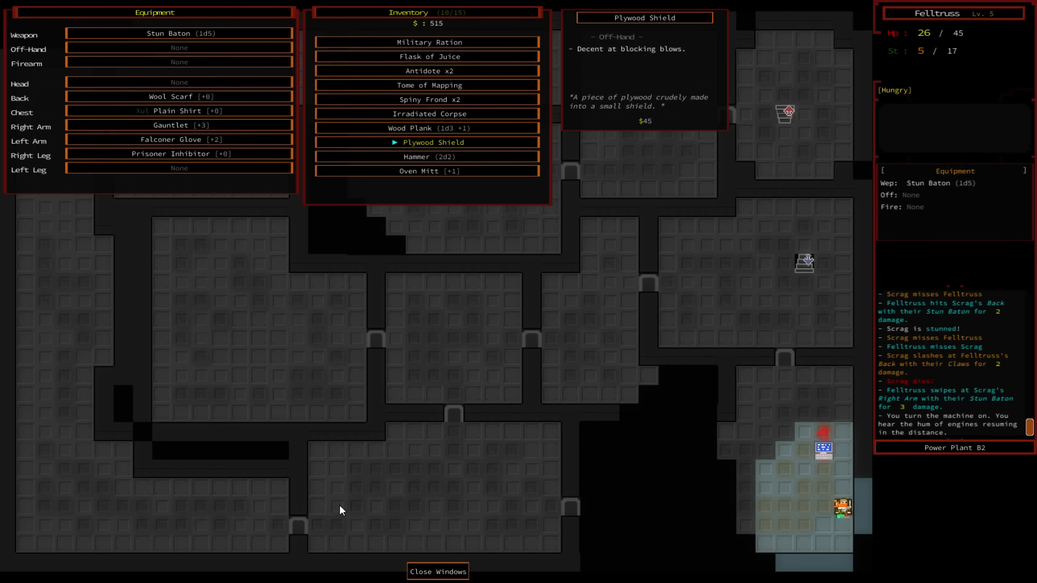
left_click(433, 142)
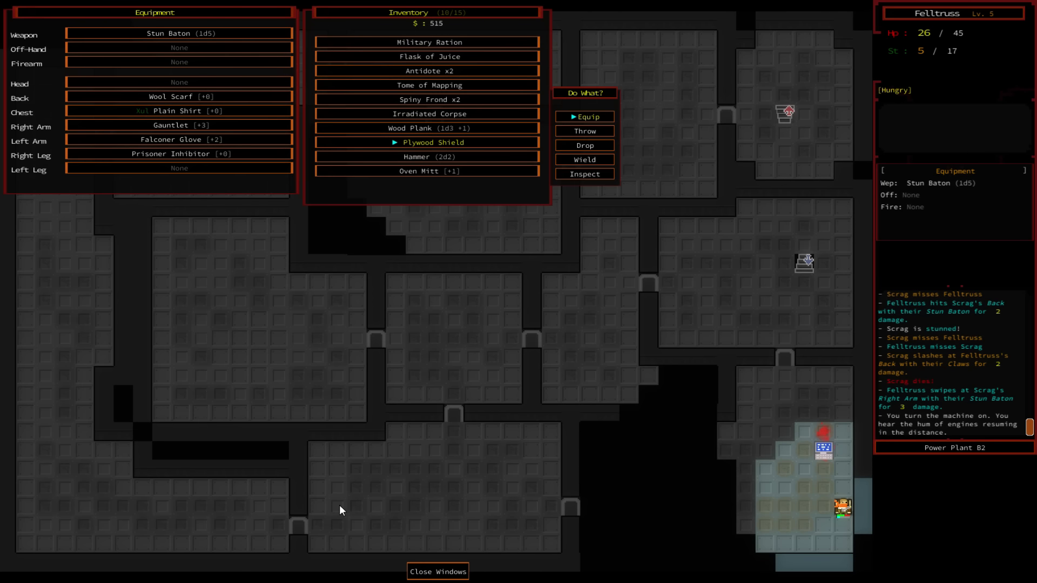
left_click(585, 116)
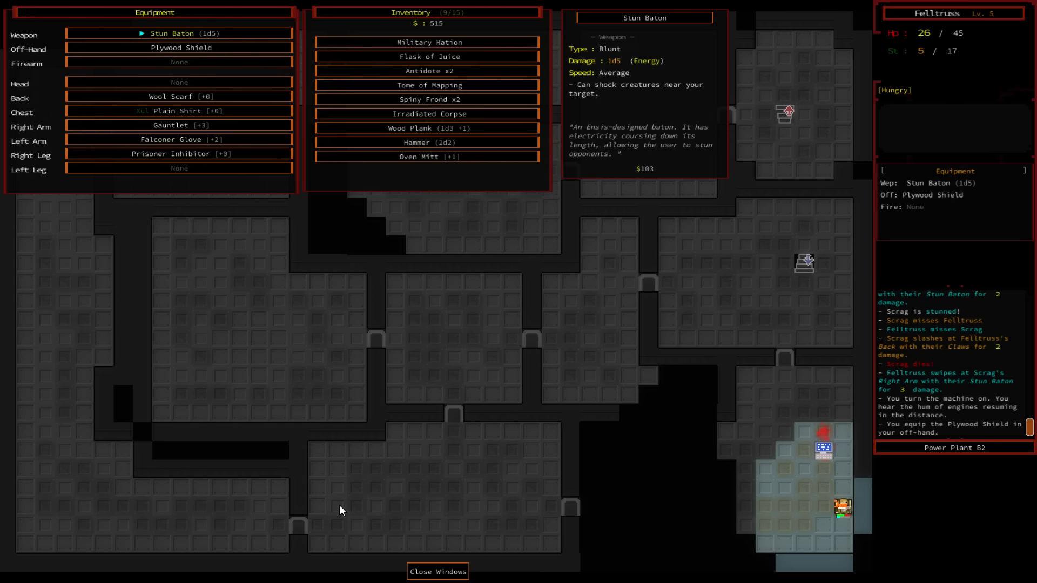
- Eat a Spiny Frond to become satiated and read the Tome of Mapping for Magic Map
left_click(180, 47)
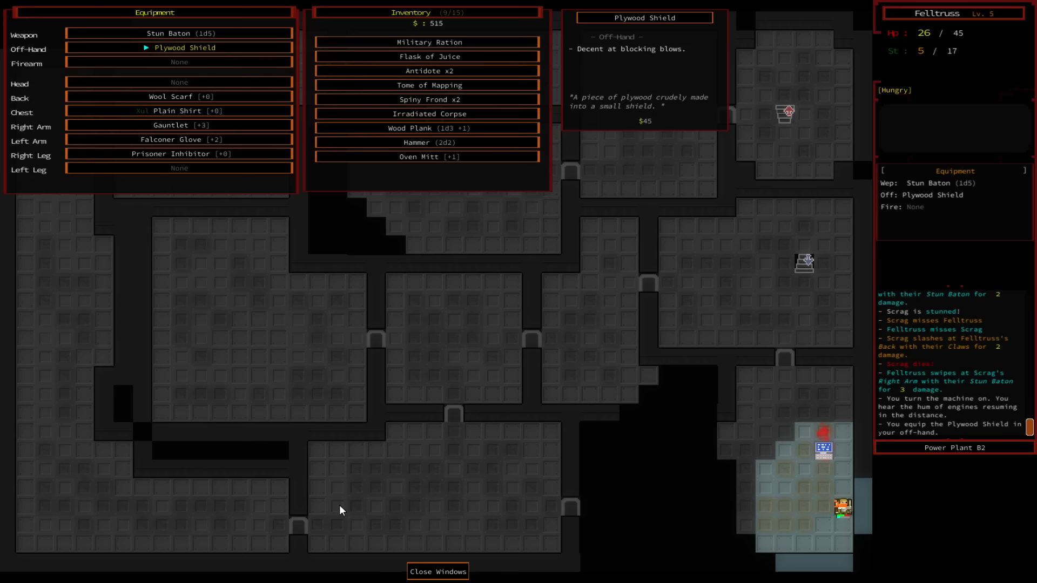
left_click(427, 113)
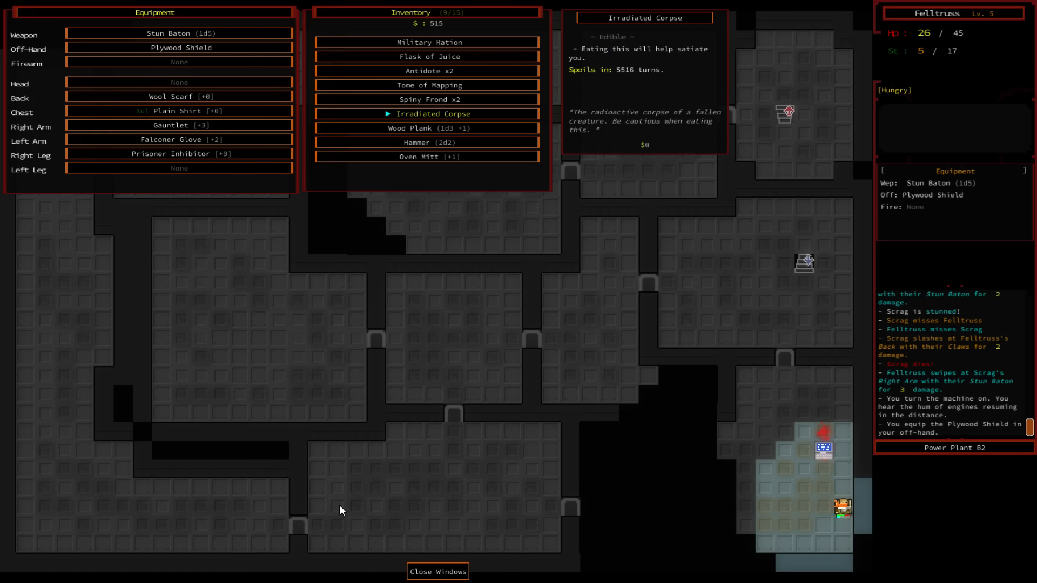
left_click(426, 100)
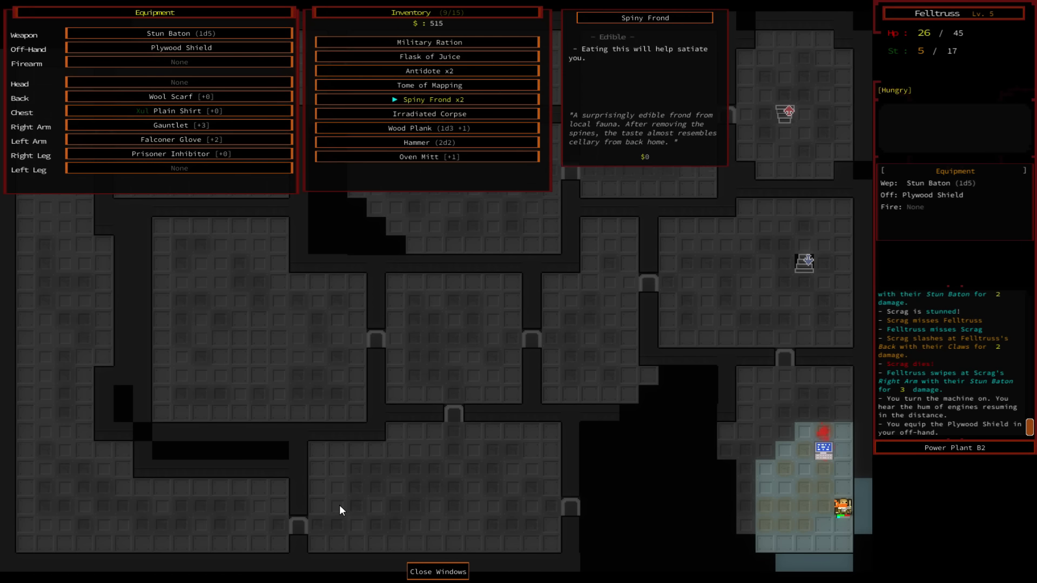
left_click(431, 99)
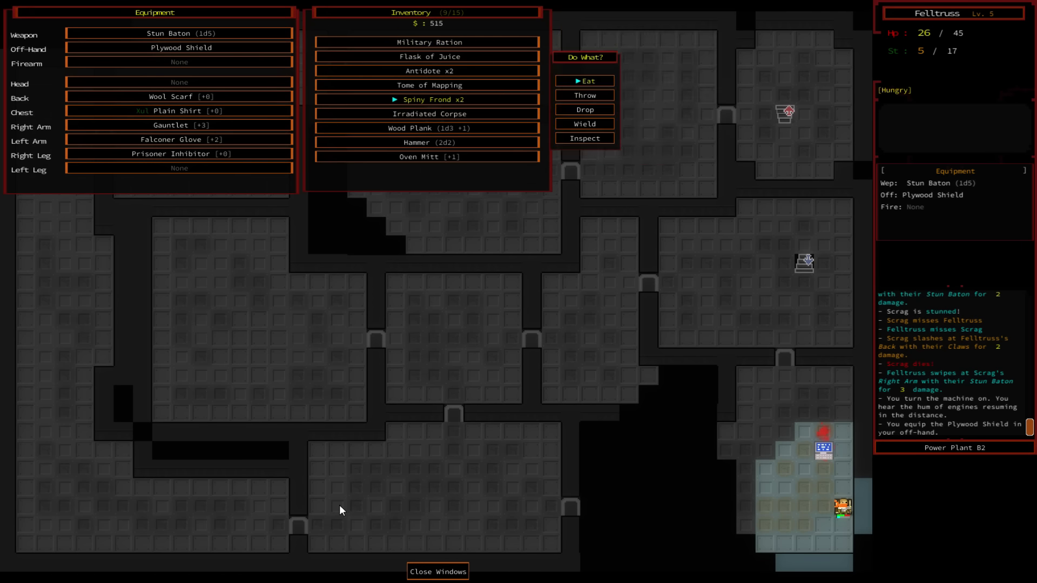
left_click(585, 80)
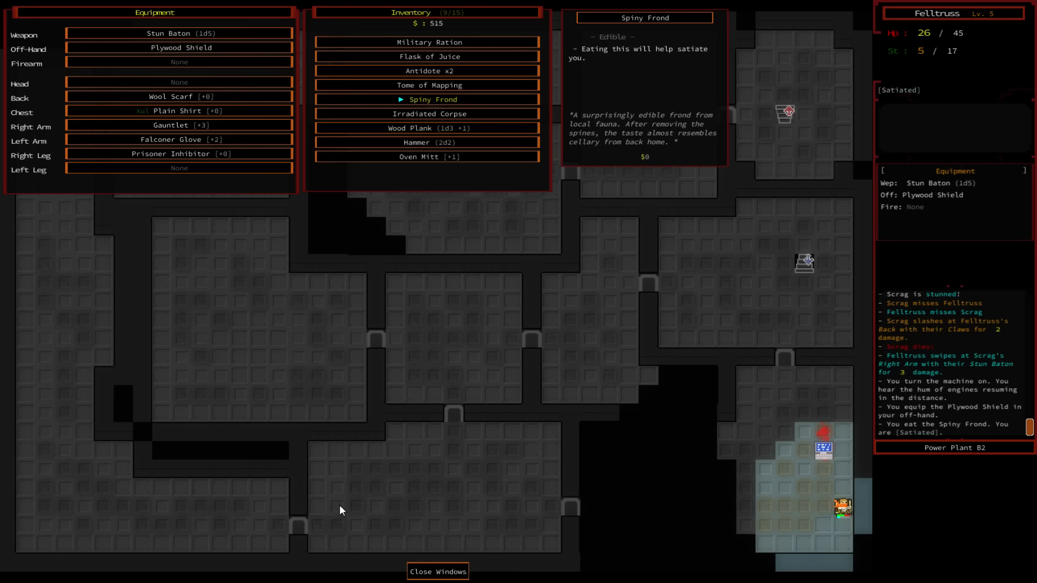
left_click(427, 85)
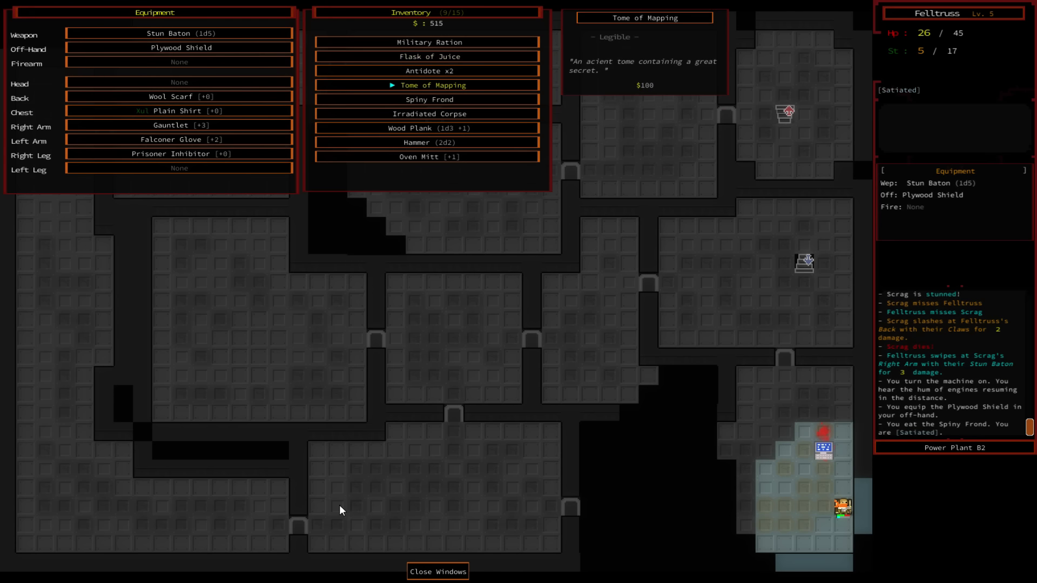
left_click(433, 85)
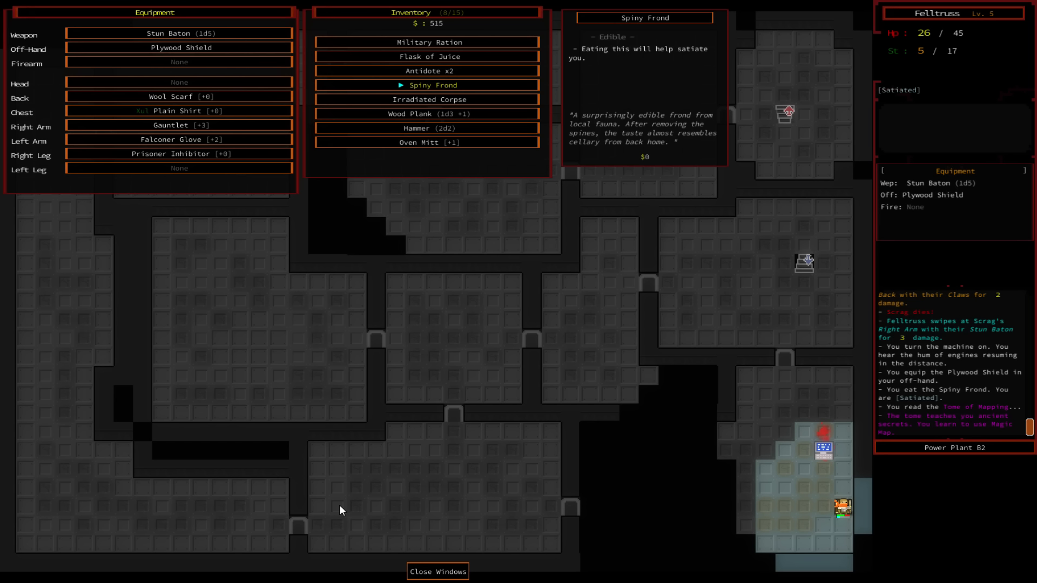
- Inspect Magic Map among the abilities, then descend to Power Plant B3 and fight a Scrag
left_click(437, 572)
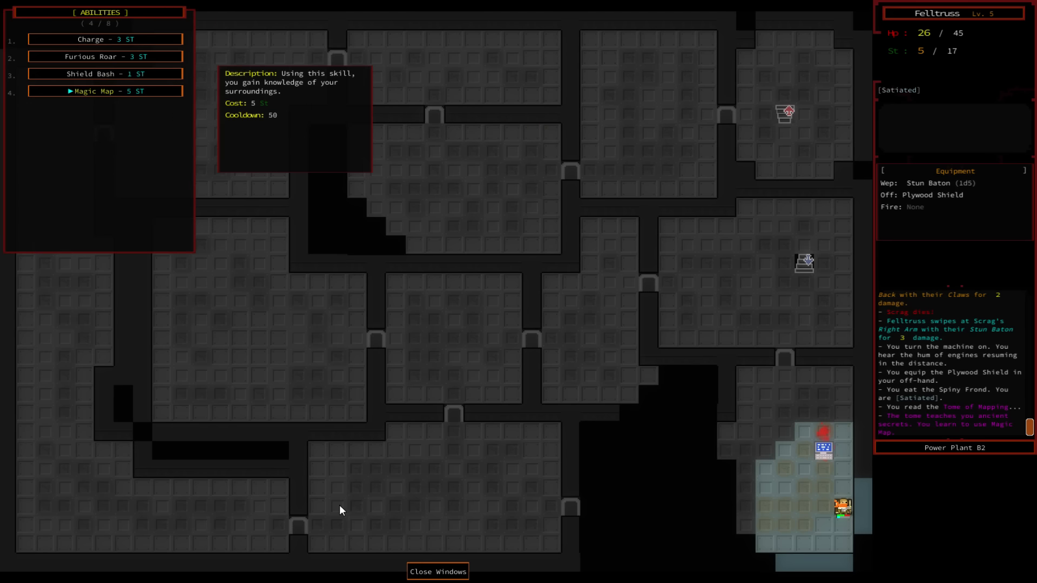
left_click(105, 90)
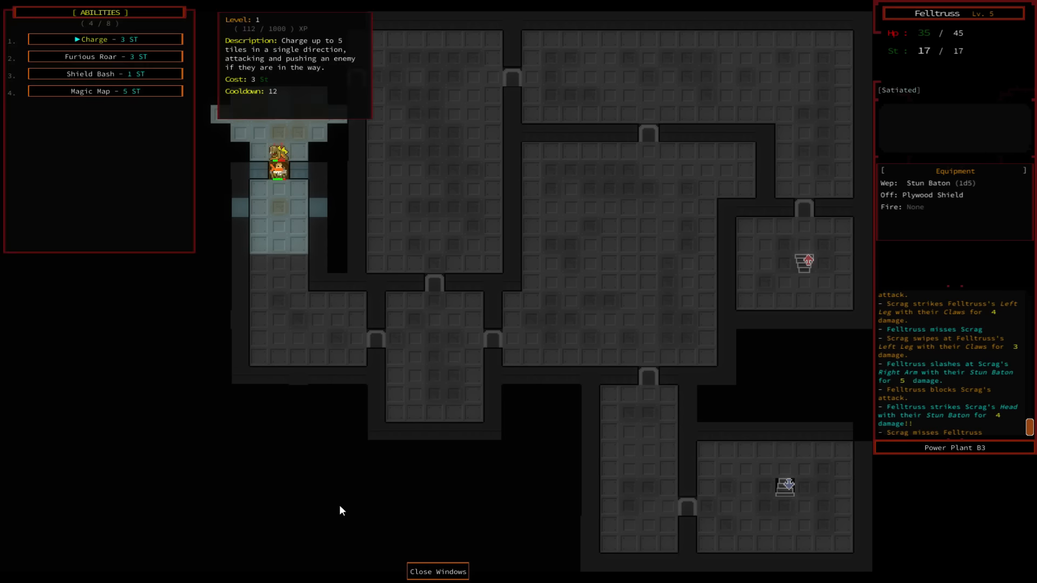
- Kill the B3 Scrag, pick up 3 $, rest to 45 HP and open the journal
left_click(105, 56)
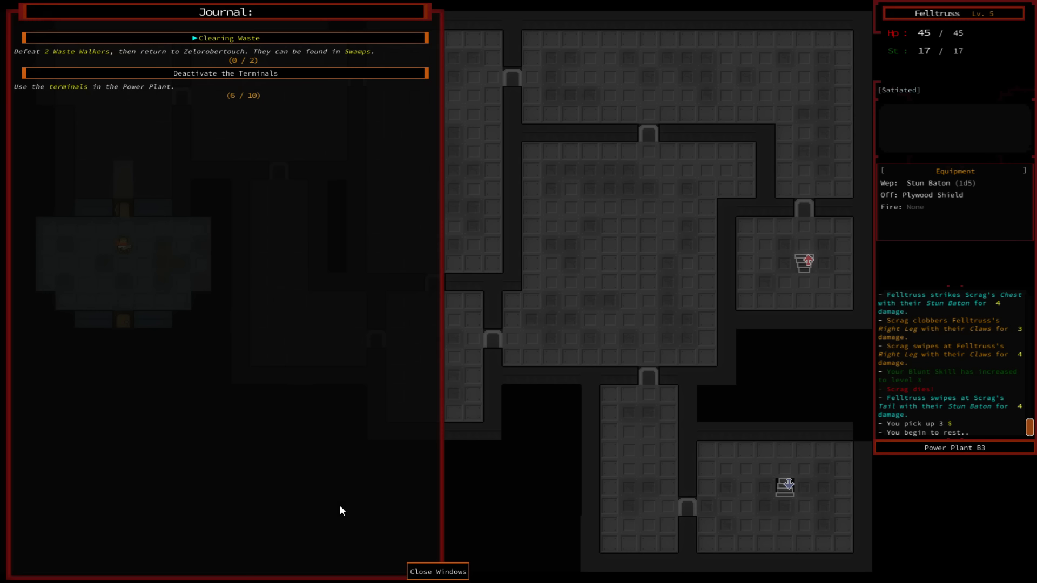
- Descend to Power Plant B4 and attack a Test Subject with the Stun Baton
left_click(437, 571)
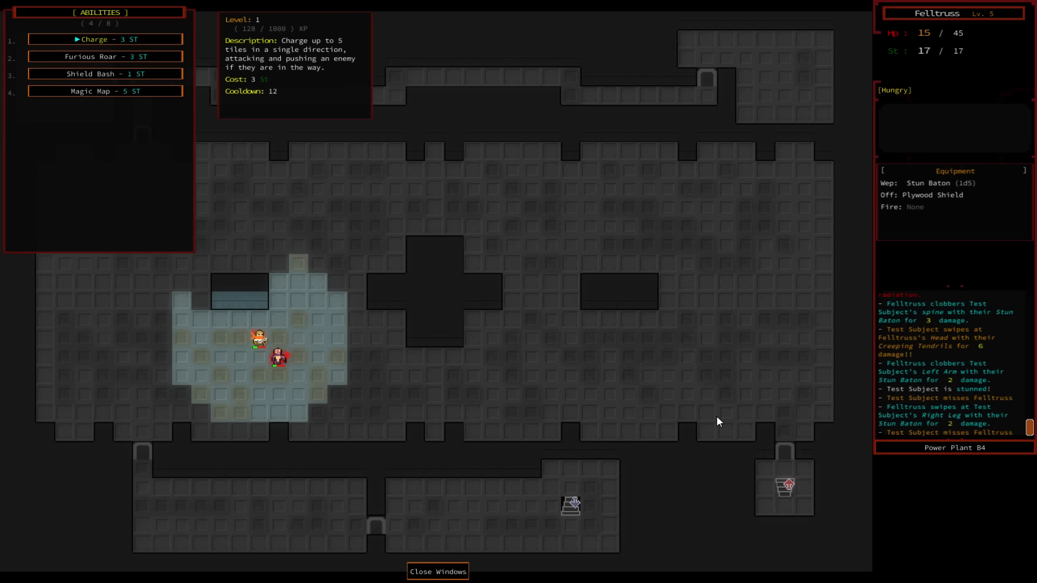
- Reach Power Plant B5, kill a Scrag, pick up 6 $ and rest to 45 HP
left_click(105, 74)
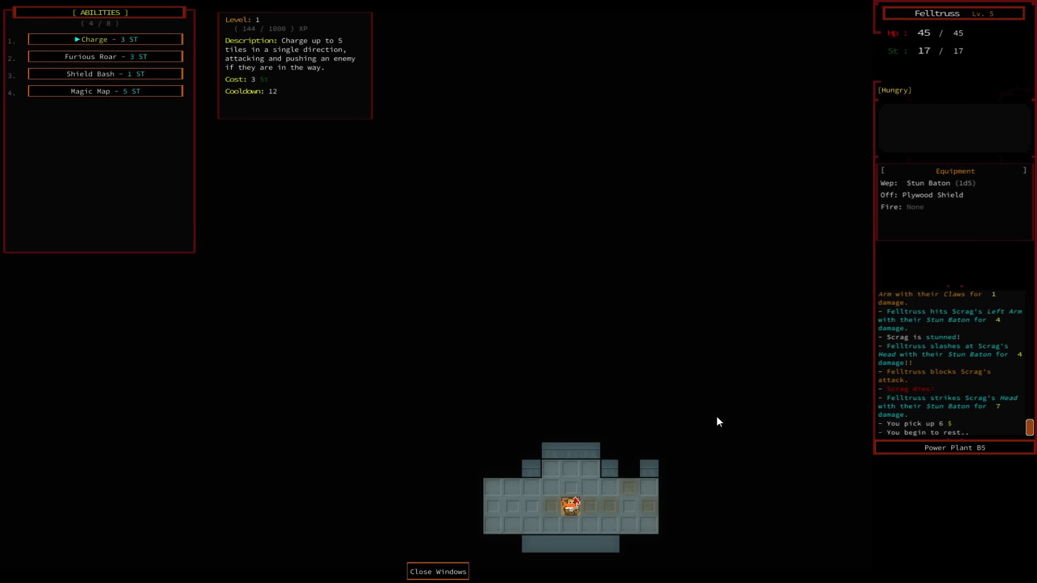
- Activate the Power Plant B5 terminal and read the Thank You dialog, reaching level 6
left_click(437, 571)
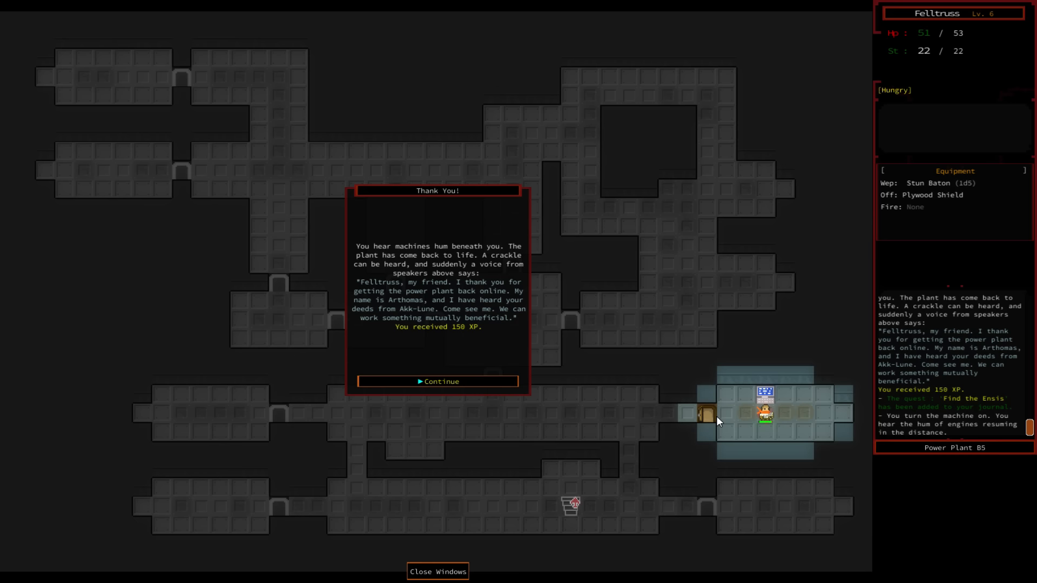
left_click(437, 381)
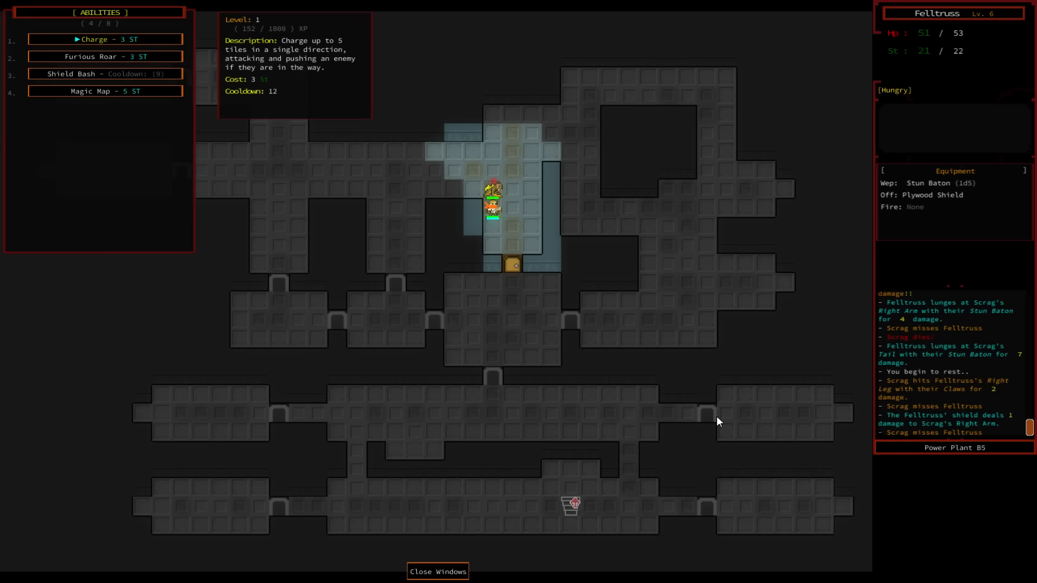
- Charge the second Scrag to kill it and loot the Dagger it drops
left_click(104, 56)
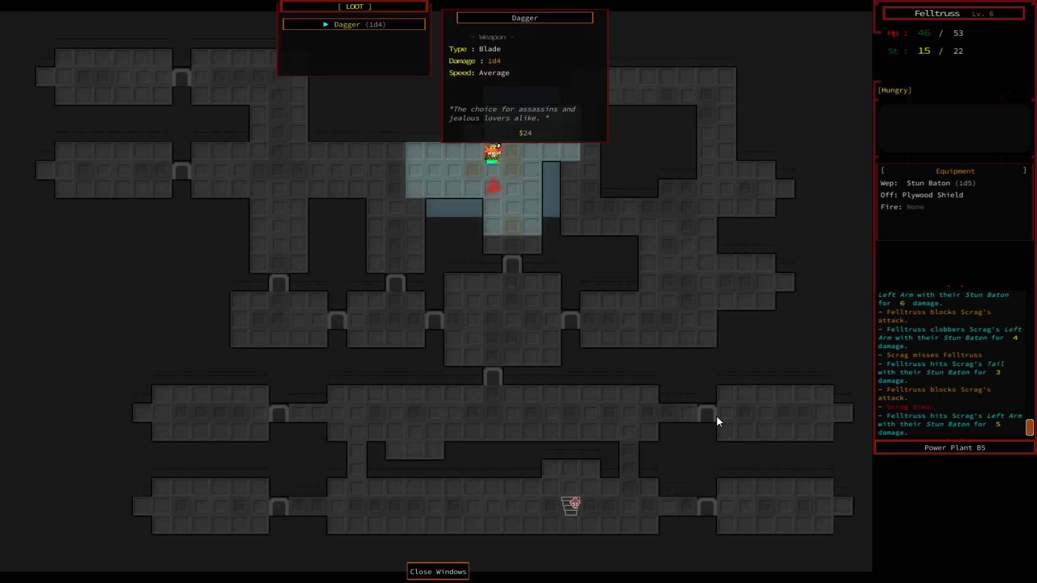
left_click(437, 571)
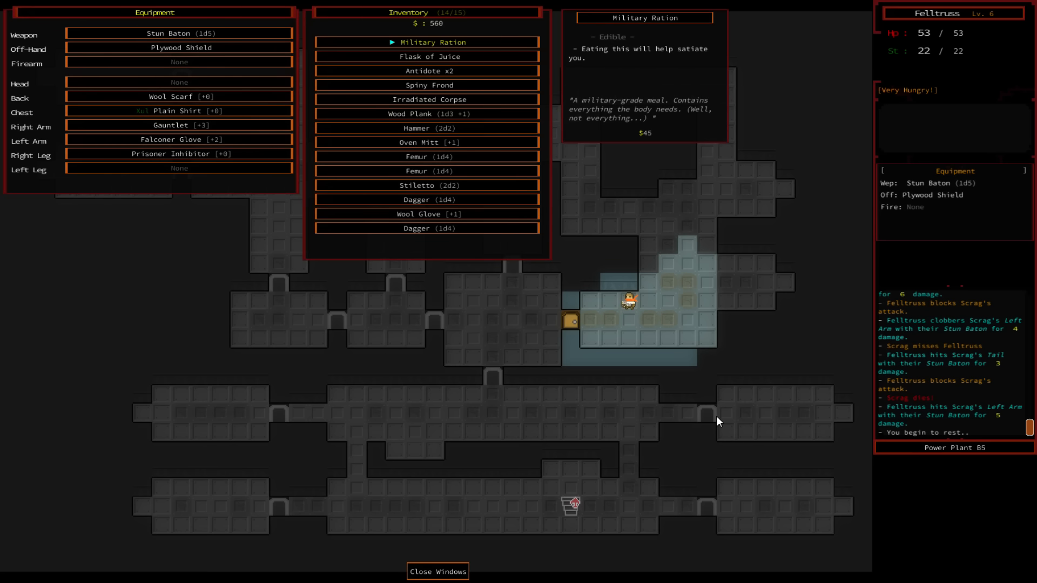
- Eat the Military Ration so Felltruss goes from very hungry to full
left_click(426, 41)
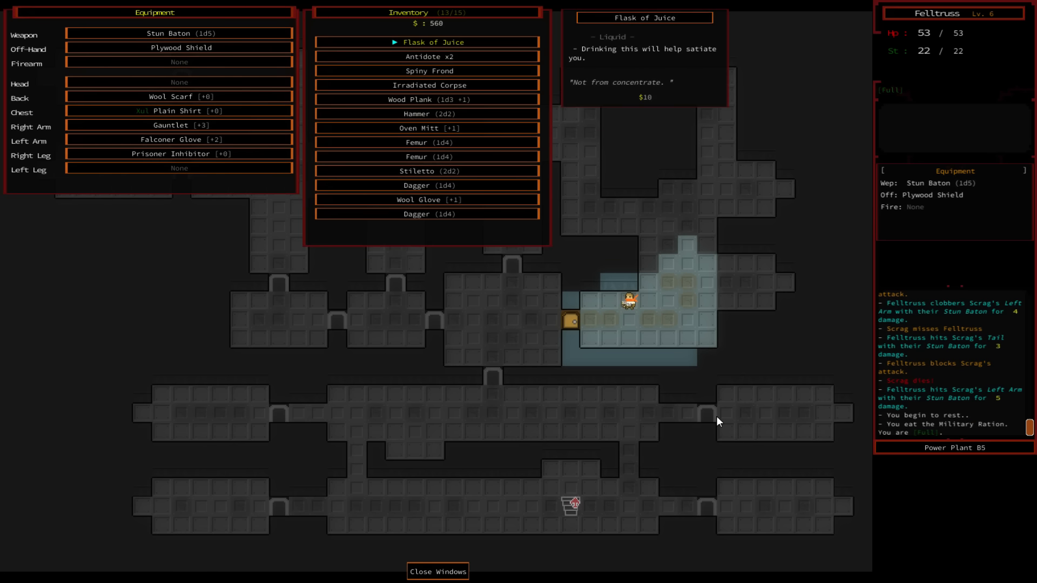
left_click(437, 571)
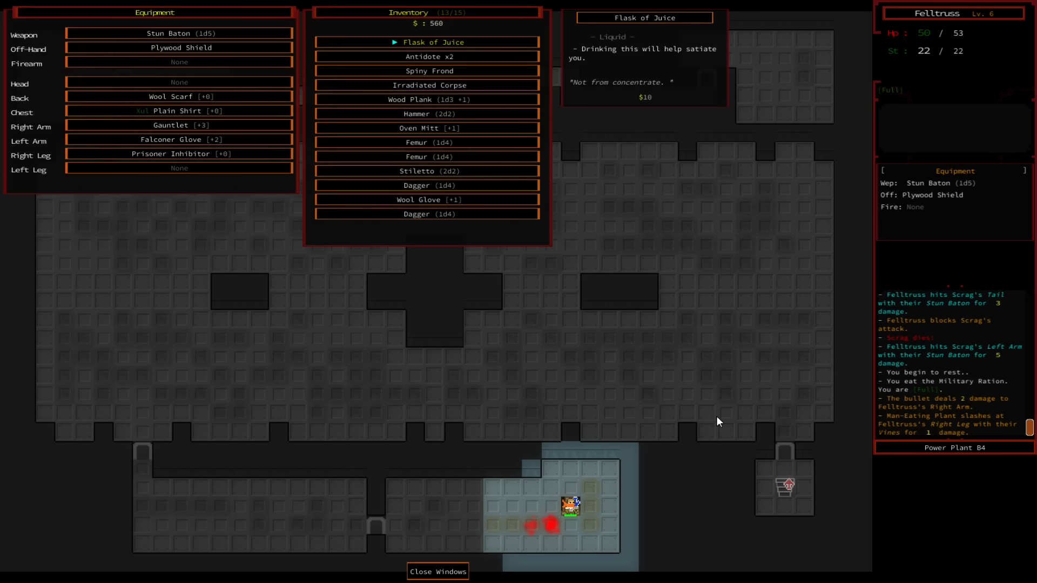
- Read the Clearing Waste and Find the Ensis journal entries, then close the journal
left_click(437, 571)
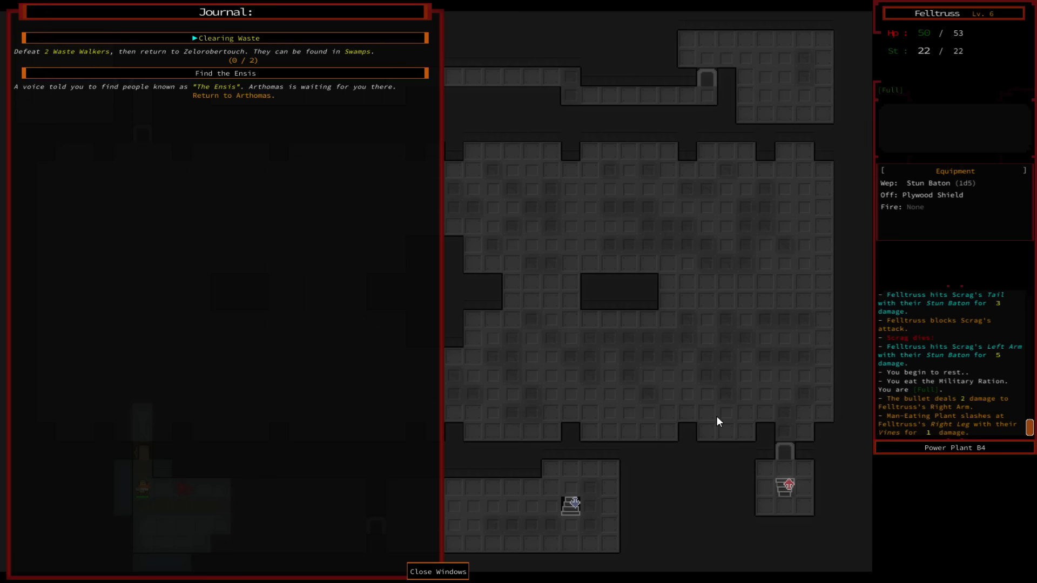
left_click(437, 571)
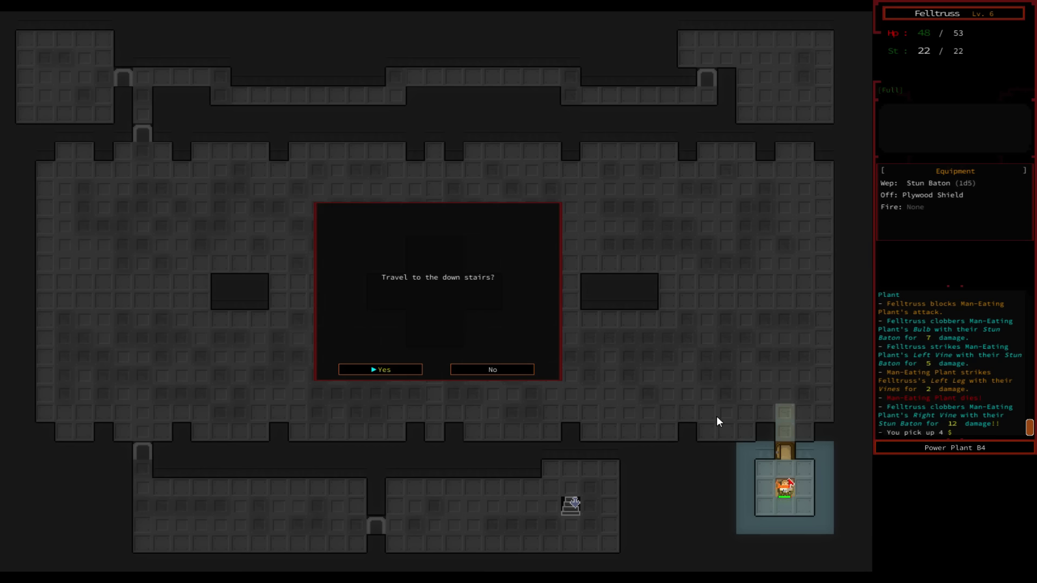
- Answer Yes to 'Travel to the down stairs?' after killing the Man-Eating Plant
left_click(380, 369)
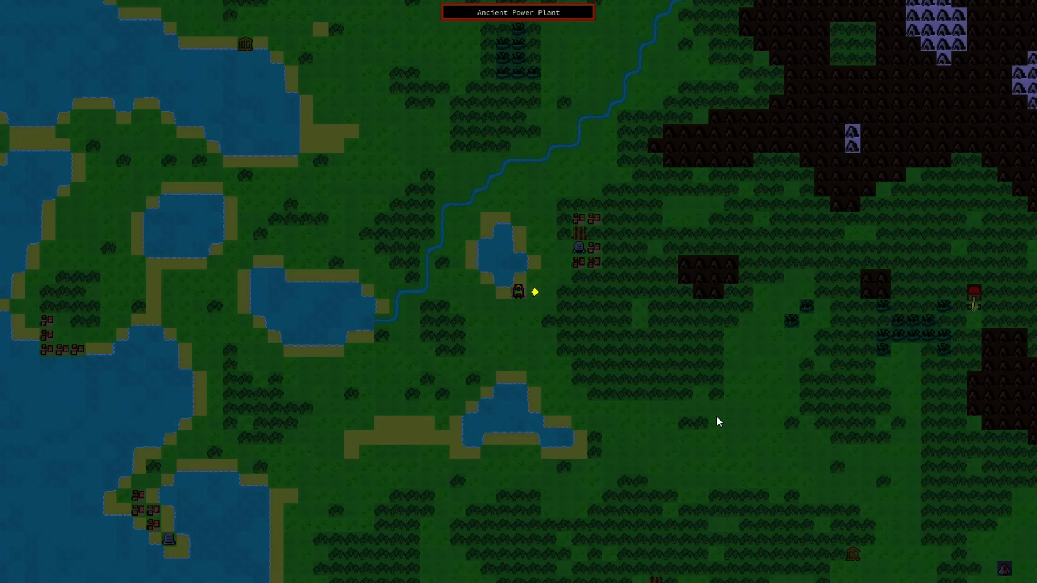
mouse_move(536, 297)
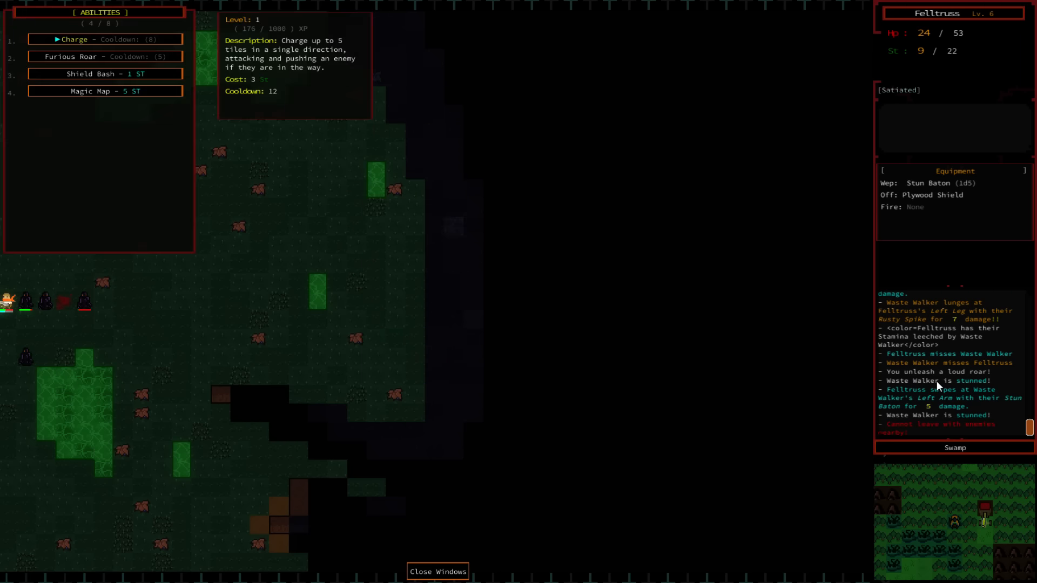
- Use an ability from the Abilities window against the Waste Walkers in the Swamp
left_click(437, 572)
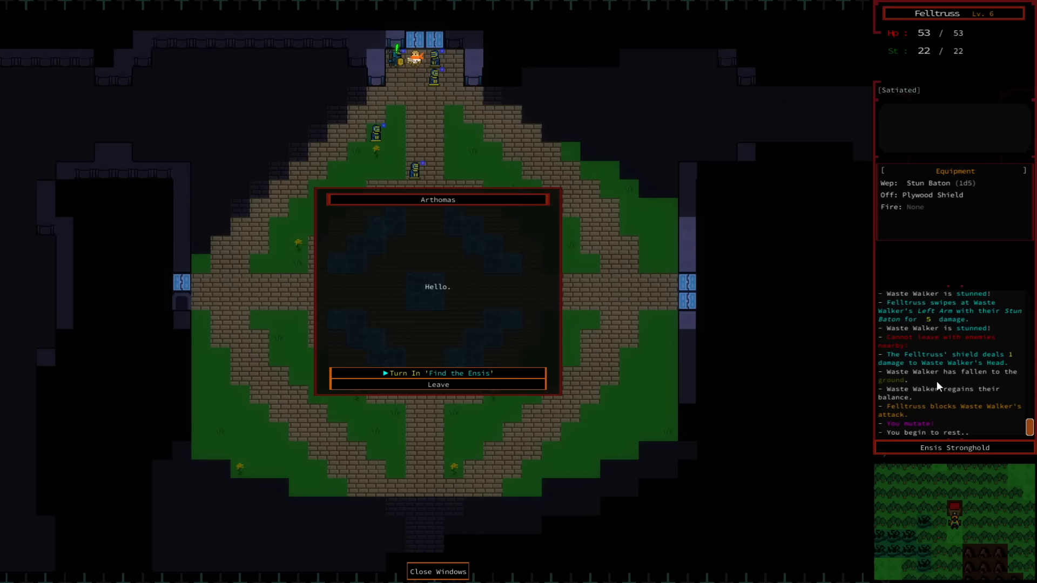
- Turn in 'Find the Ensis' to Arthomas for 100 XP and continue past his thanks
left_click(438, 373)
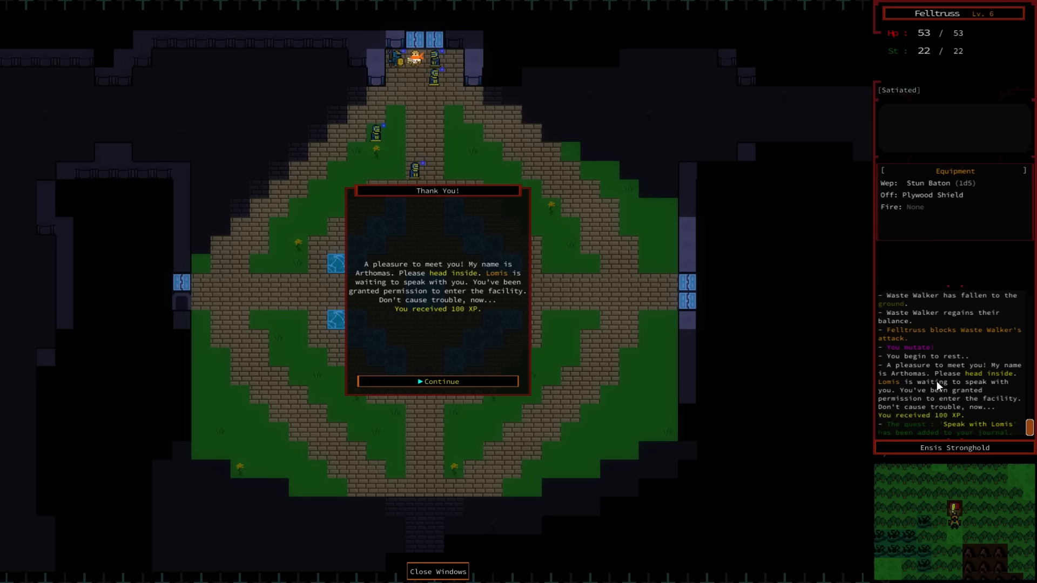
left_click(437, 381)
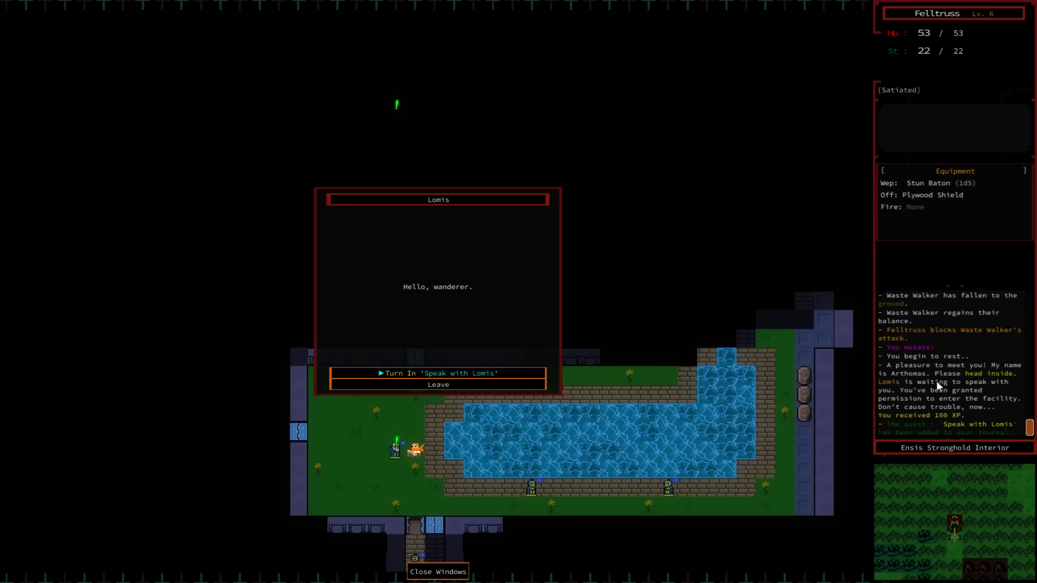
- Turn in 'Speak with Lomis' for 10 XP and finish his thank-you message
left_click(438, 373)
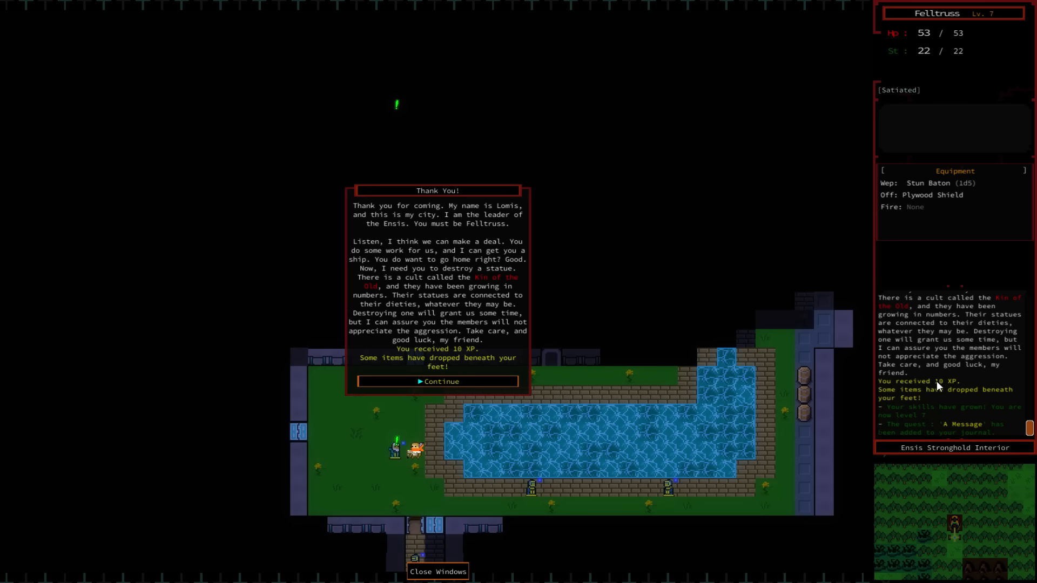
left_click(436, 381)
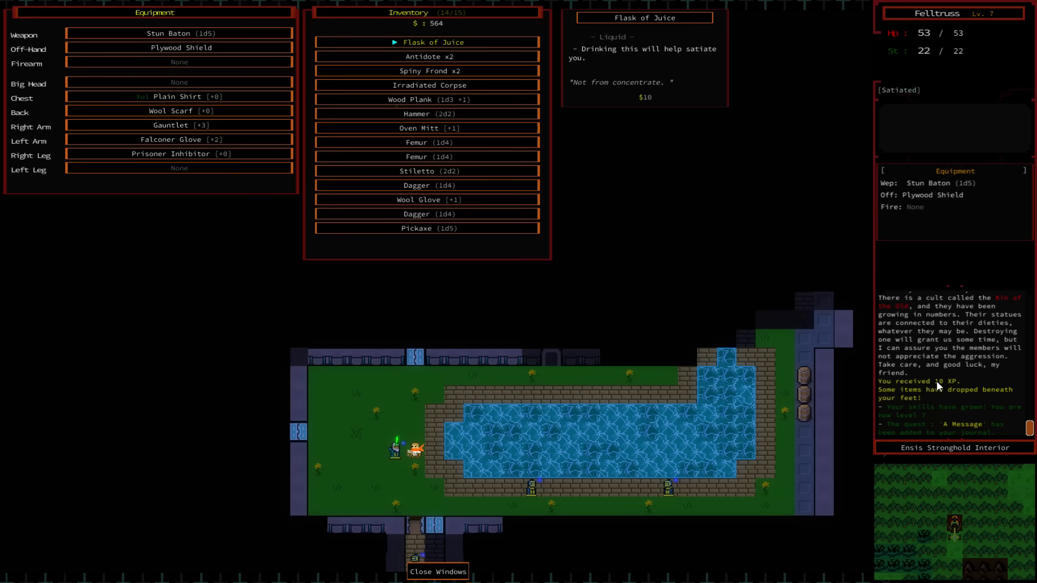
- Close the inventory before walking to the Ensis Scholar
left_click(437, 572)
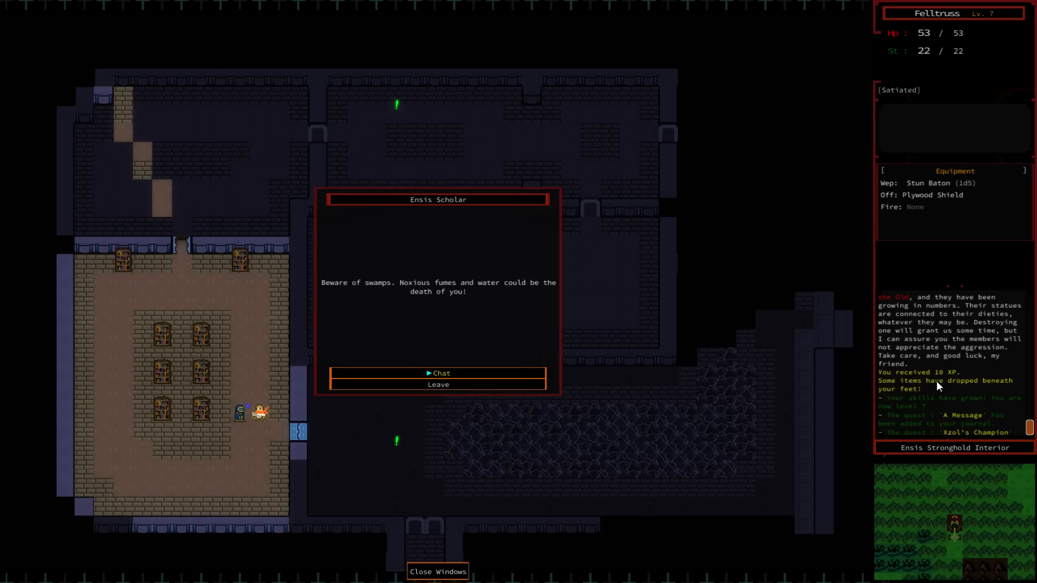
- Leave both Ensis Scholar conversations to exit the stronghold
left_click(438, 374)
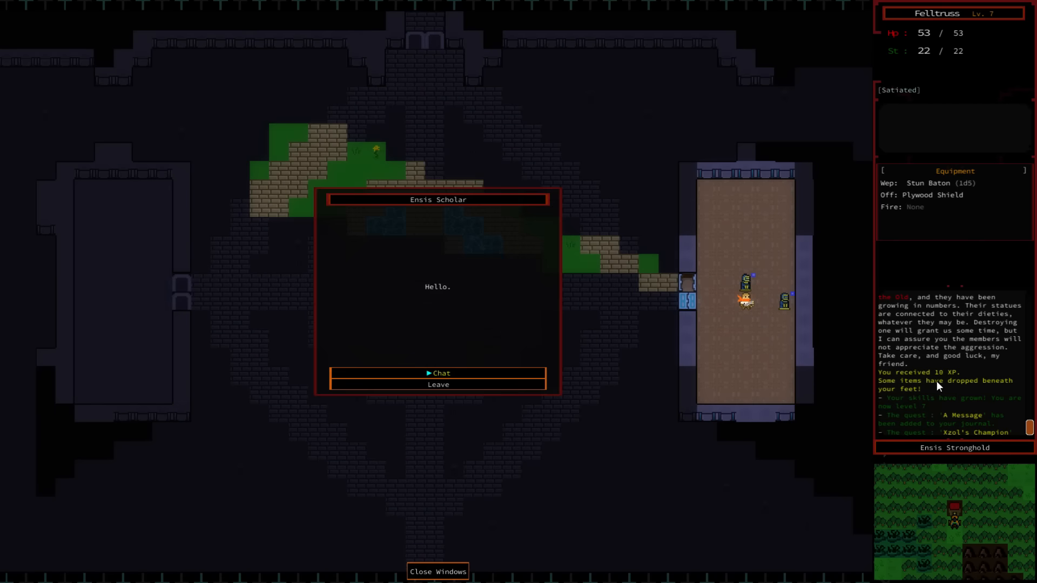
left_click(438, 373)
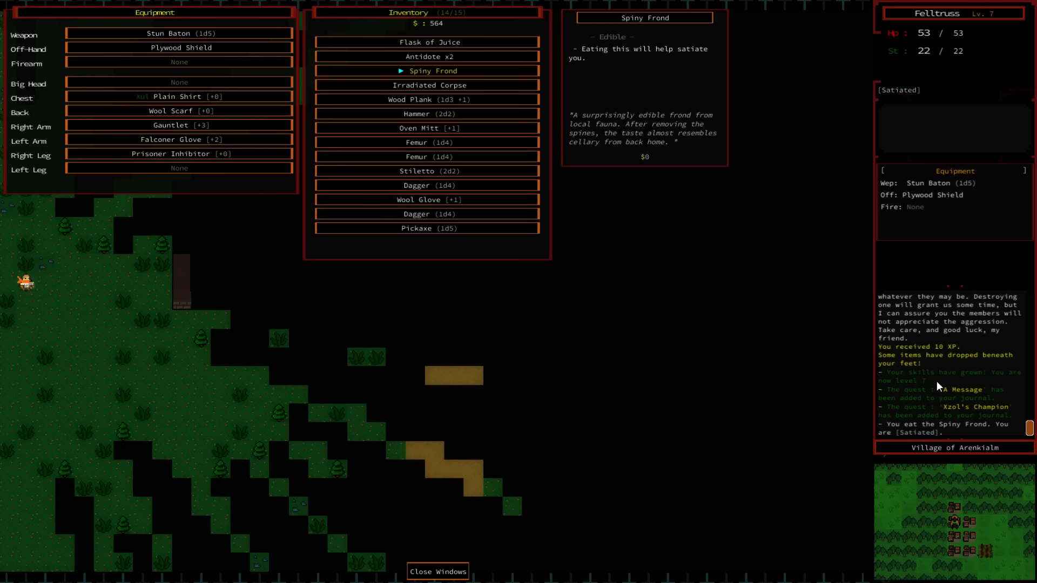
- Check the values of the Wood Plank, Hammer, Pickaxe and Dagger, then close the inventory
left_click(427, 100)
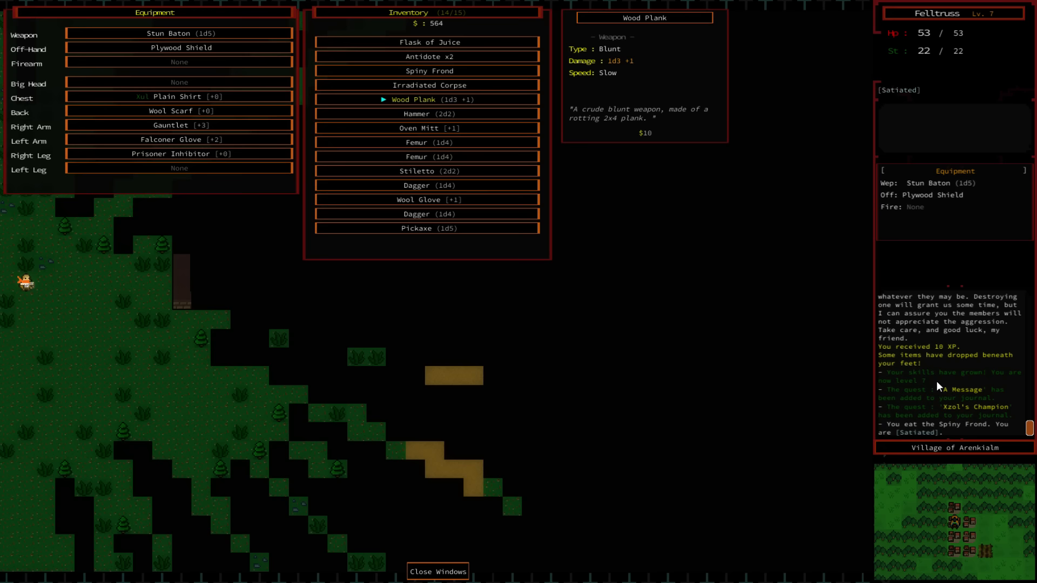
left_click(427, 113)
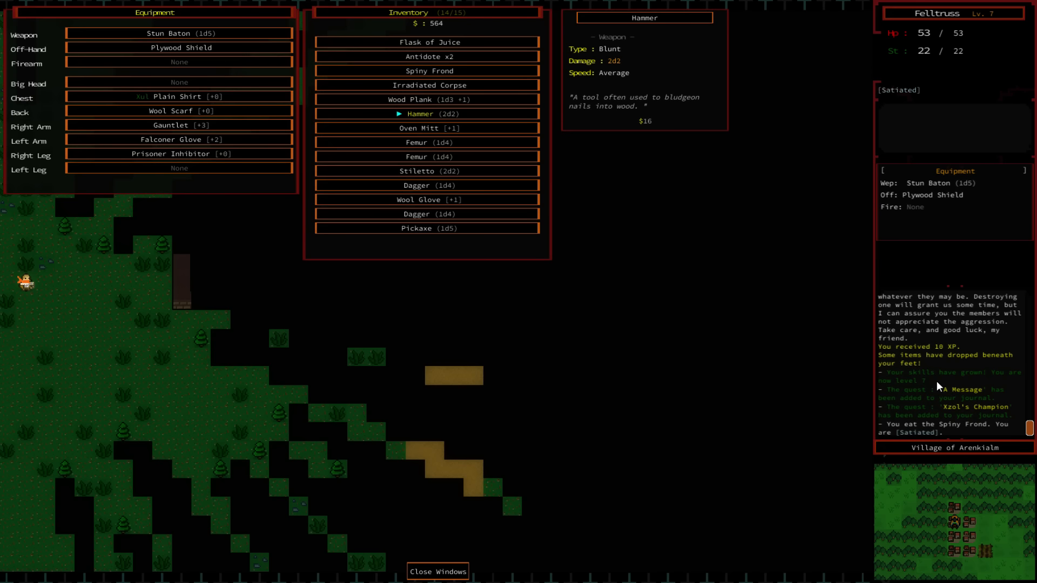
left_click(426, 227)
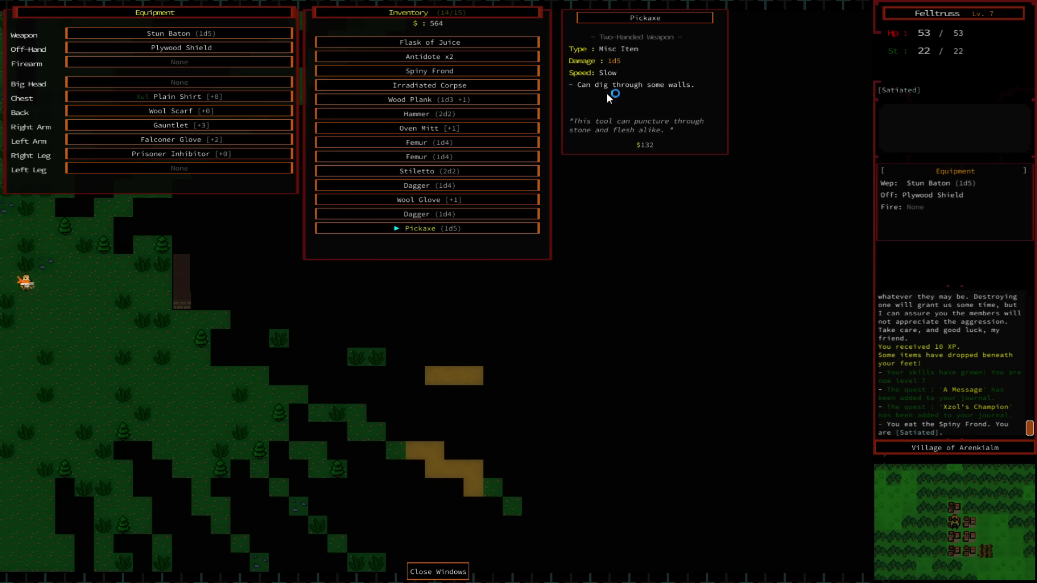
left_click(427, 185)
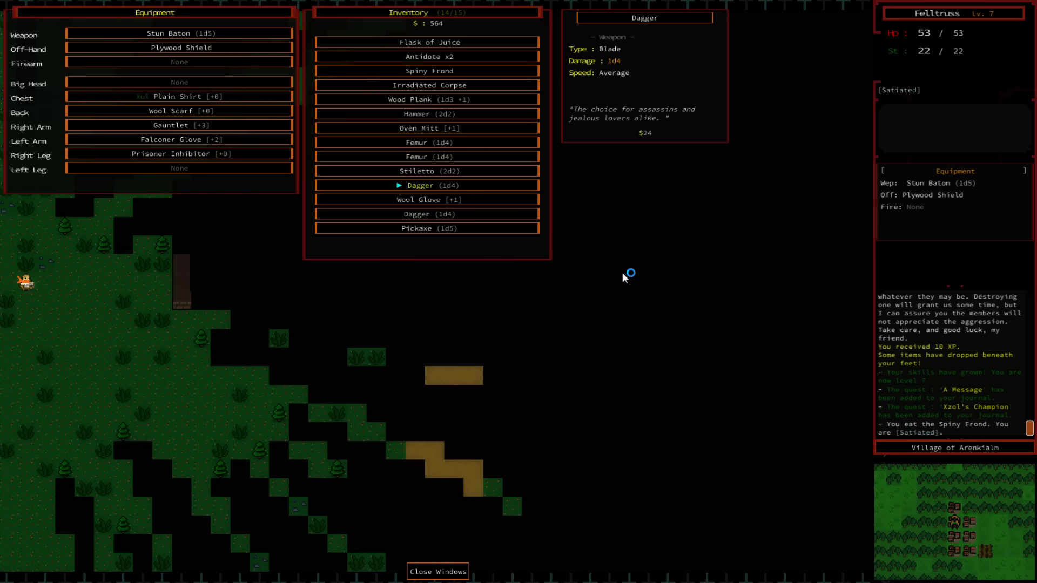
left_click(437, 571)
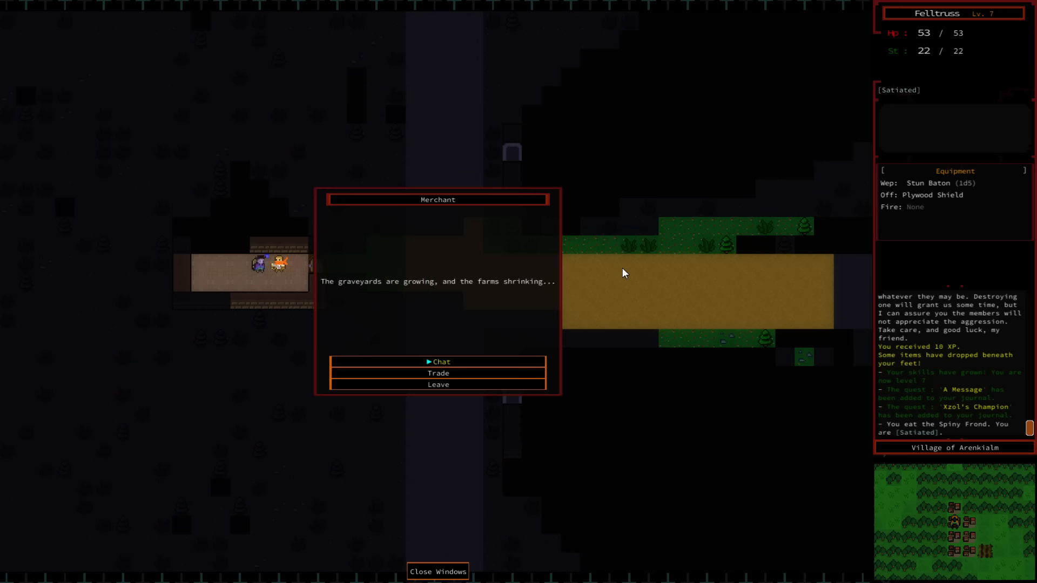
- Trade with the merchant and sell the spare weapons, oven mitt and glove
left_click(438, 373)
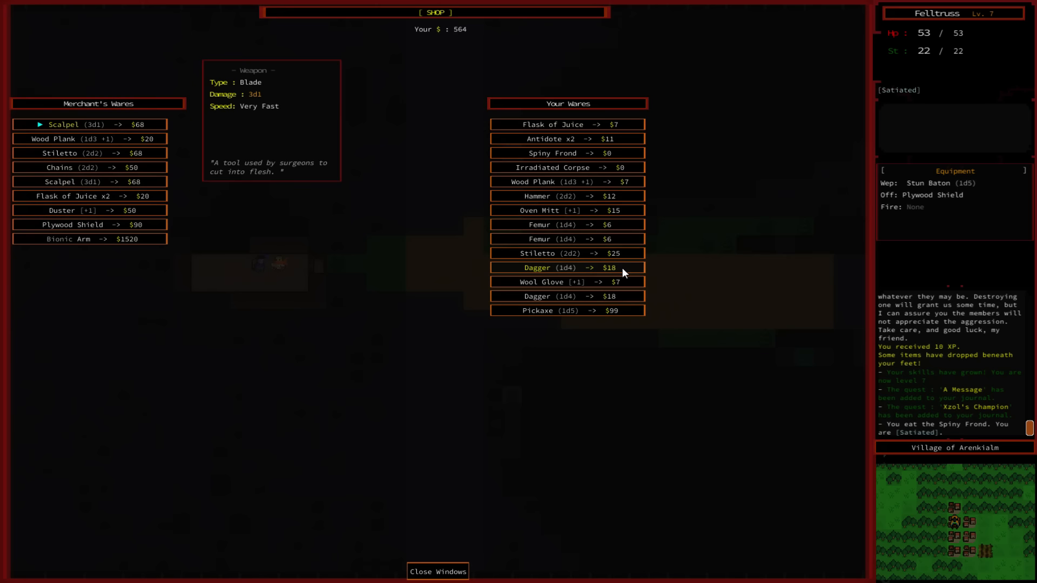
left_click(552, 124)
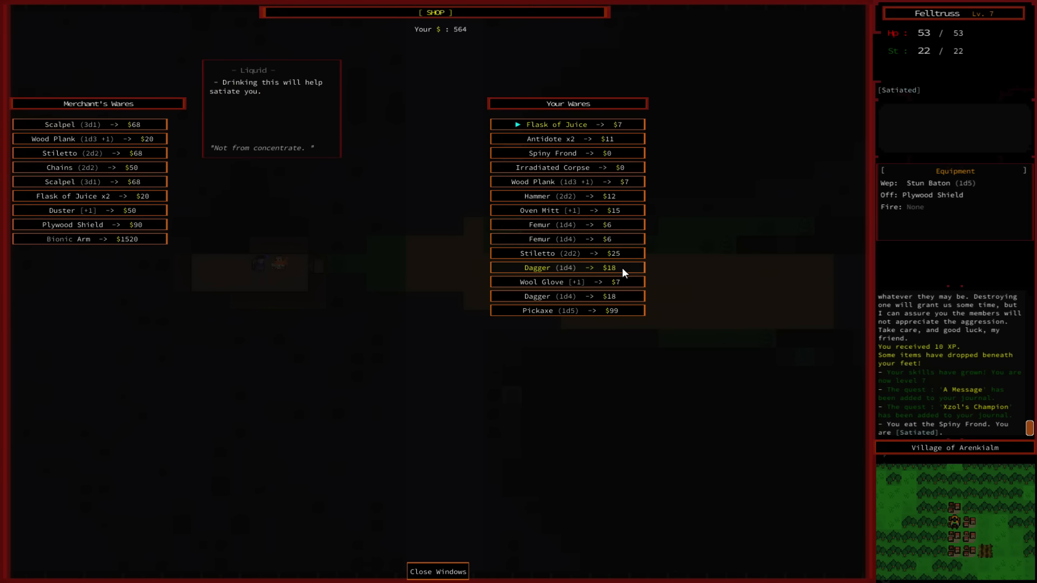
left_click(556, 139)
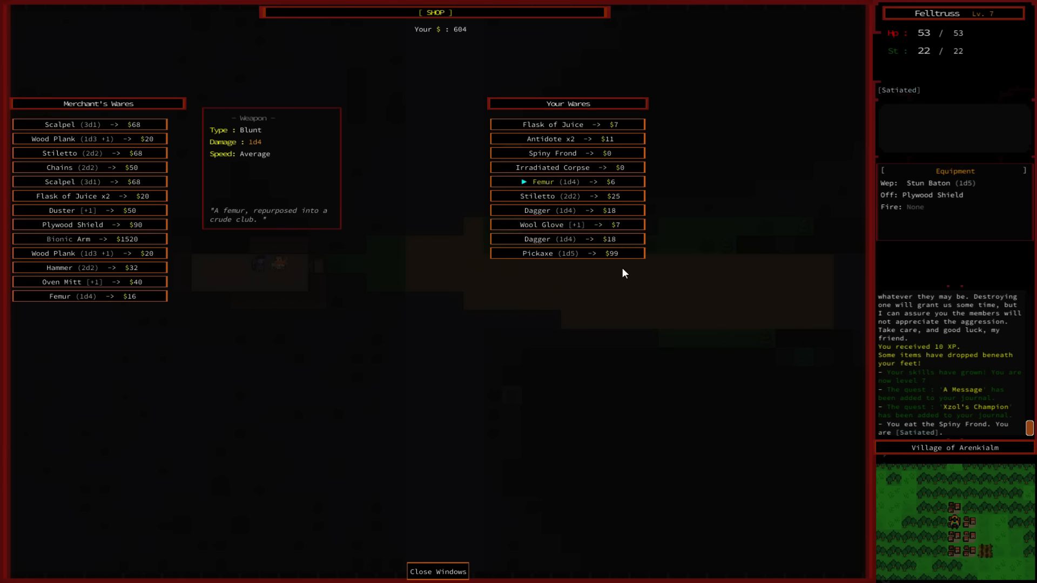
left_click(542, 182)
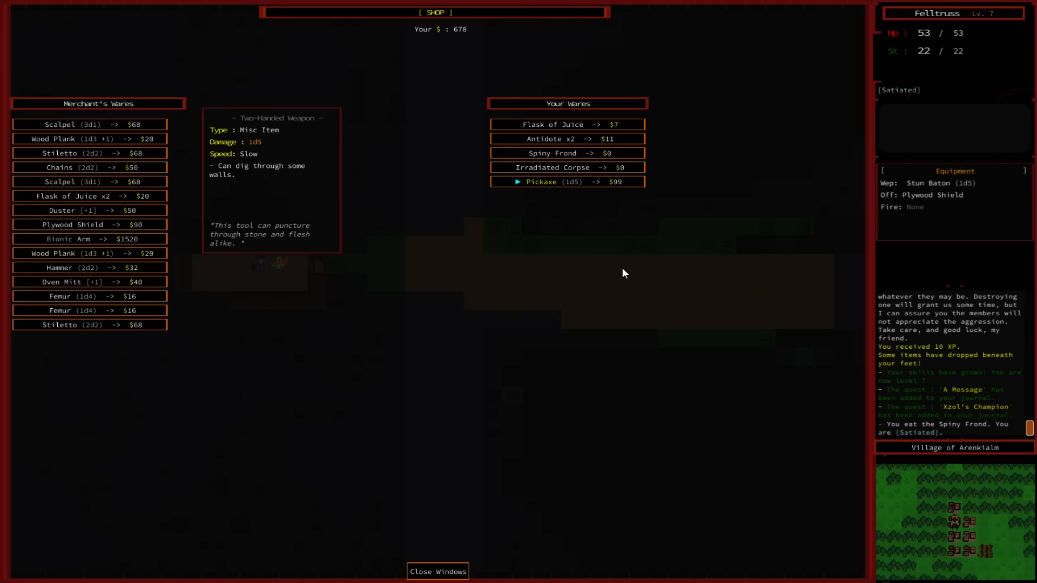
- Inspect the merchant's Wood Plank and Chains, then buy two Flasks of Juice
left_click(89, 138)
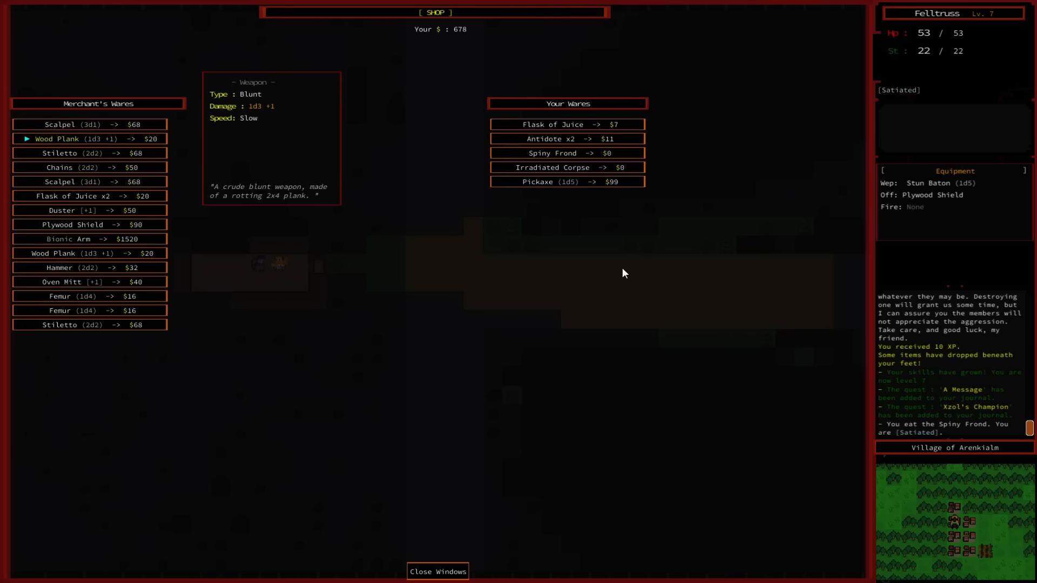
left_click(90, 167)
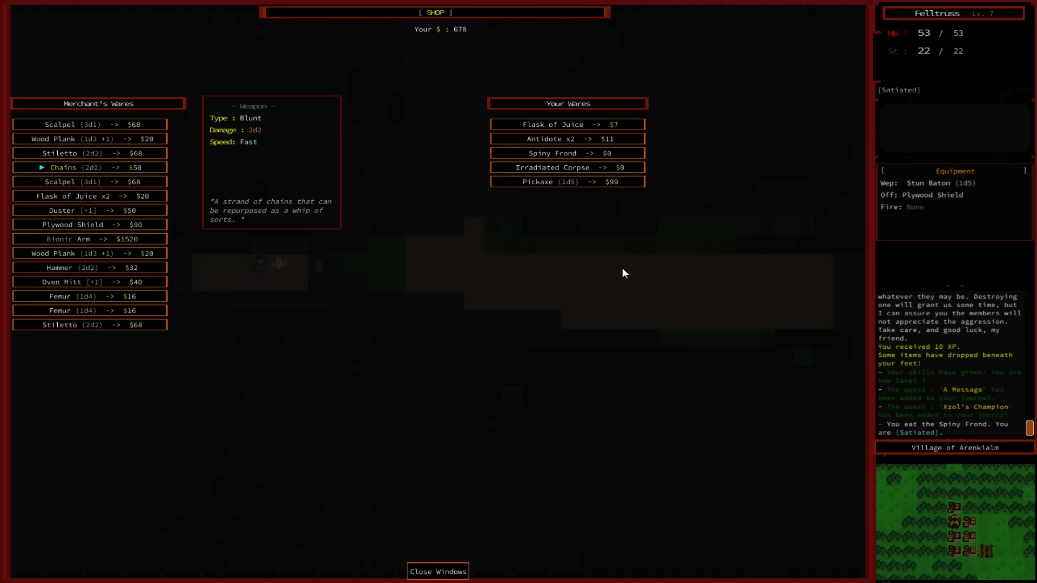
left_click(90, 196)
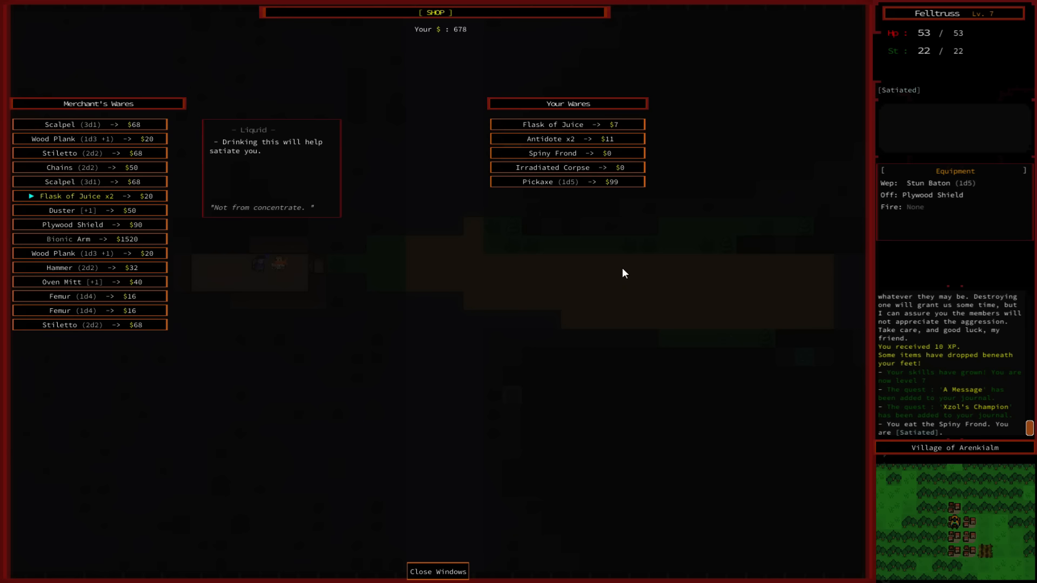
left_click(89, 196)
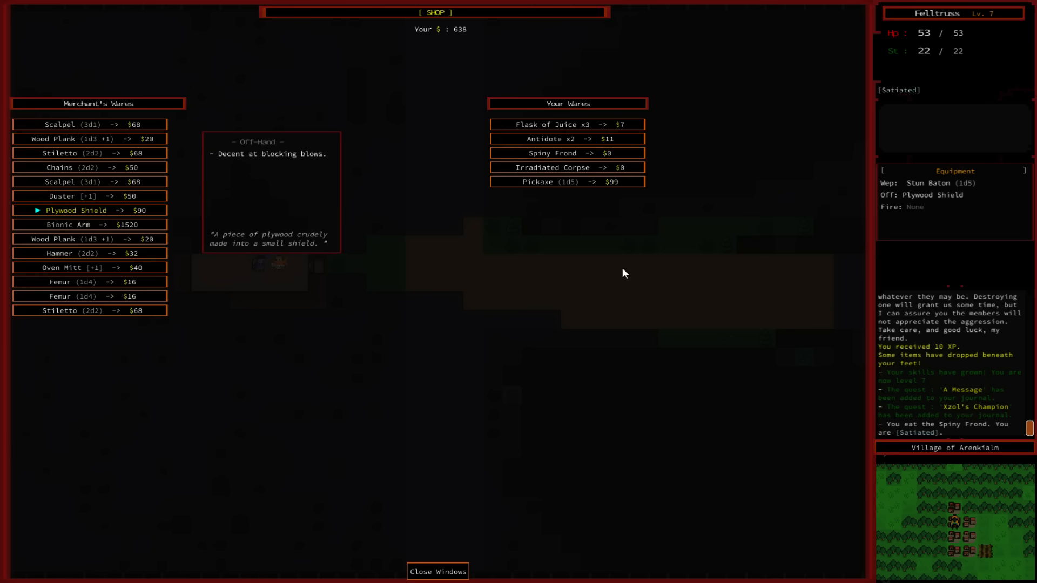
left_click(75, 224)
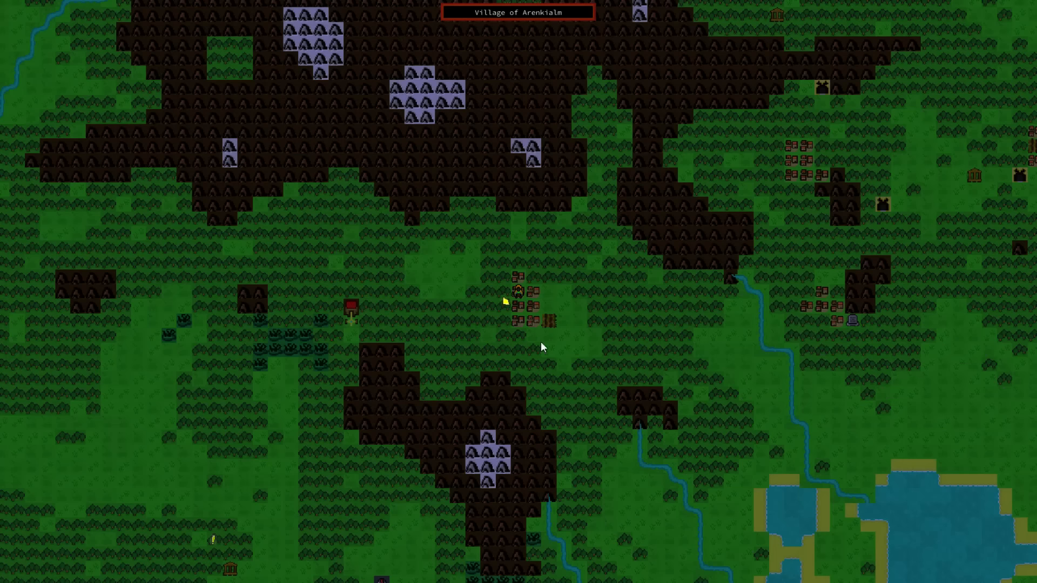
mouse_move(212, 544)
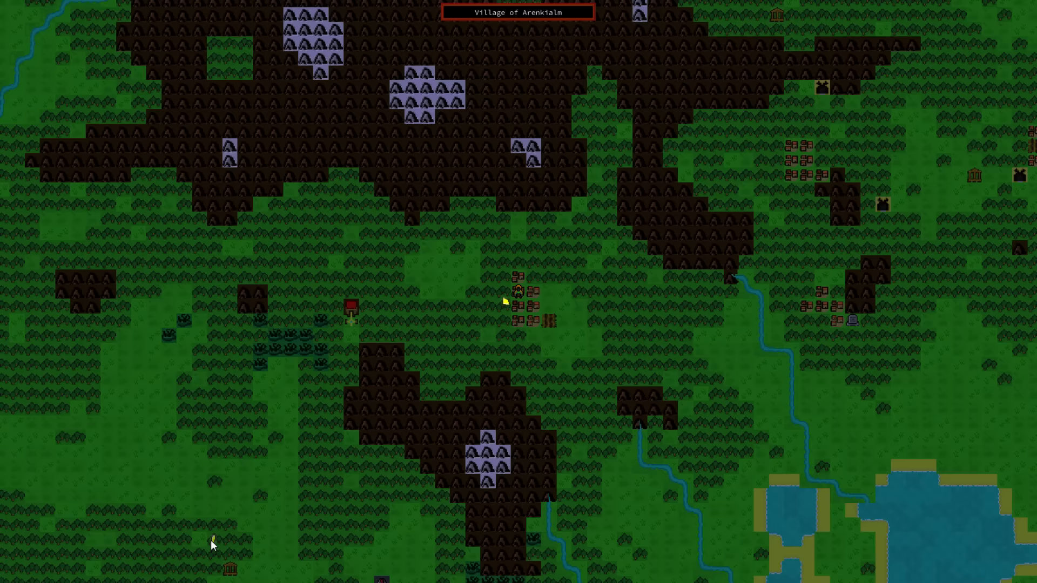
mouse_move(269, 504)
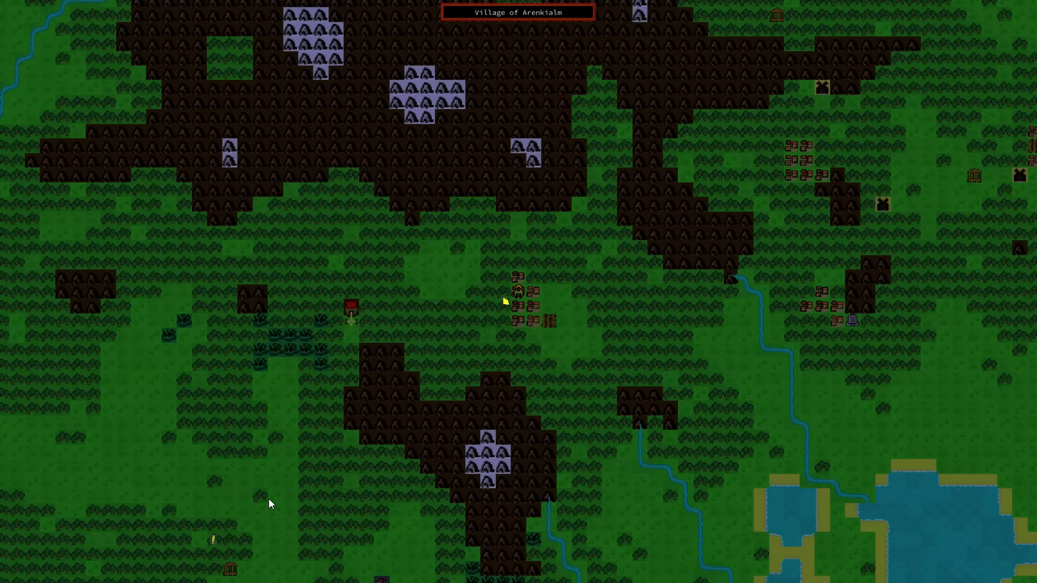